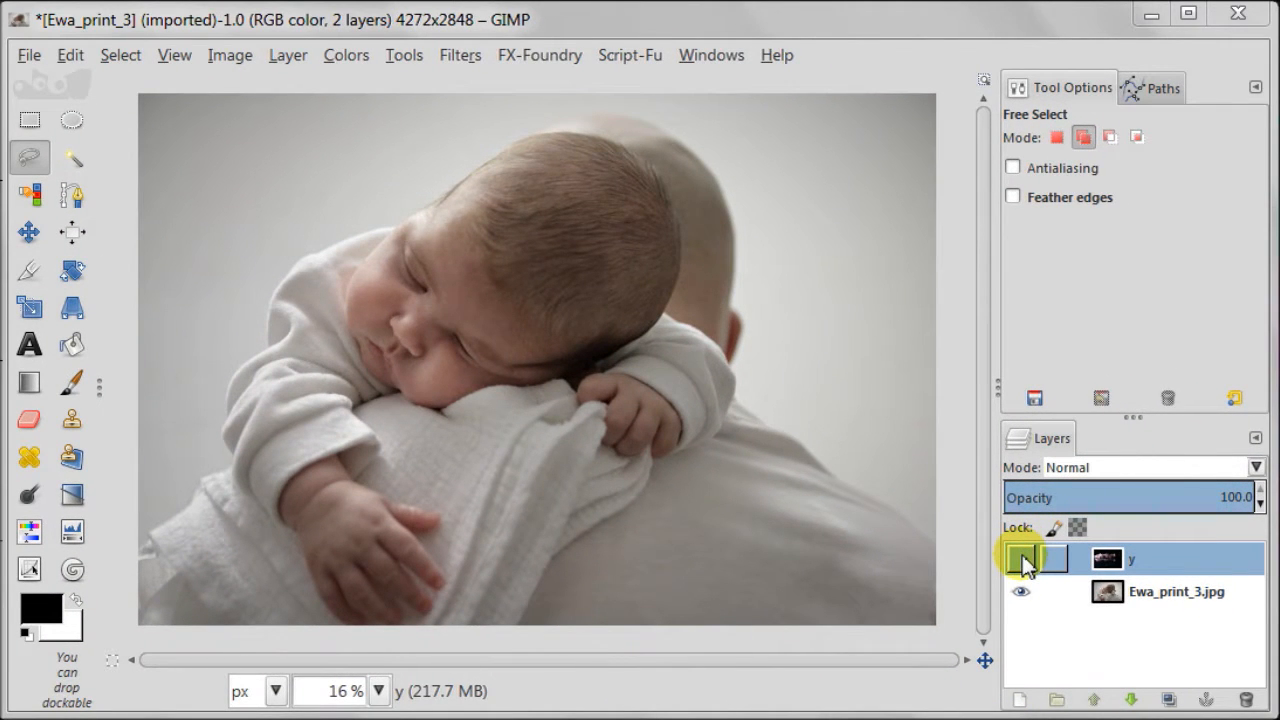
# Step: Reveal and activate the bokeh photo layer, then free-select around the pink-white bokeh light band
pyautogui.click(1022, 558)
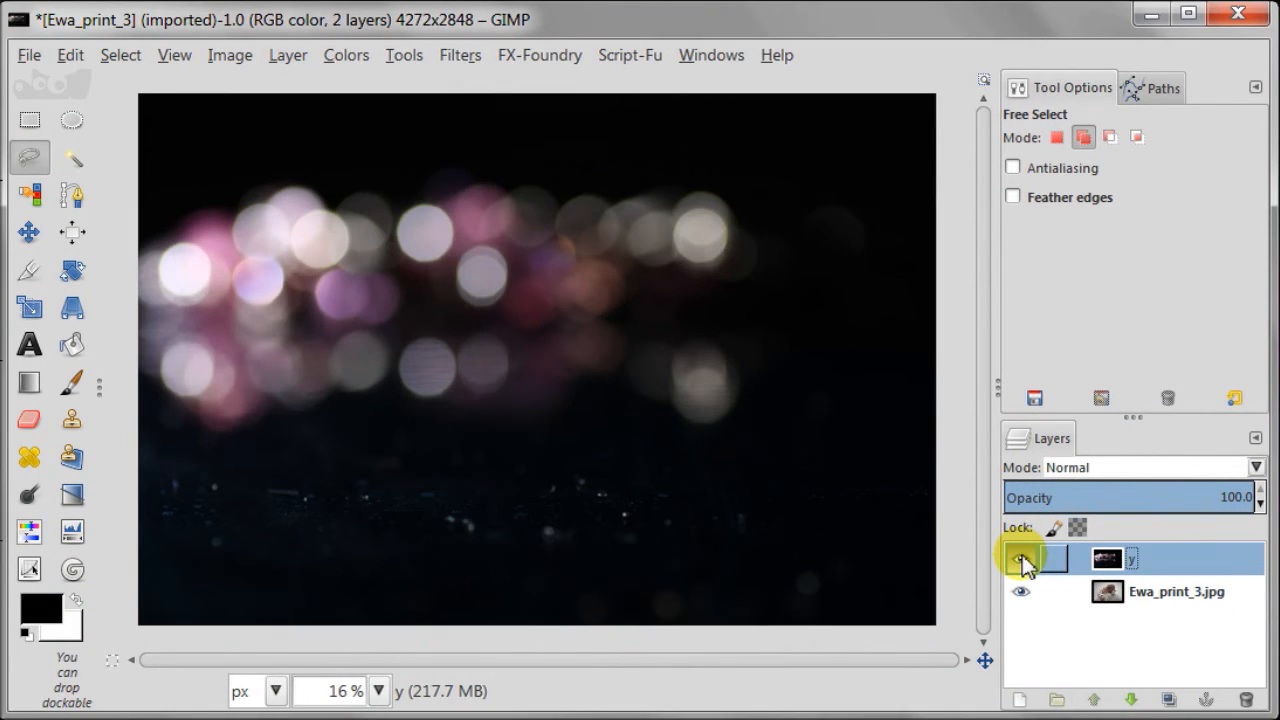
pyautogui.click(1020, 558)
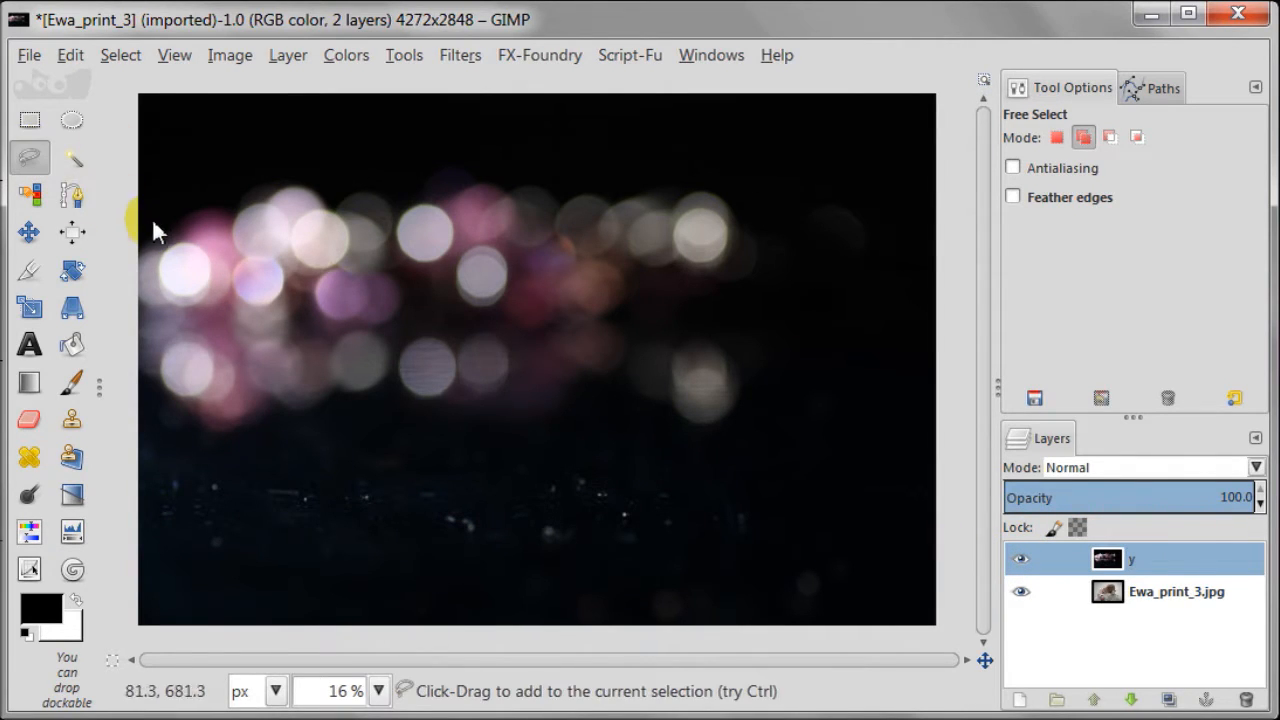
pyautogui.click(324, 166)
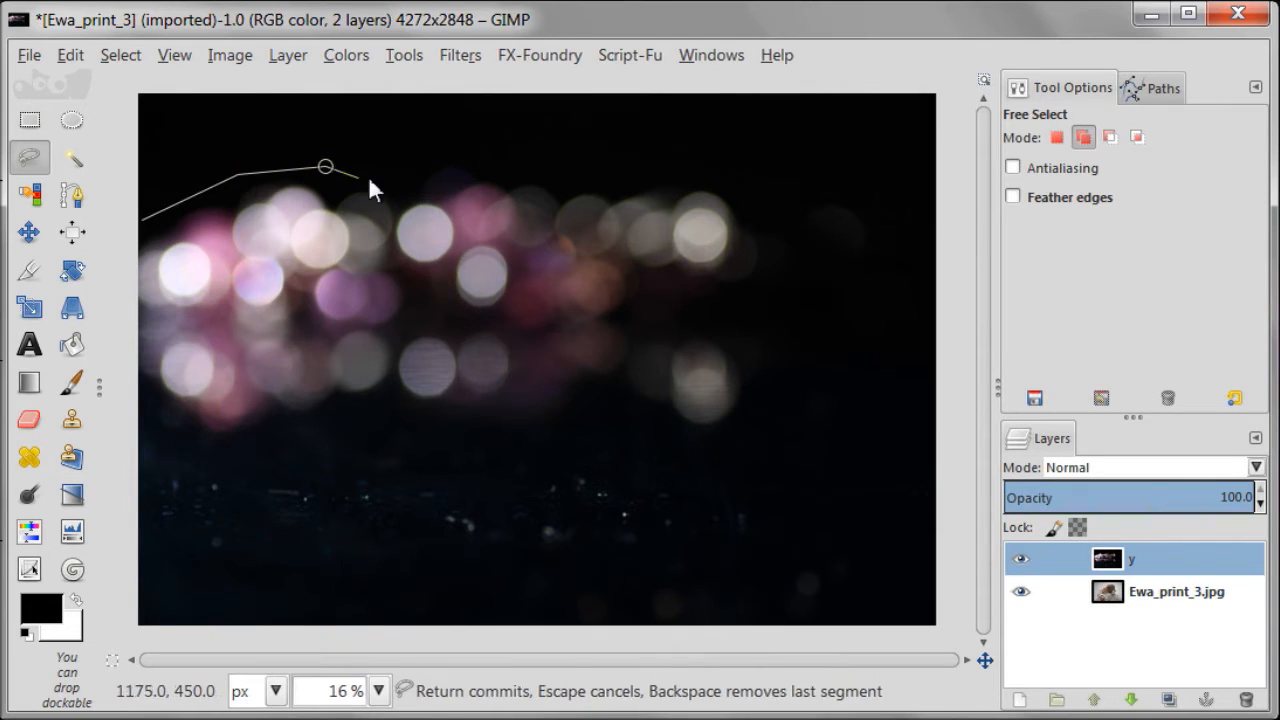
pyautogui.click(708, 172)
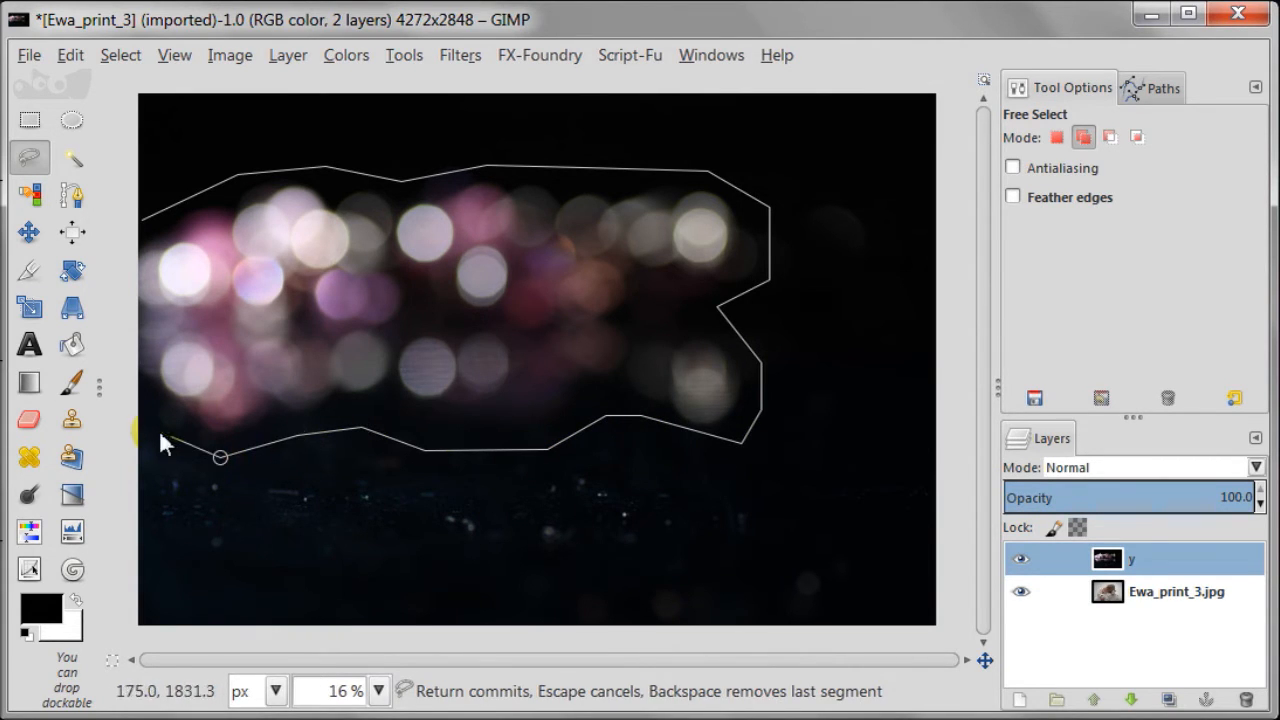
pyautogui.click(140, 224)
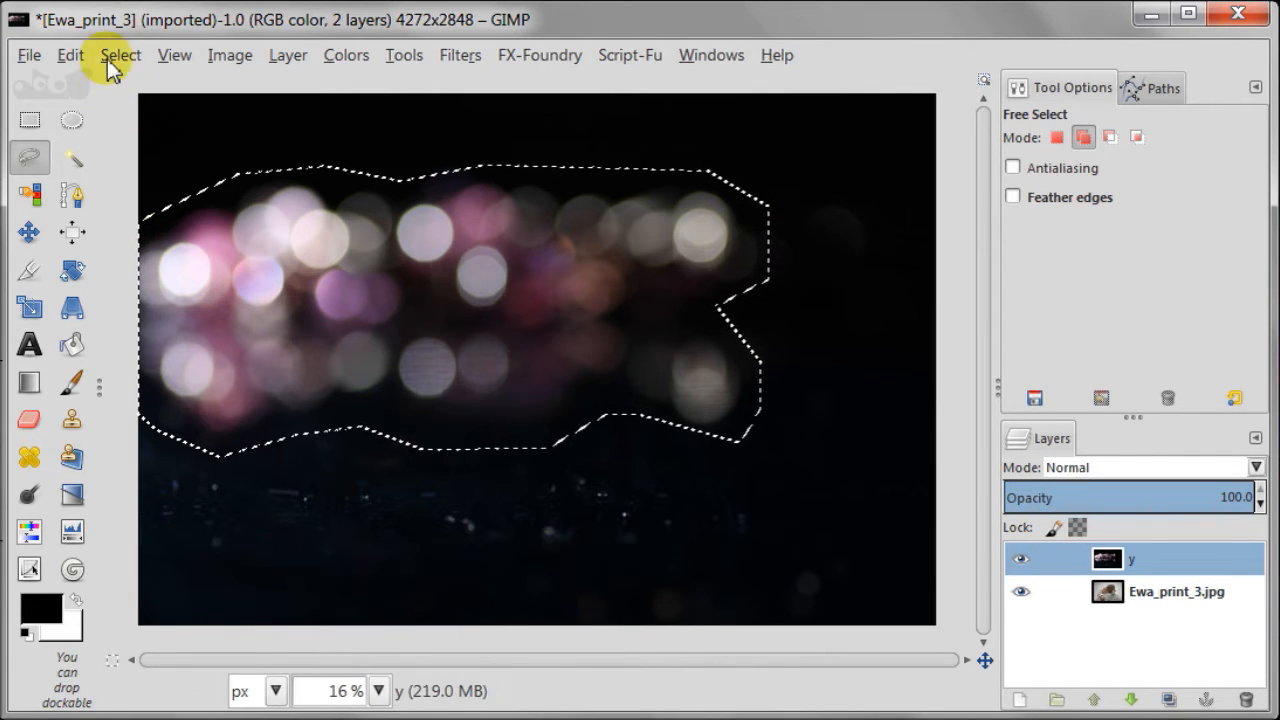
# Step: Feather the selection by 50 px and copy-paste the lights into a new layer named 'bokeh'
pyautogui.click(68, 56)
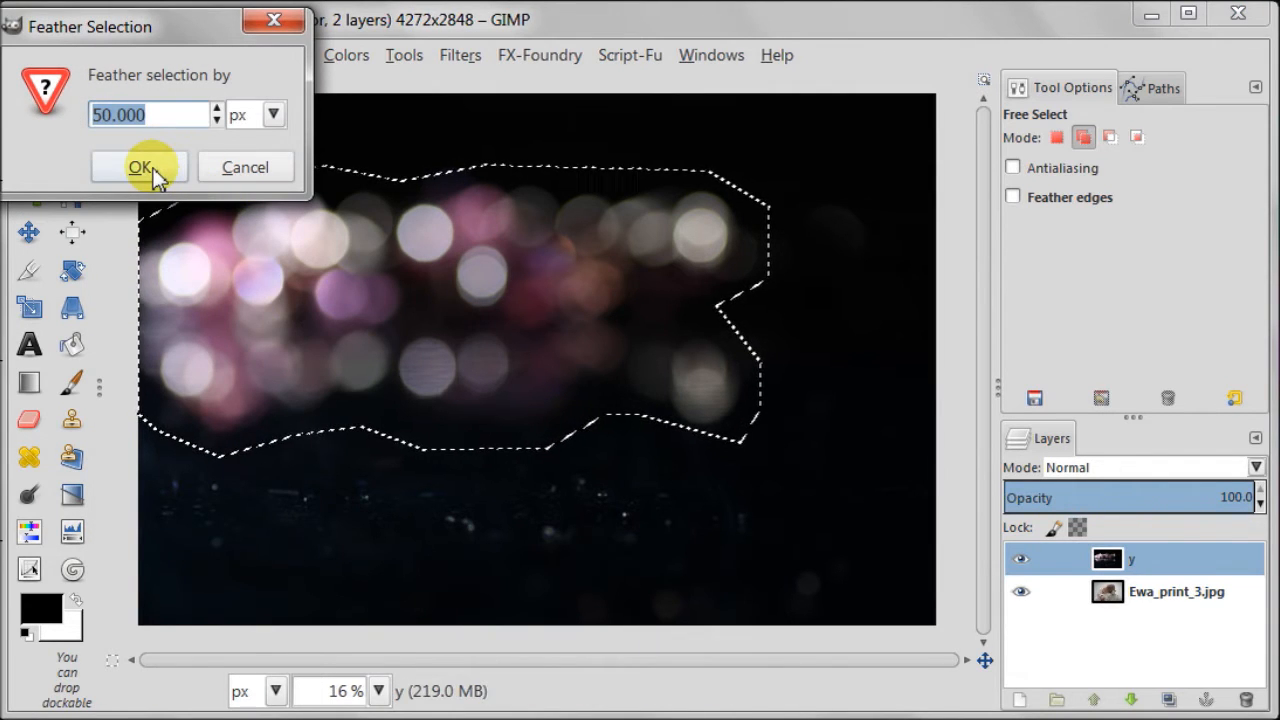
pyautogui.click(140, 166)
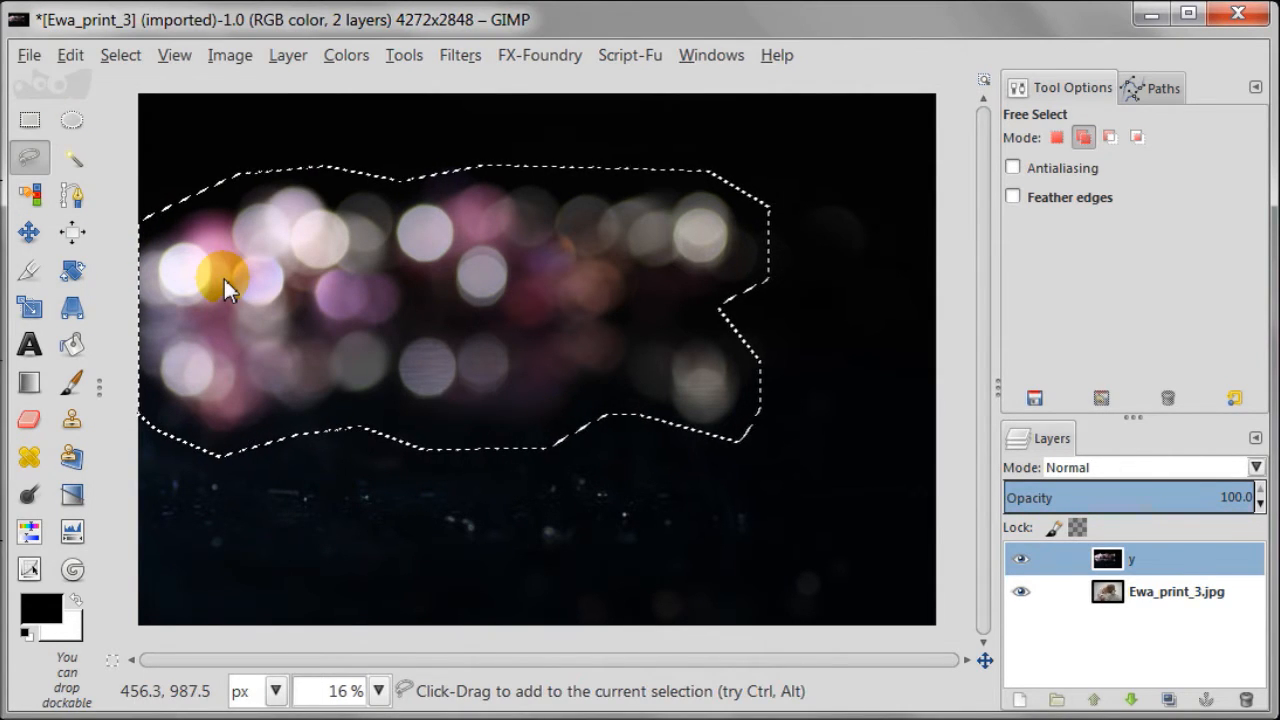
pyautogui.click(68, 56)
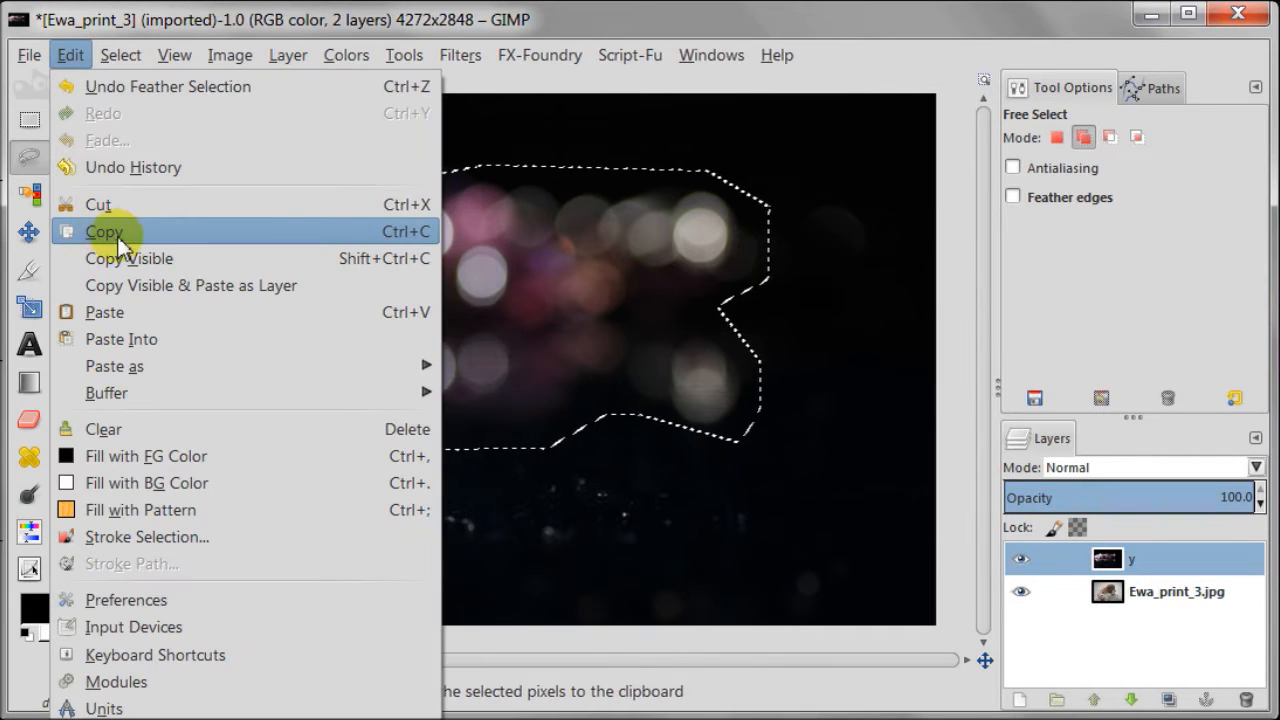
pyautogui.click(104, 232)
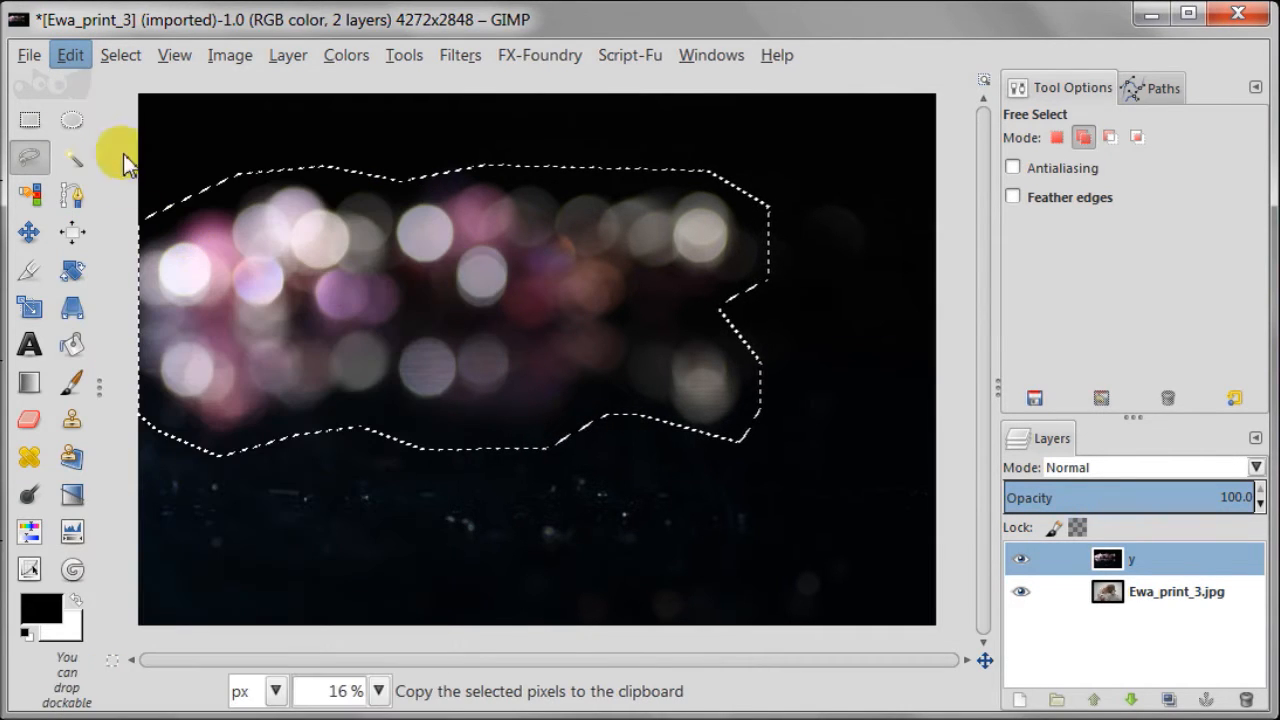
pyautogui.click(68, 56)
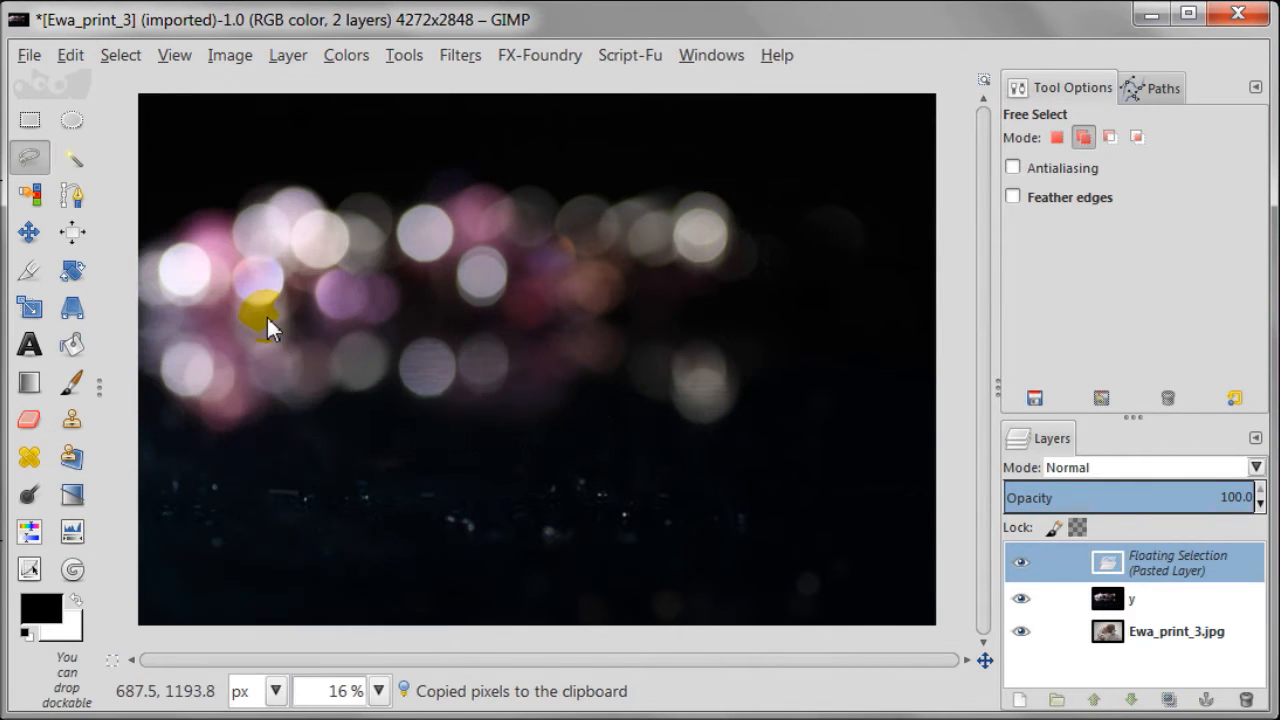
pyautogui.doubleClick(1176, 562)
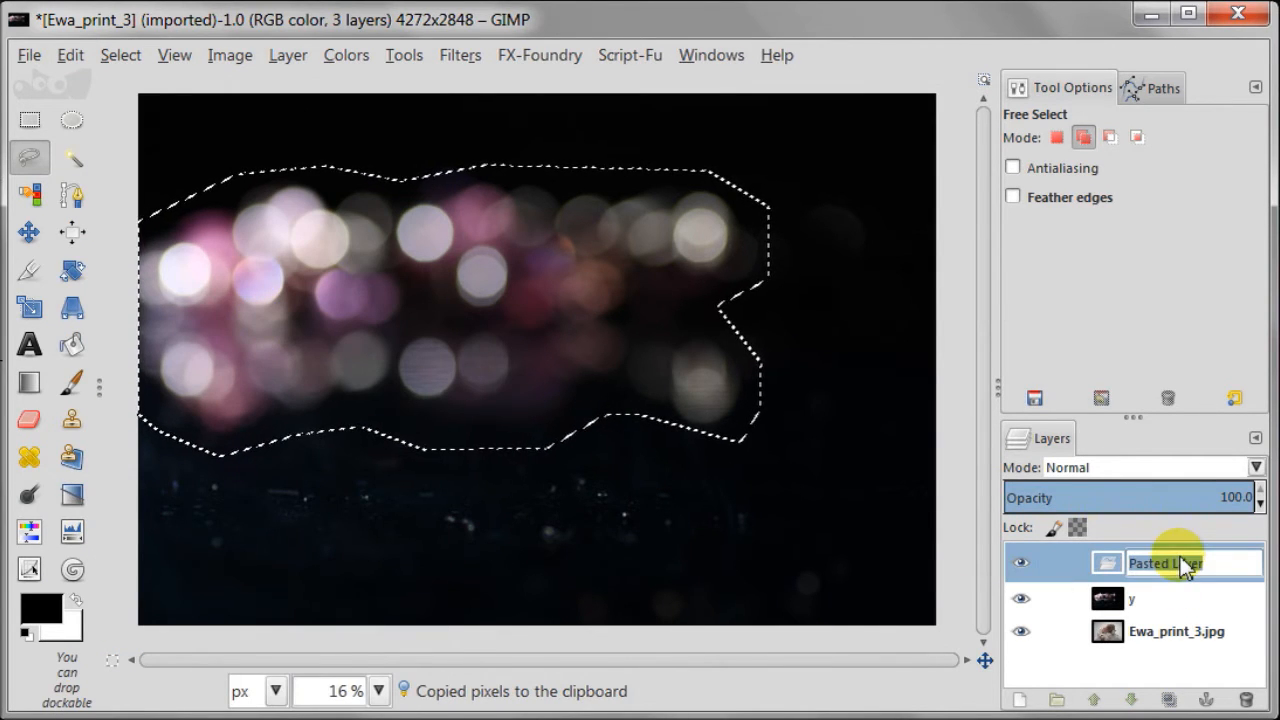
pyautogui.write('bokeh')
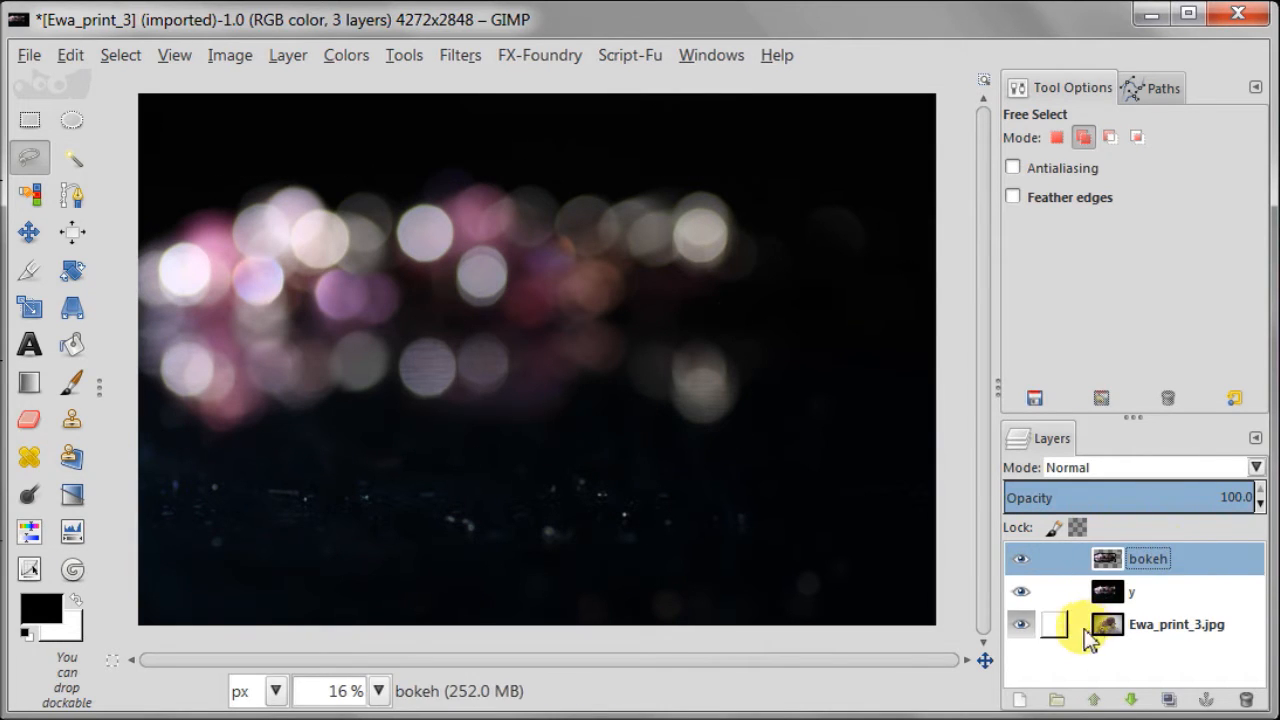
# Step: Delete the original bokeh photo layer and blend the bokeh layer over the baby in Screen mode
pyautogui.click(1130, 592)
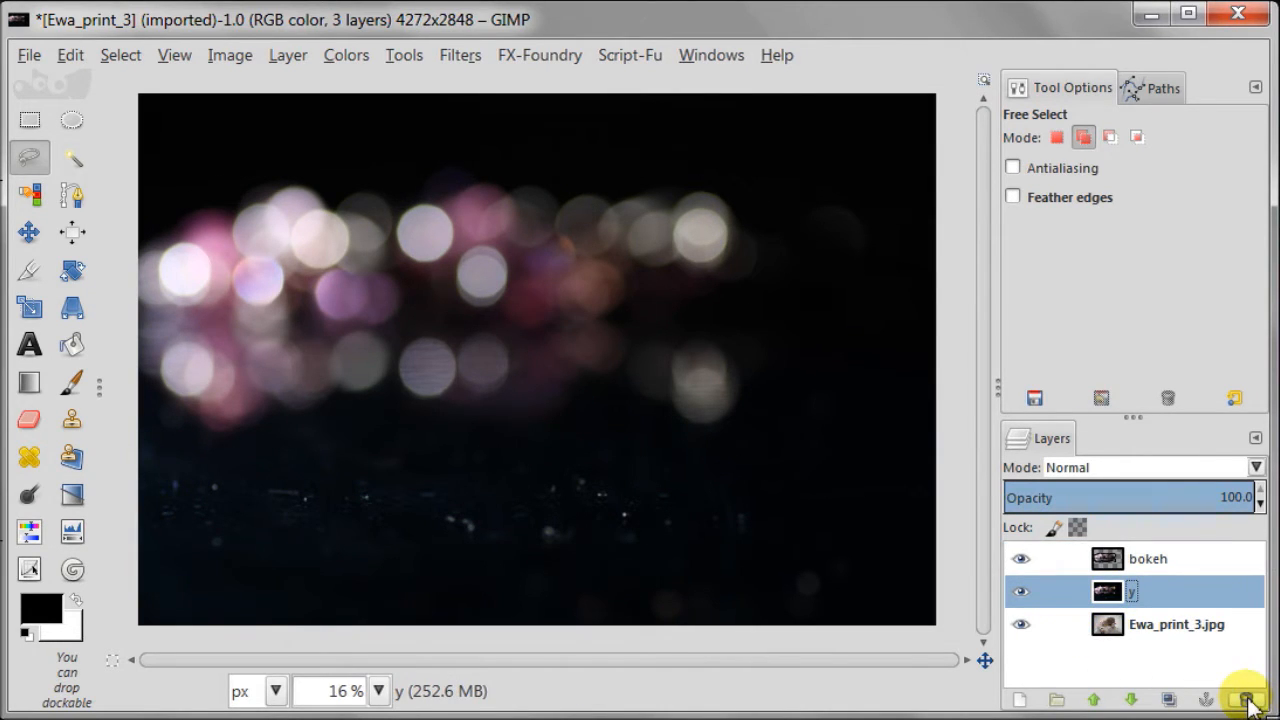
pyautogui.click(1248, 700)
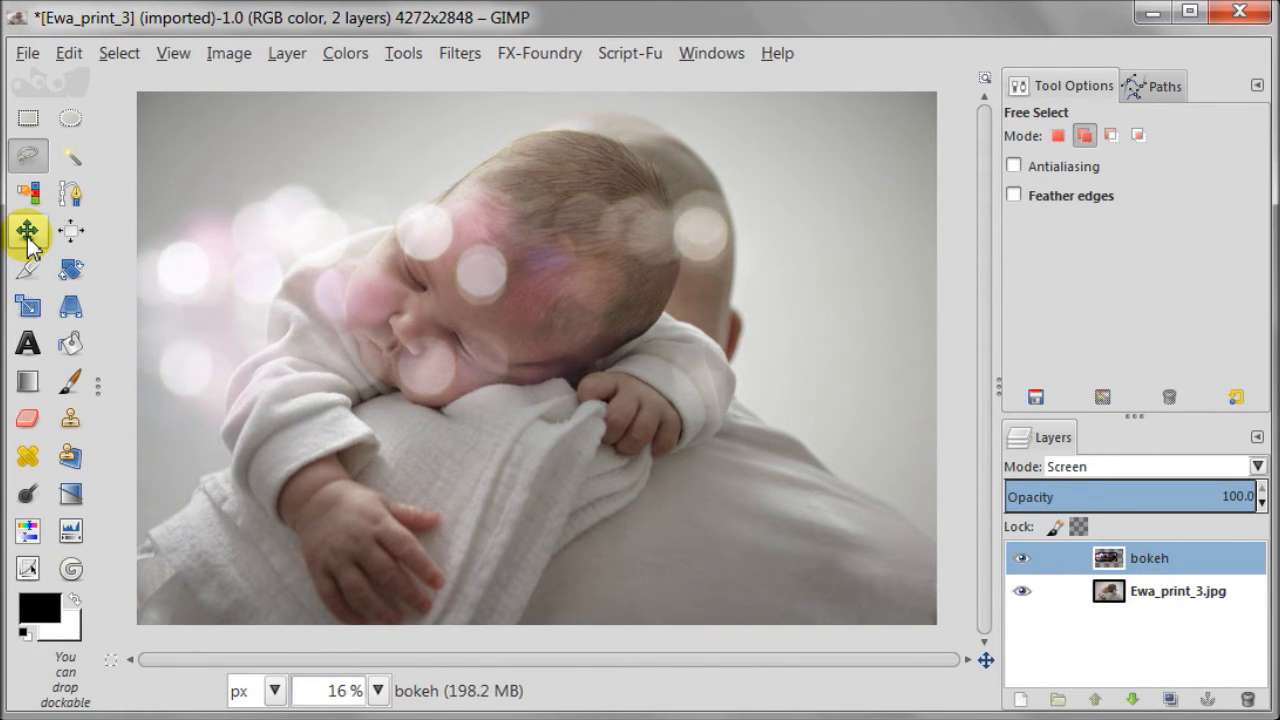
pyautogui.click(28, 232)
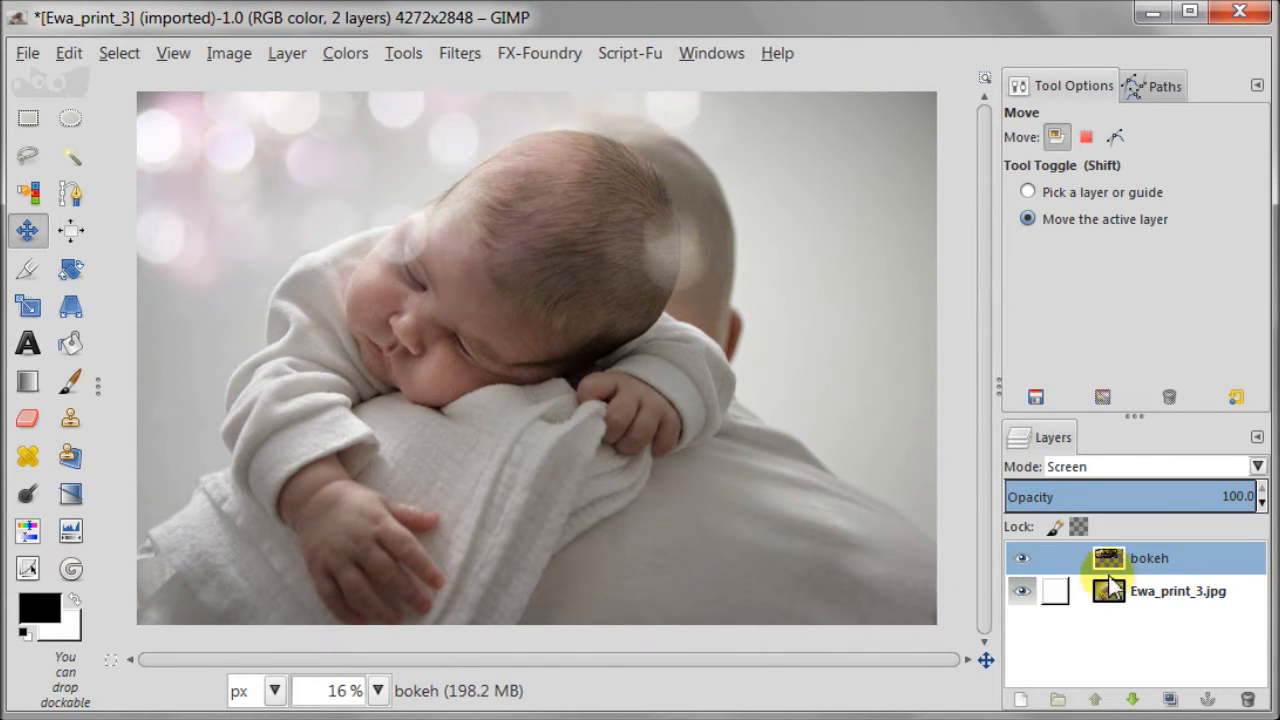
# Step: Add a fully opaque white layer mask to the bokeh layer
pyautogui.rightClick(1108, 556)
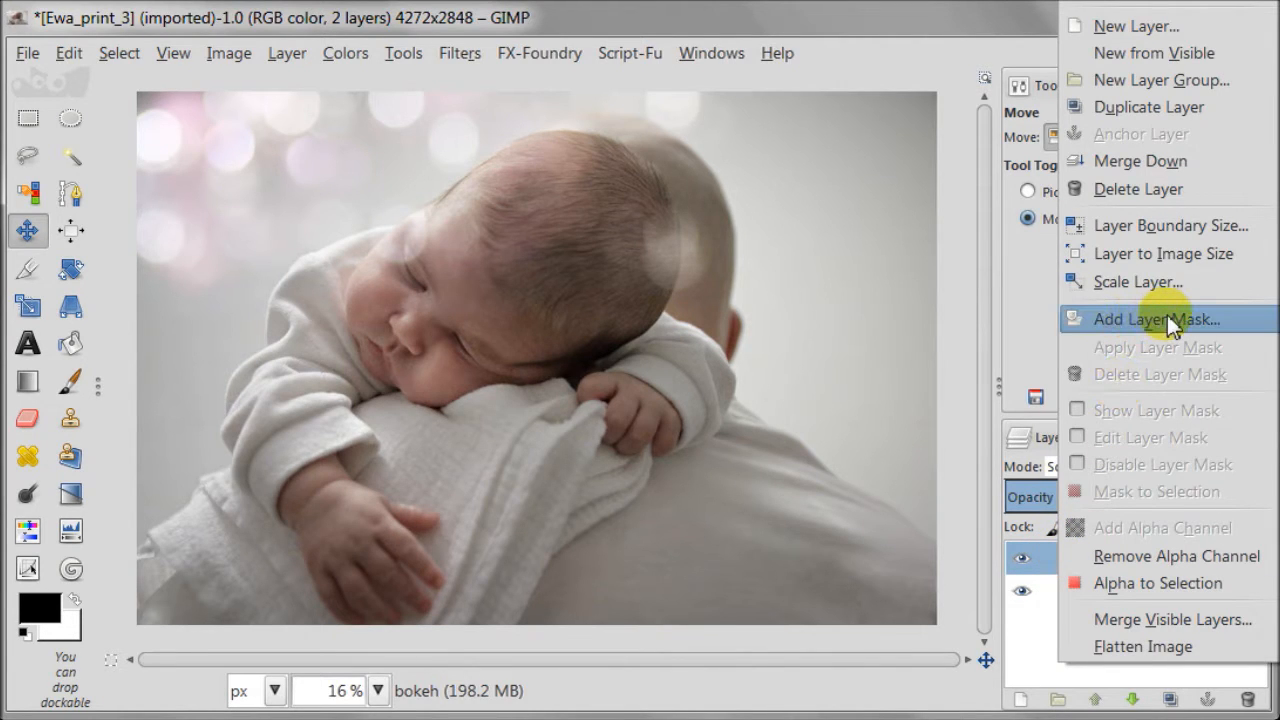
pyautogui.click(1156, 318)
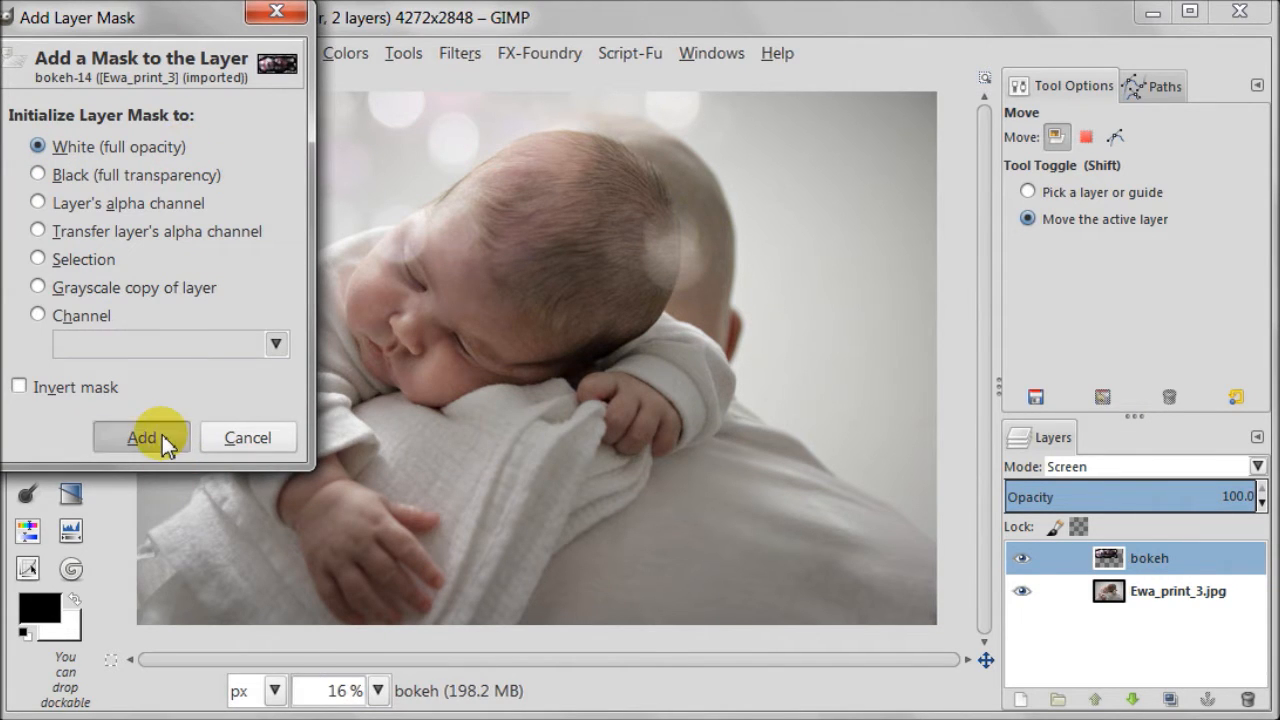
pyautogui.click(140, 438)
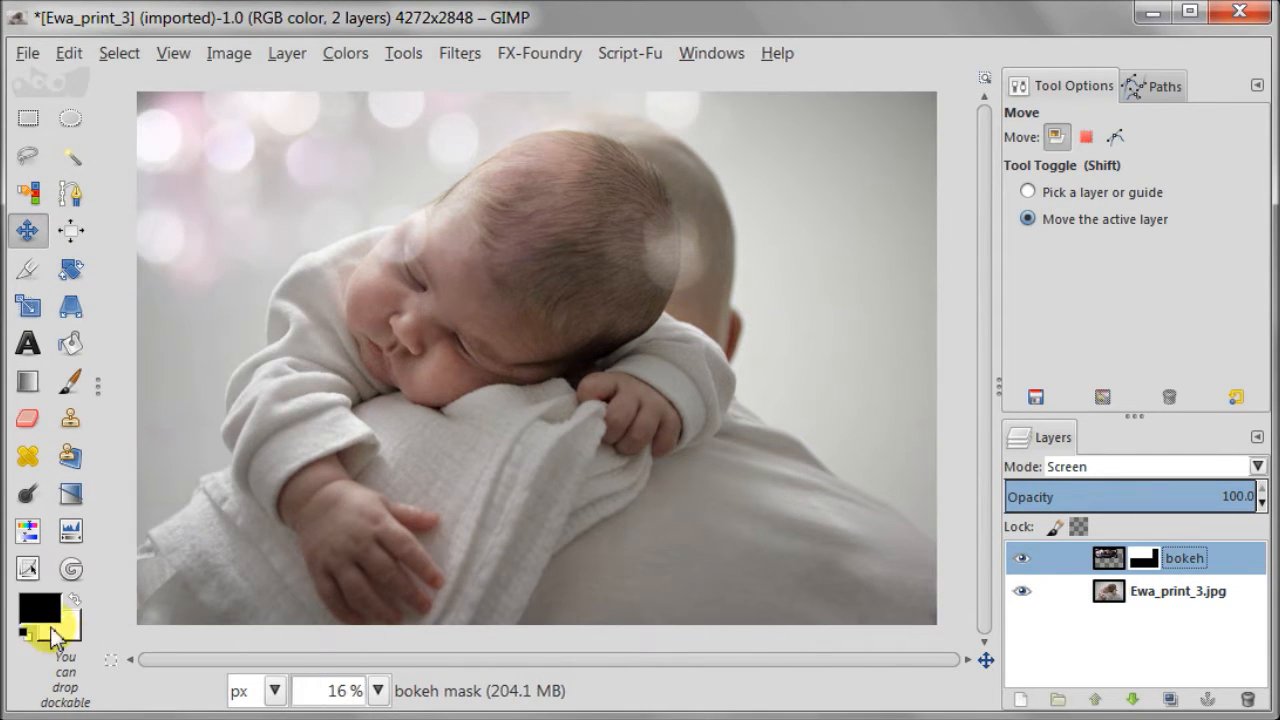
pyautogui.moveTo(72, 380)
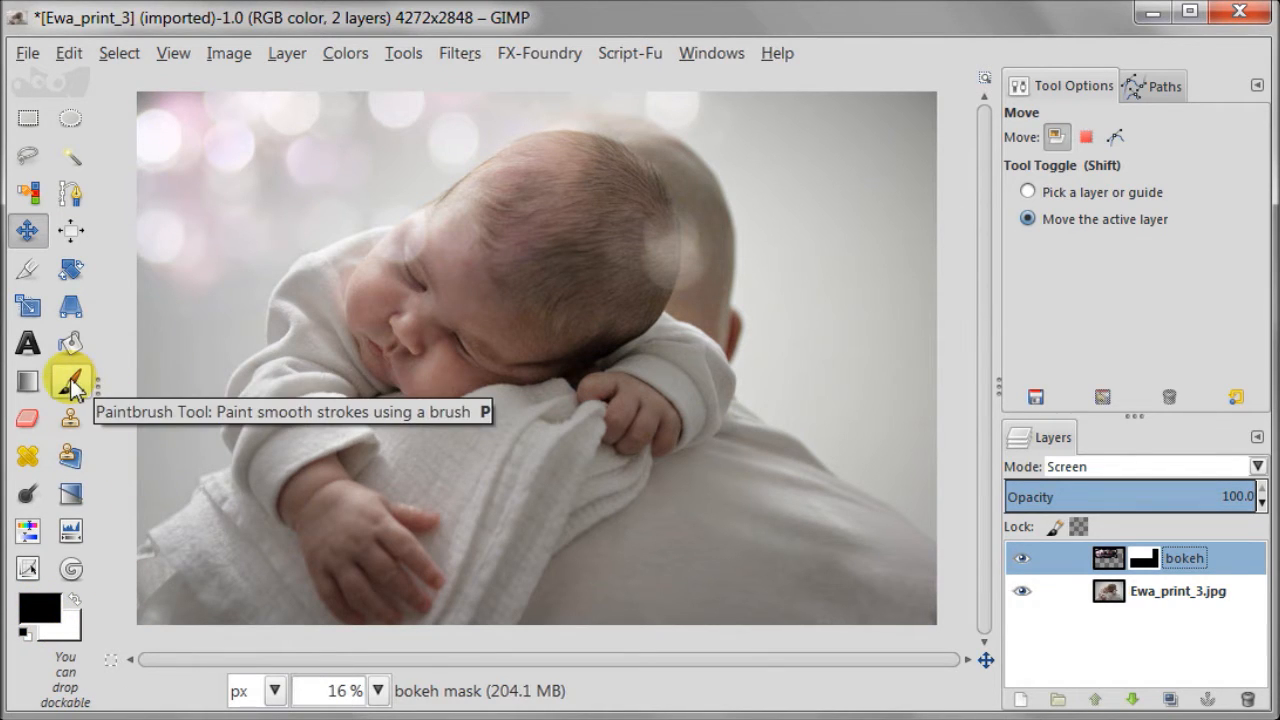
# Step: Brush black onto the mask to clear the bokeh lights off the baby's head
pyautogui.click(72, 380)
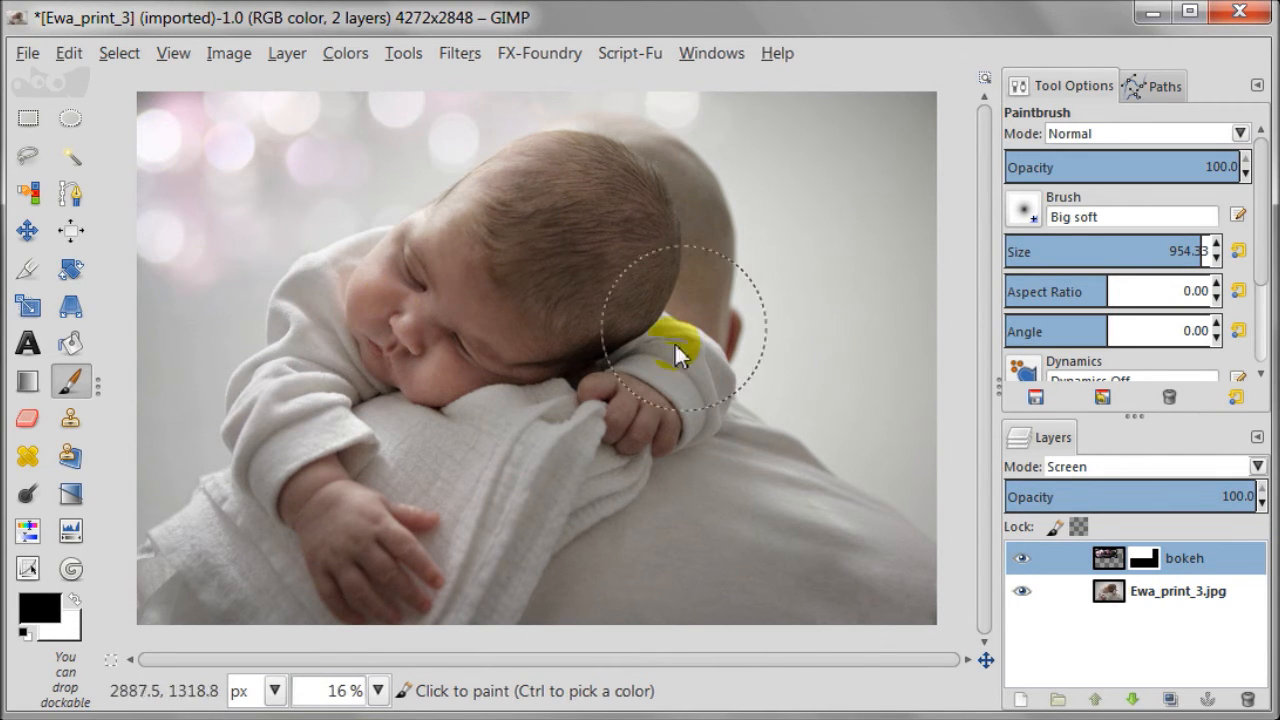
pyautogui.moveTo(680, 350); pyautogui.dragTo(536, 480)
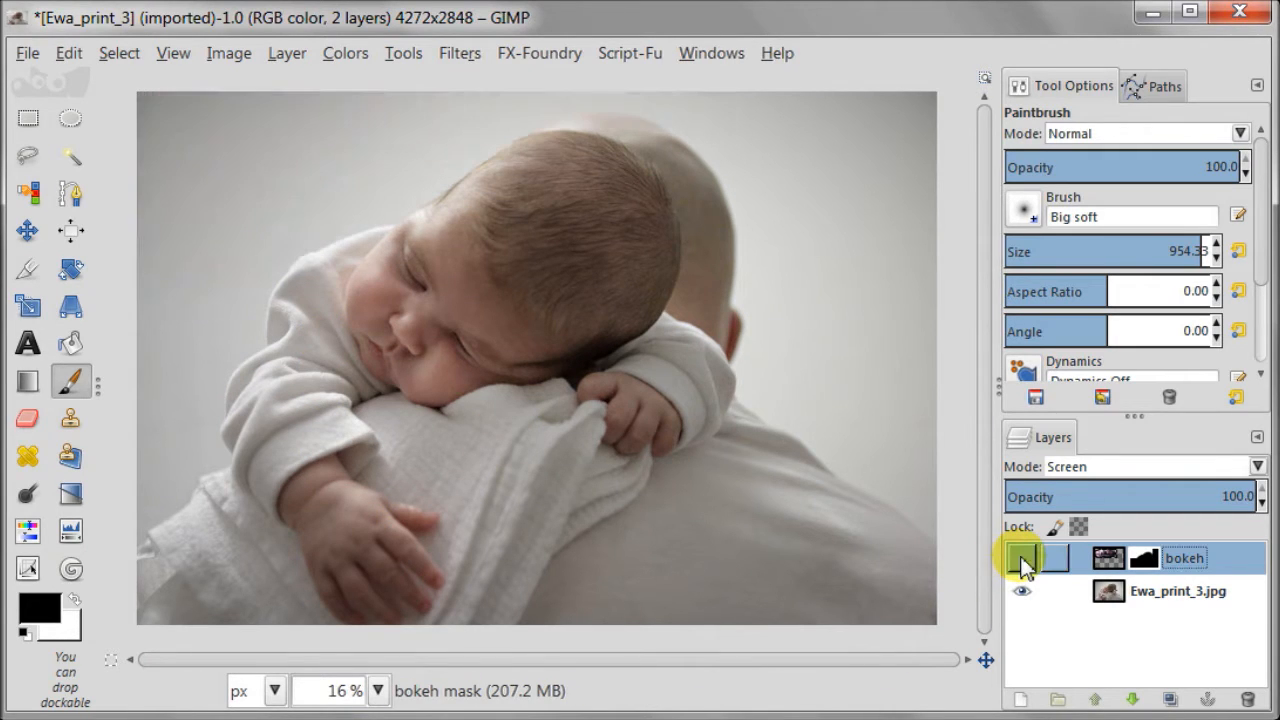
pyautogui.click(1022, 558)
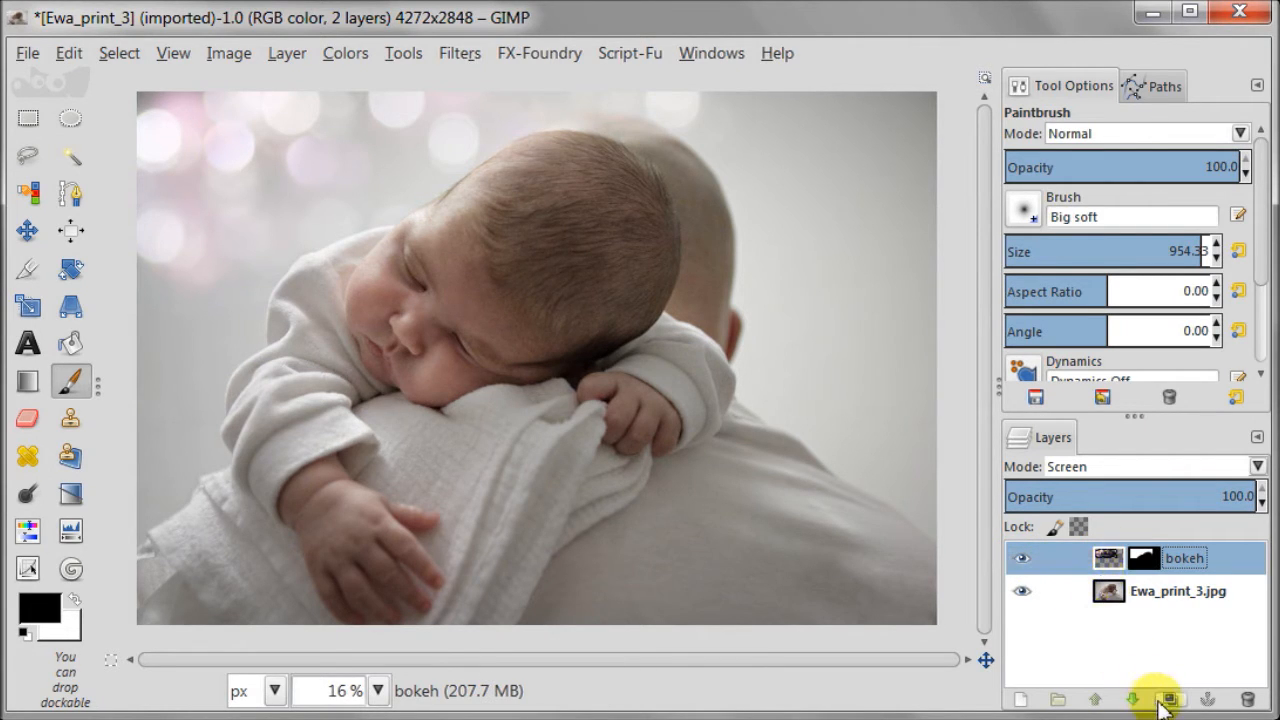
# Step: Duplicate the masked bokeh layer and nudge the copy's lights down over the photo
pyautogui.click(1170, 700)
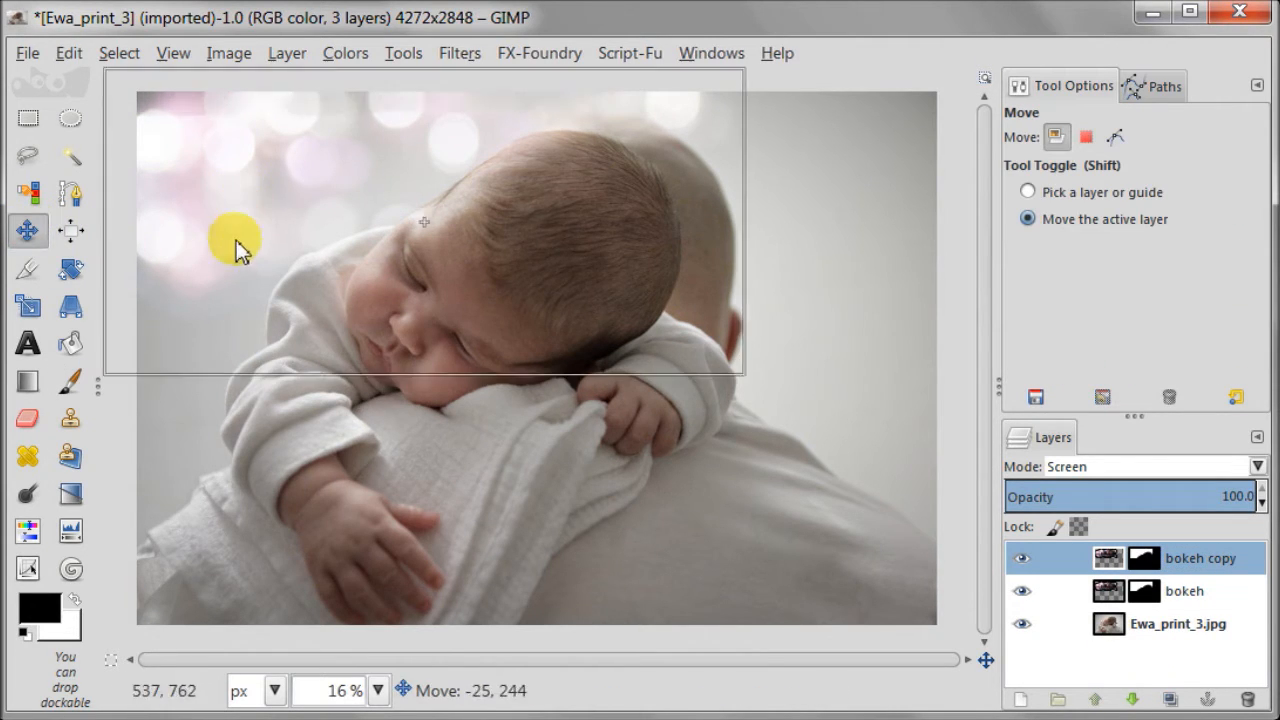
pyautogui.moveTo(240, 248); pyautogui.dragTo(218, 360)
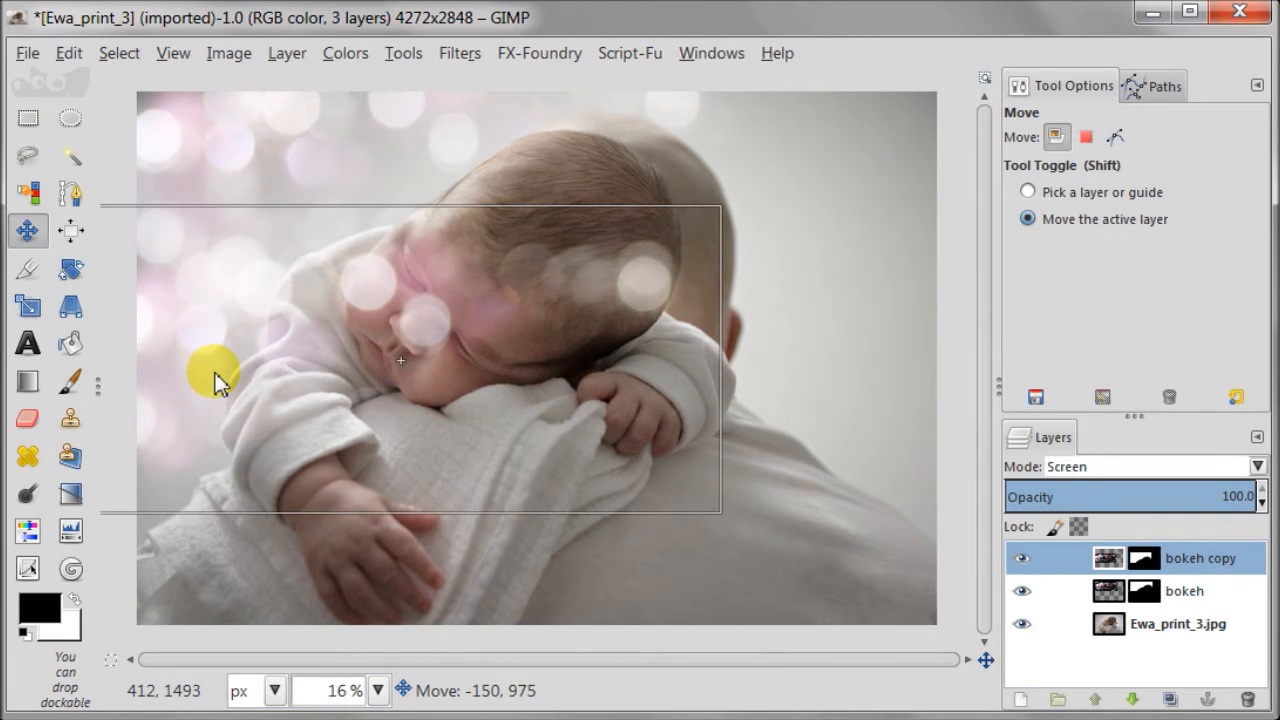
pyautogui.moveTo(212, 378); pyautogui.dragTo(400, 450)
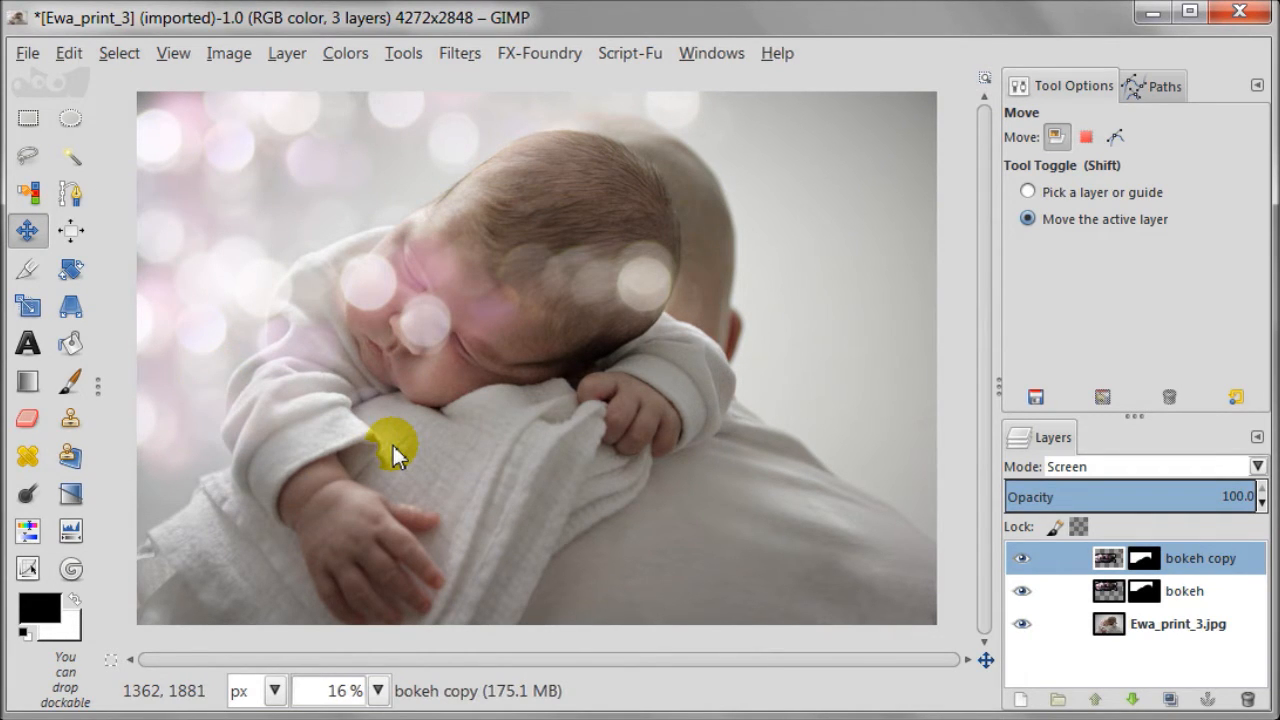
pyautogui.moveTo(396, 456); pyautogui.dragTo(396, 360)
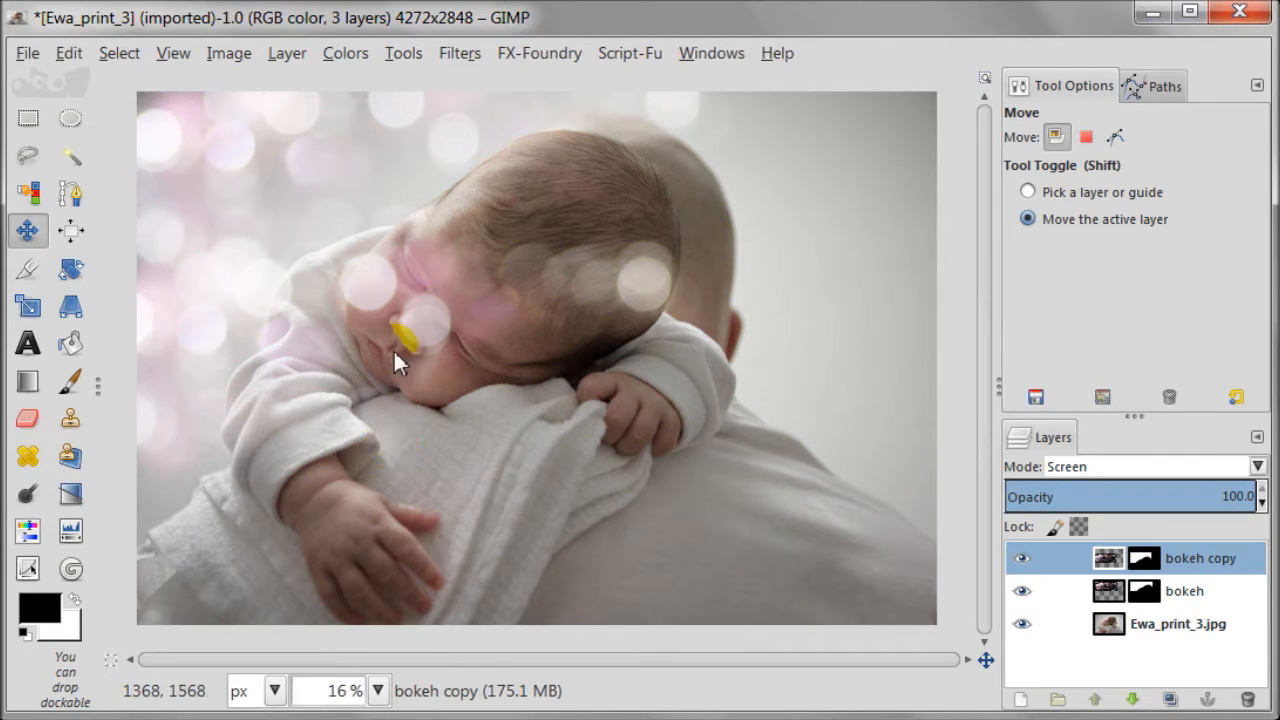
# Step: Flip the bokeh copy horizontally and slide it over the left background
pyautogui.click(288, 52)
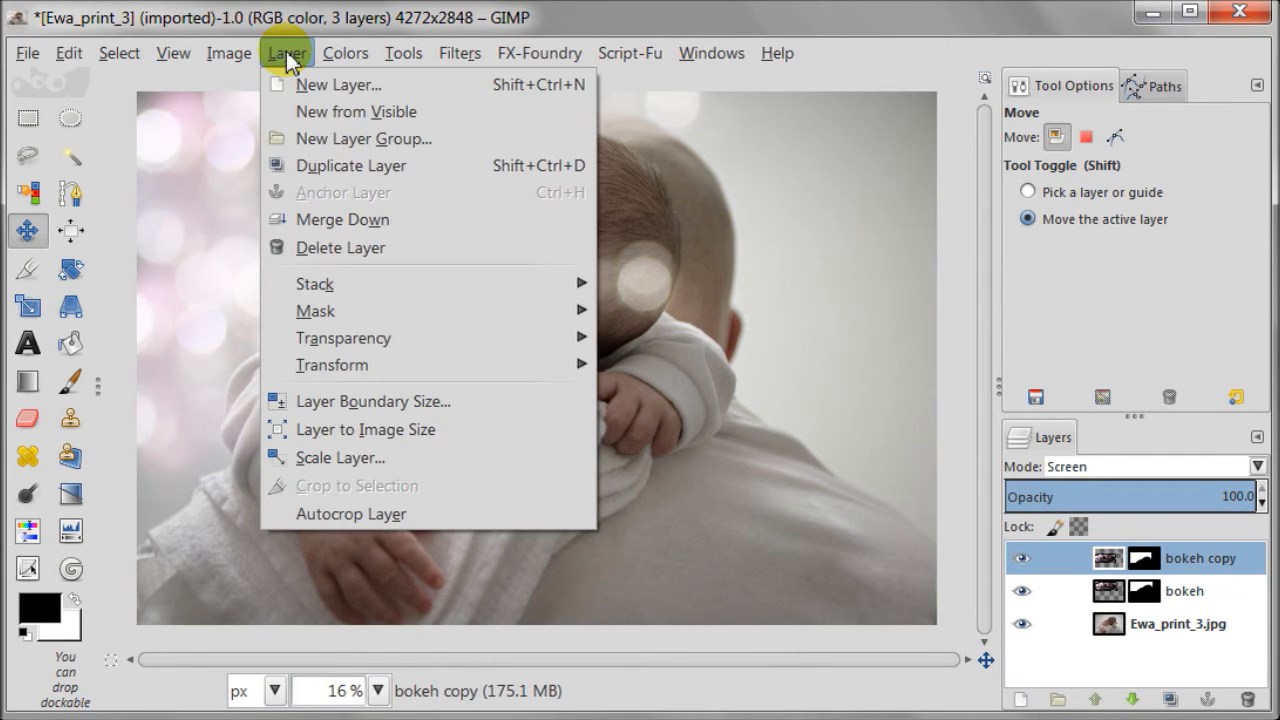
pyautogui.moveTo(332, 364)
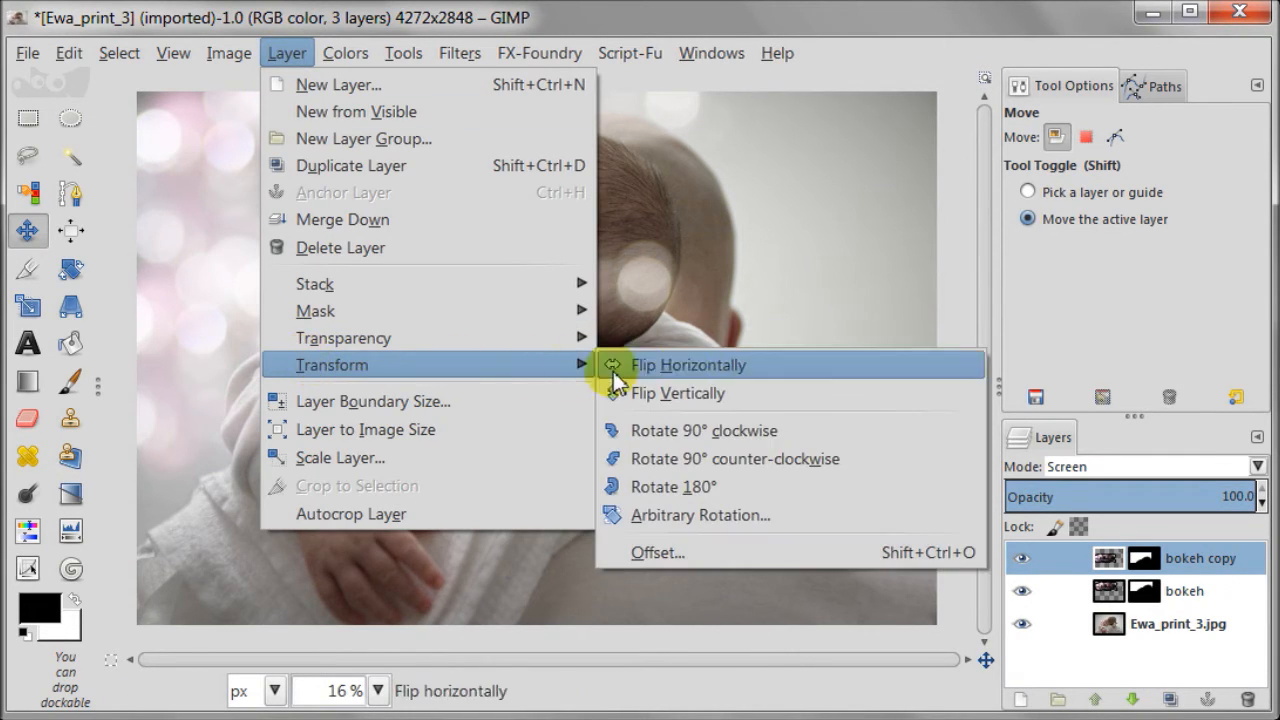
pyautogui.click(688, 364)
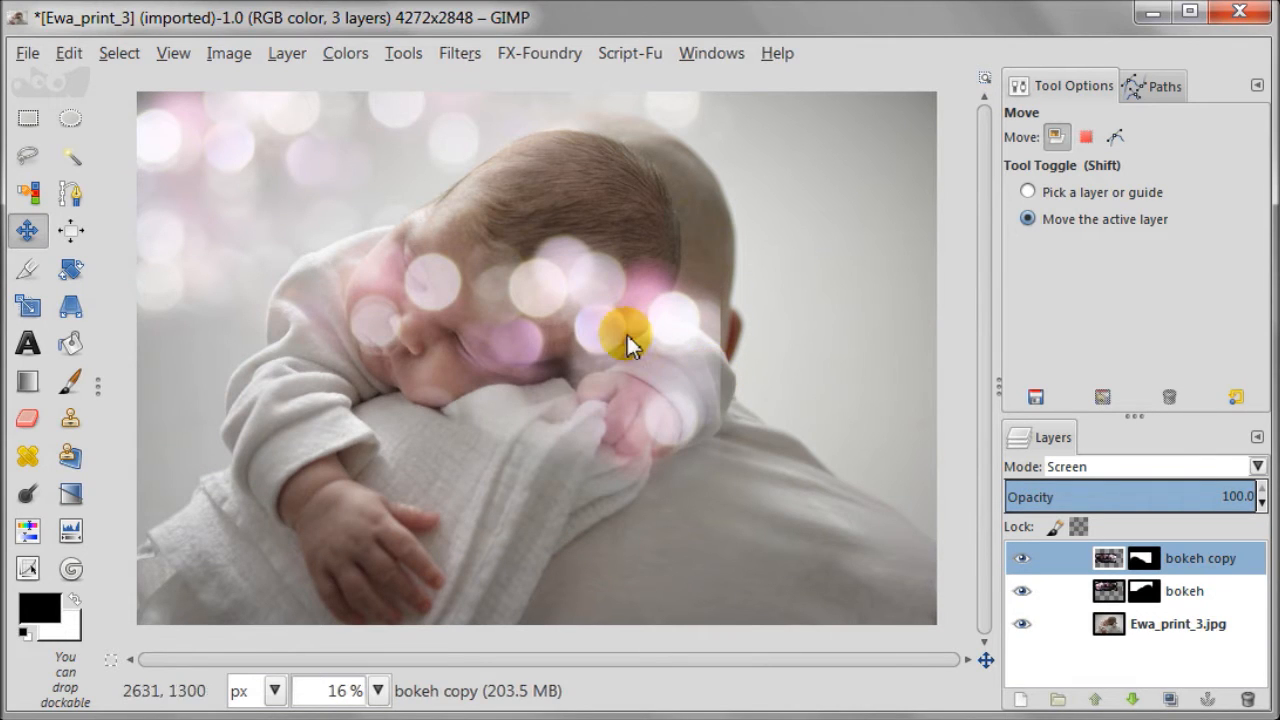
pyautogui.moveTo(624, 336); pyautogui.dragTo(280, 356)
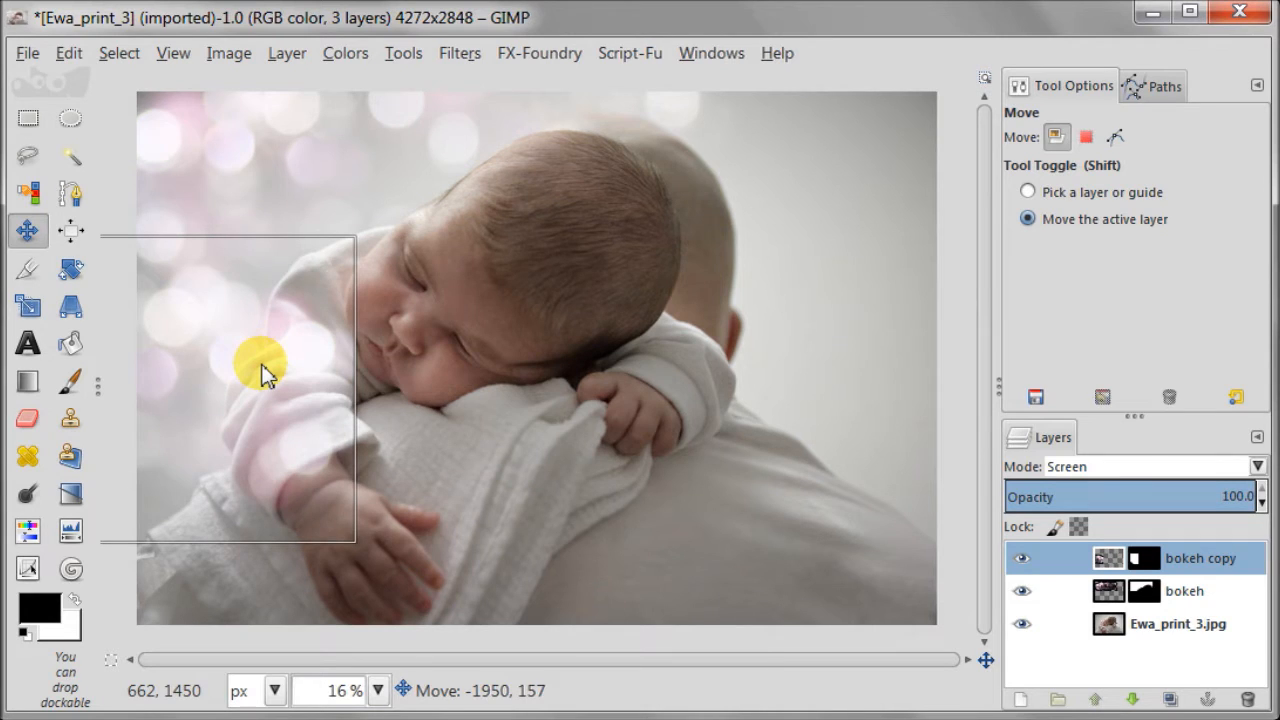
pyautogui.moveTo(262, 364); pyautogui.dragTo(276, 360)
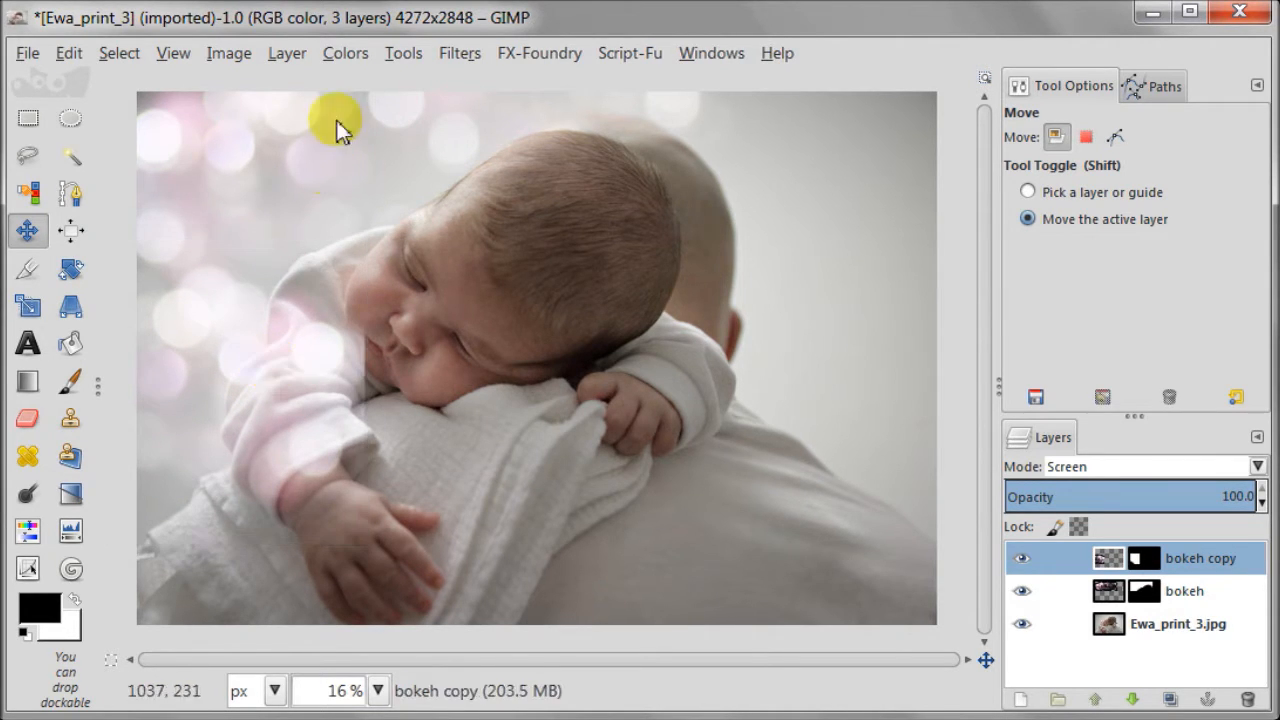
# Step: Adjust the bokeh copy's mask and settle its lights along the left side beside the baby
pyautogui.click(286, 52)
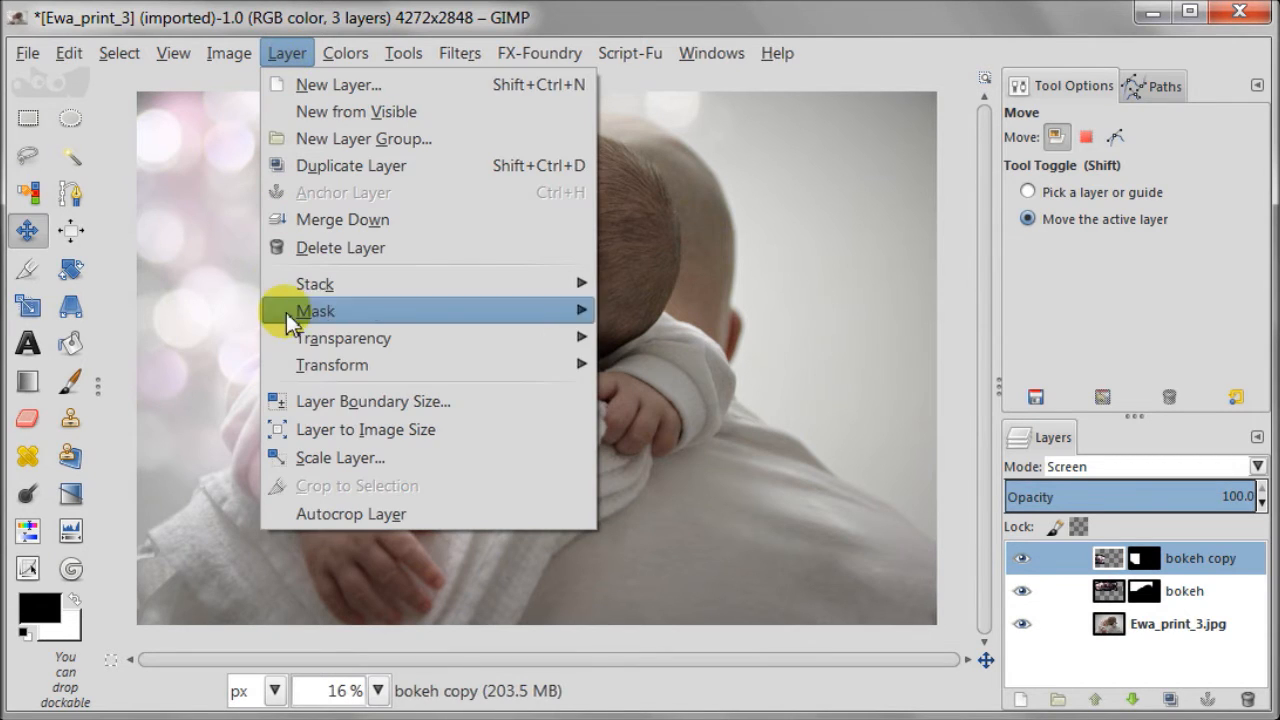
pyautogui.moveTo(332, 364)
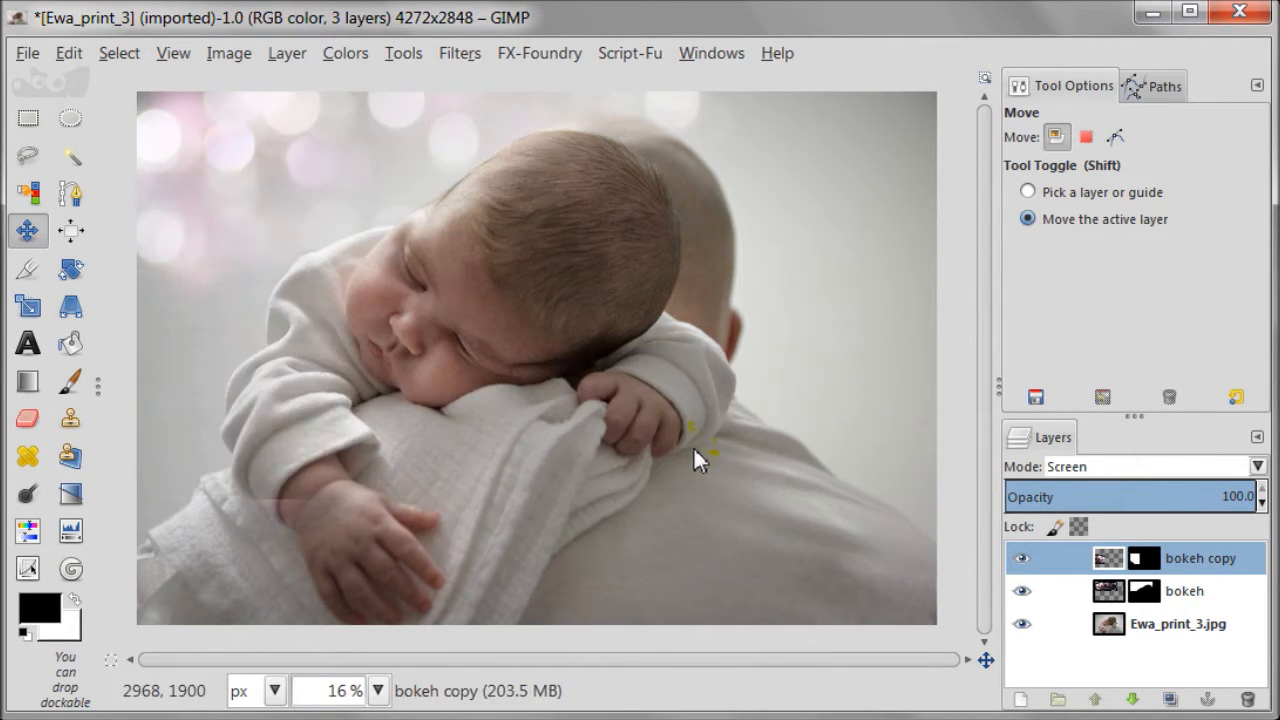
pyautogui.moveTo(700, 460); pyautogui.dragTo(570, 418)
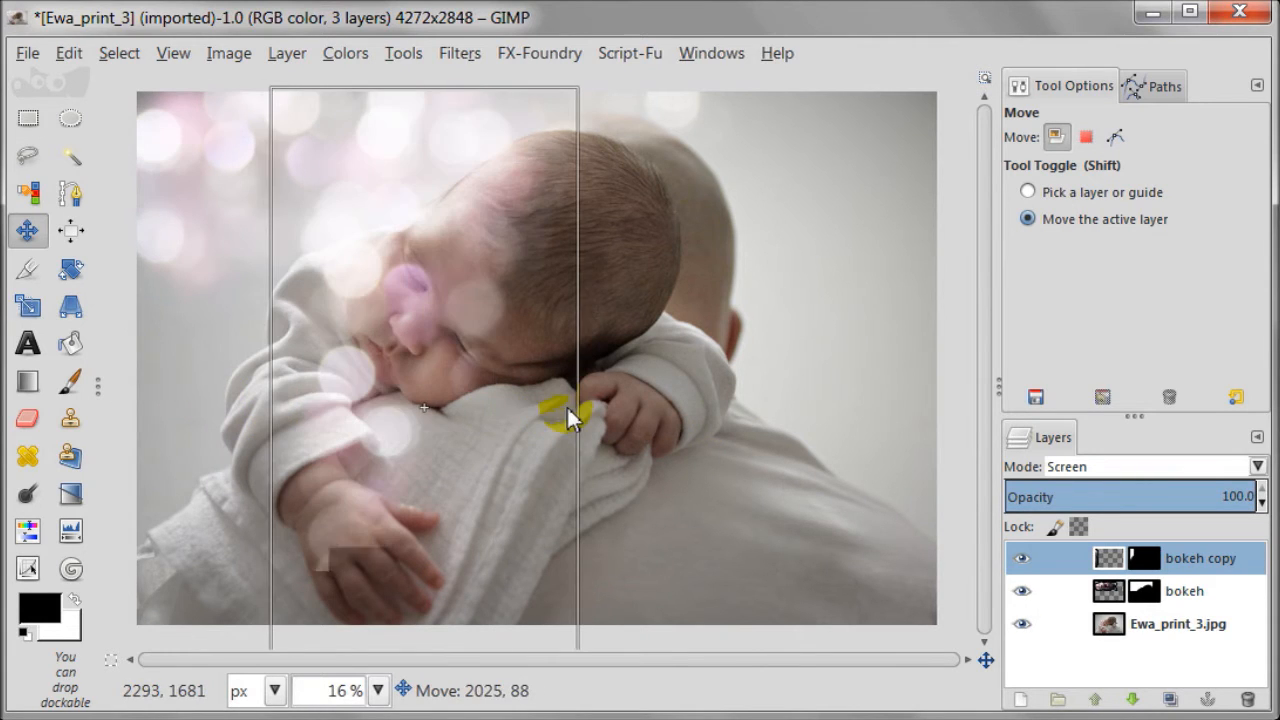
pyautogui.moveTo(570, 418); pyautogui.dragTo(270, 304)
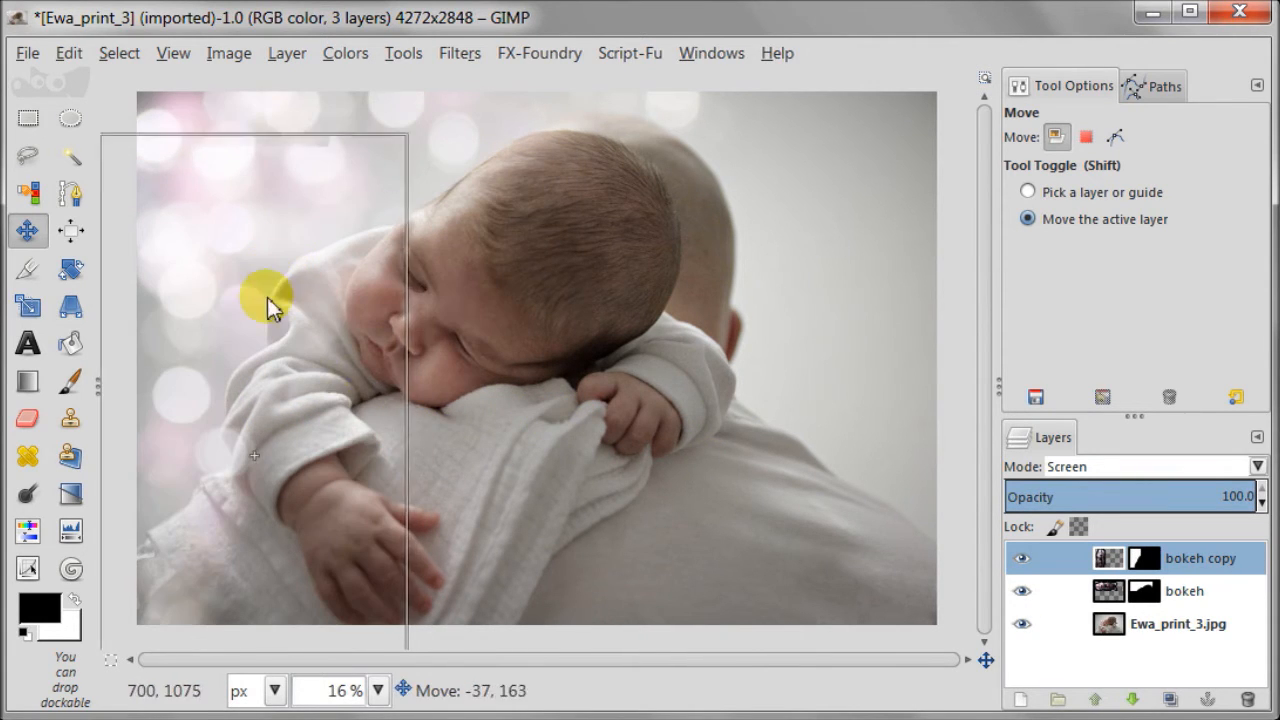
pyautogui.moveTo(270, 300); pyautogui.dragTo(256, 320)
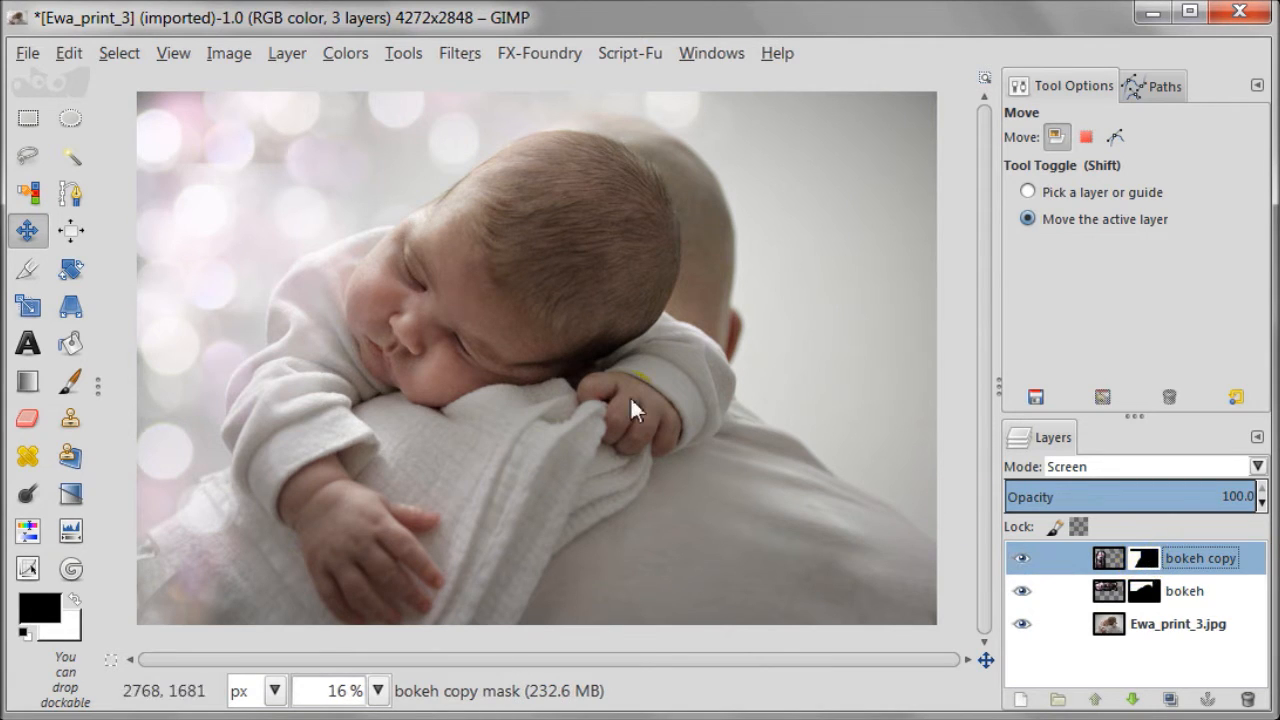
# Step: Brush the bokeh copy mask with a soft low-opacity brush off the baby's face, toggling visibility to compare
pyautogui.click(72, 380)
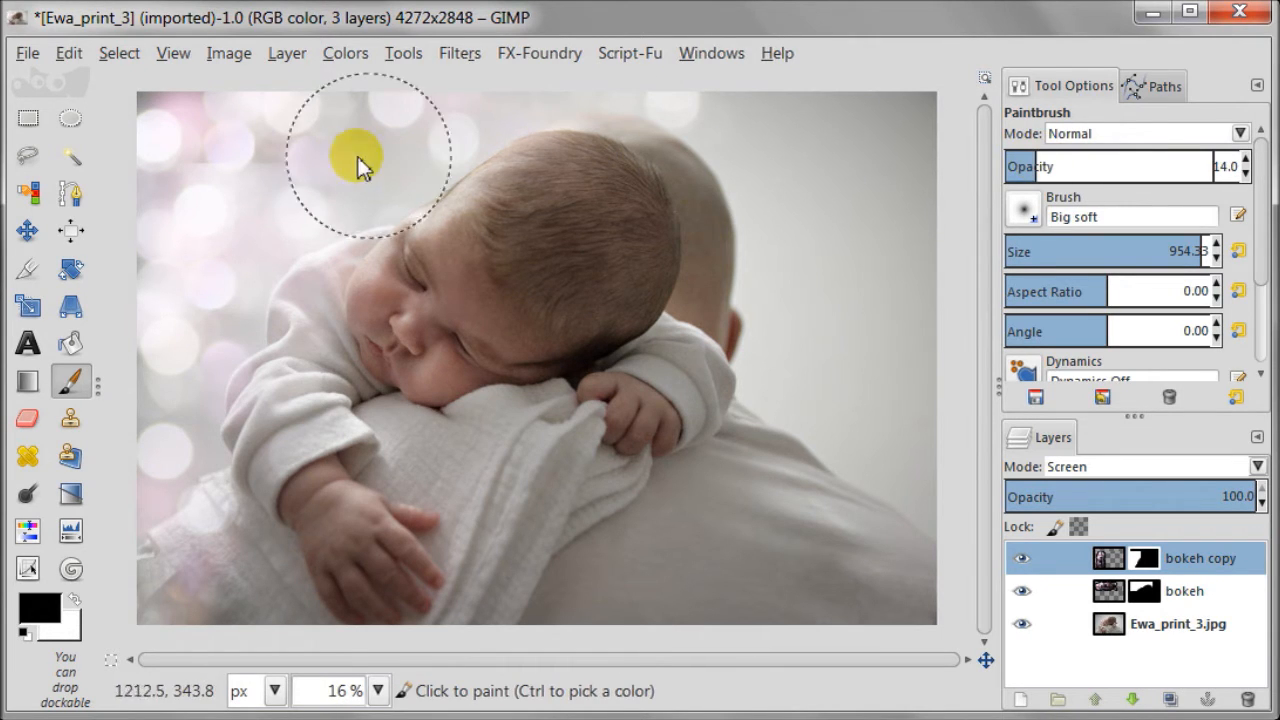
pyautogui.moveTo(182, 178)
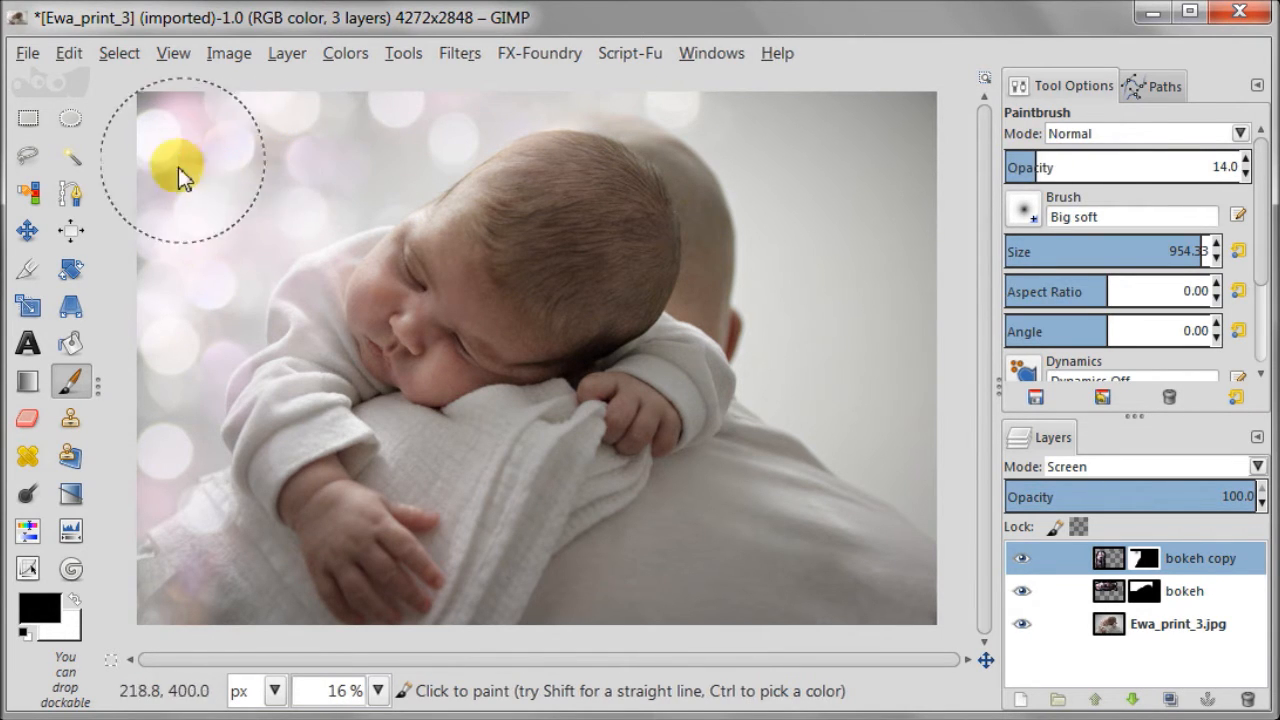
pyautogui.moveTo(192, 588)
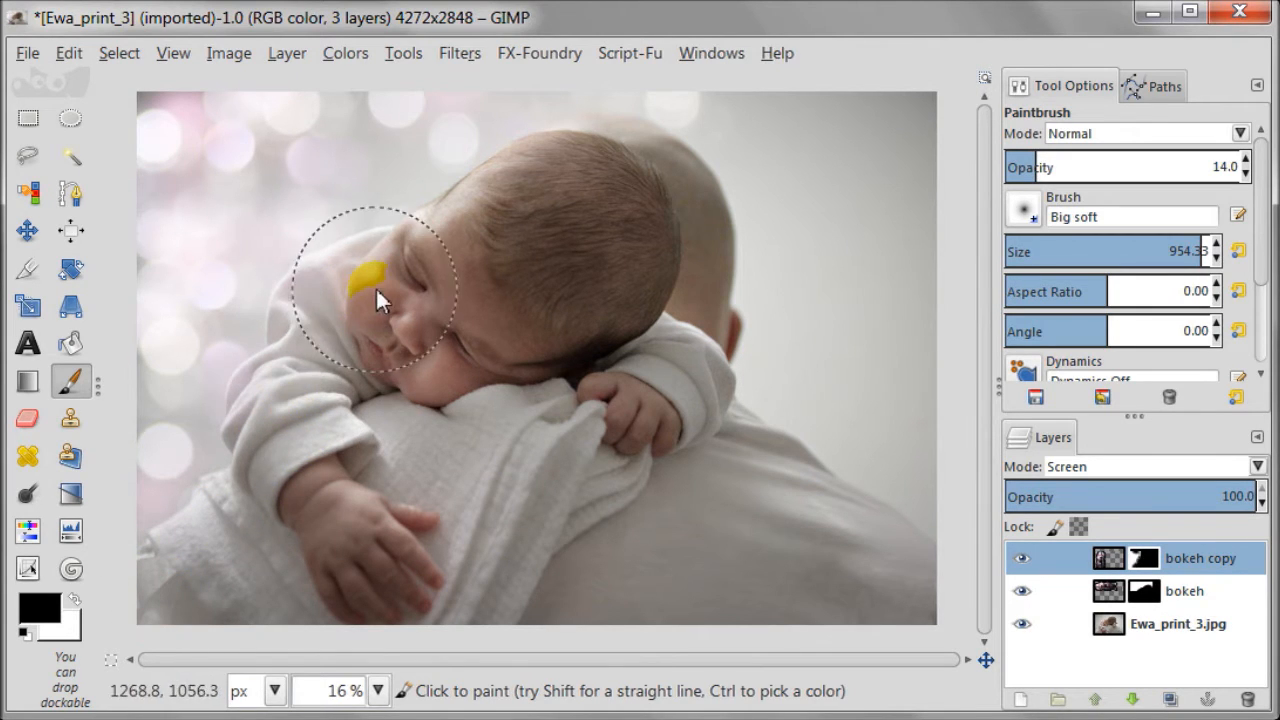
pyautogui.click(1020, 558)
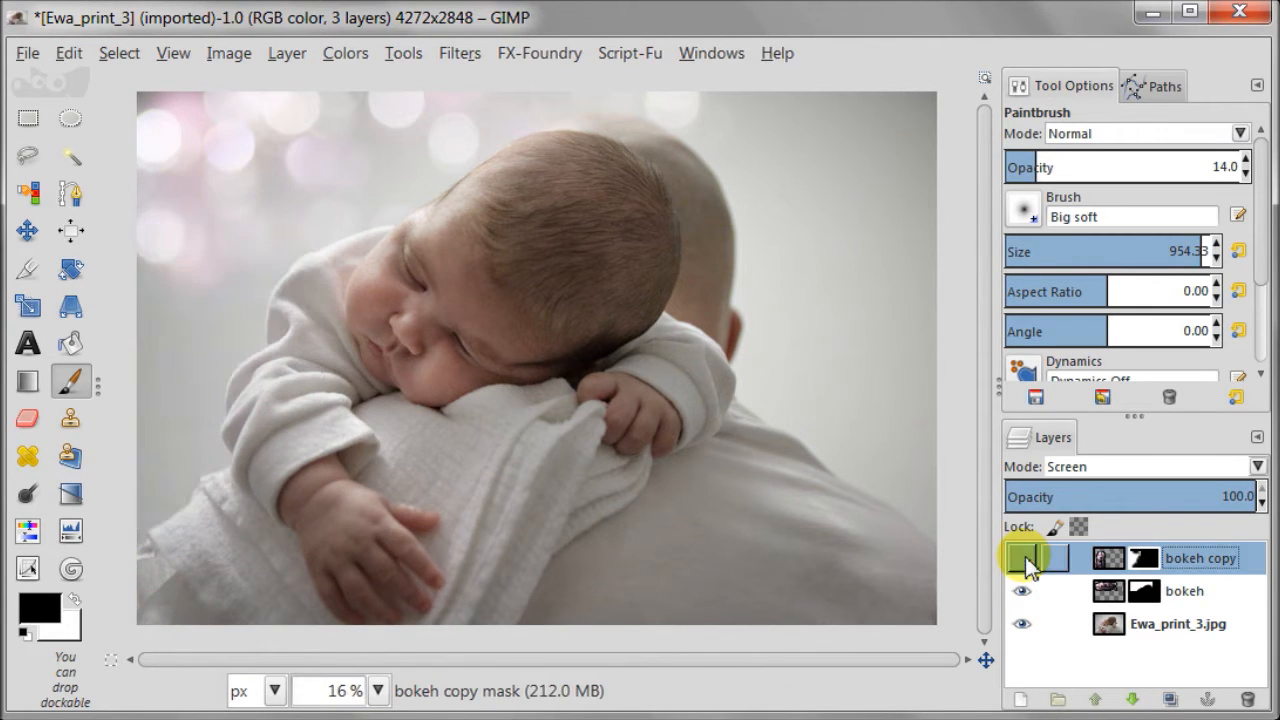
pyautogui.click(1020, 558)
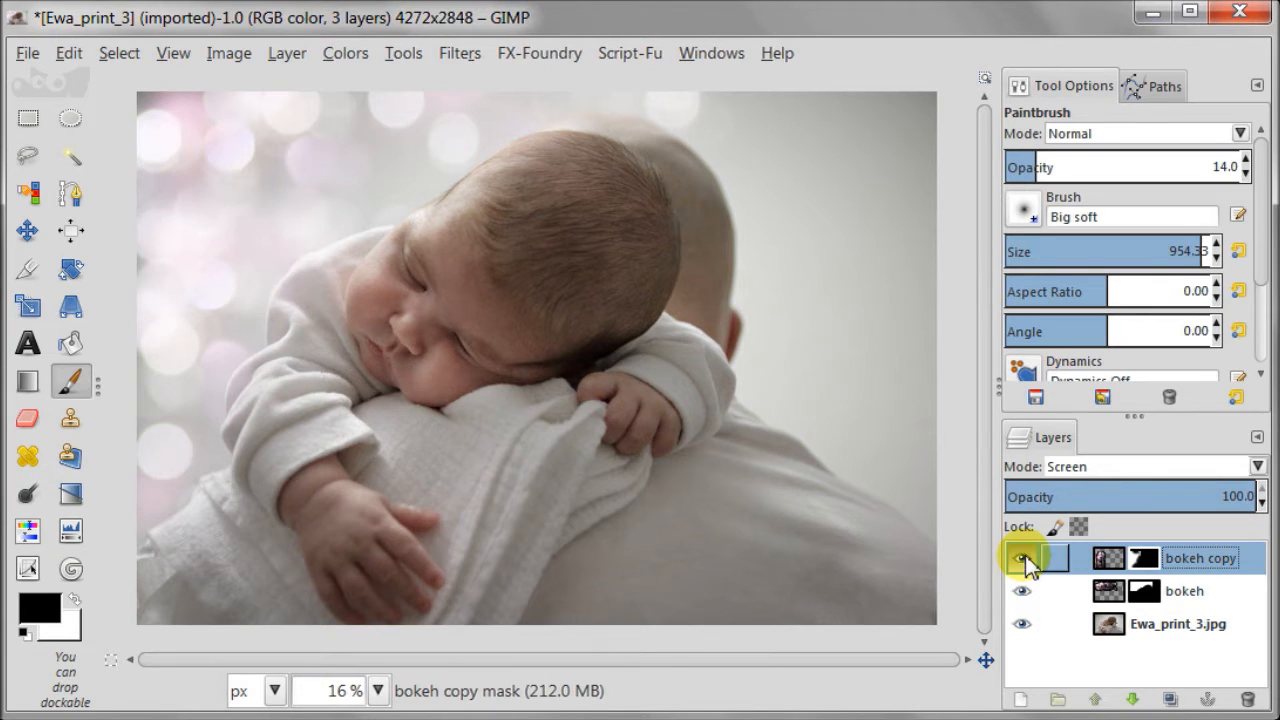
pyautogui.click(1022, 558)
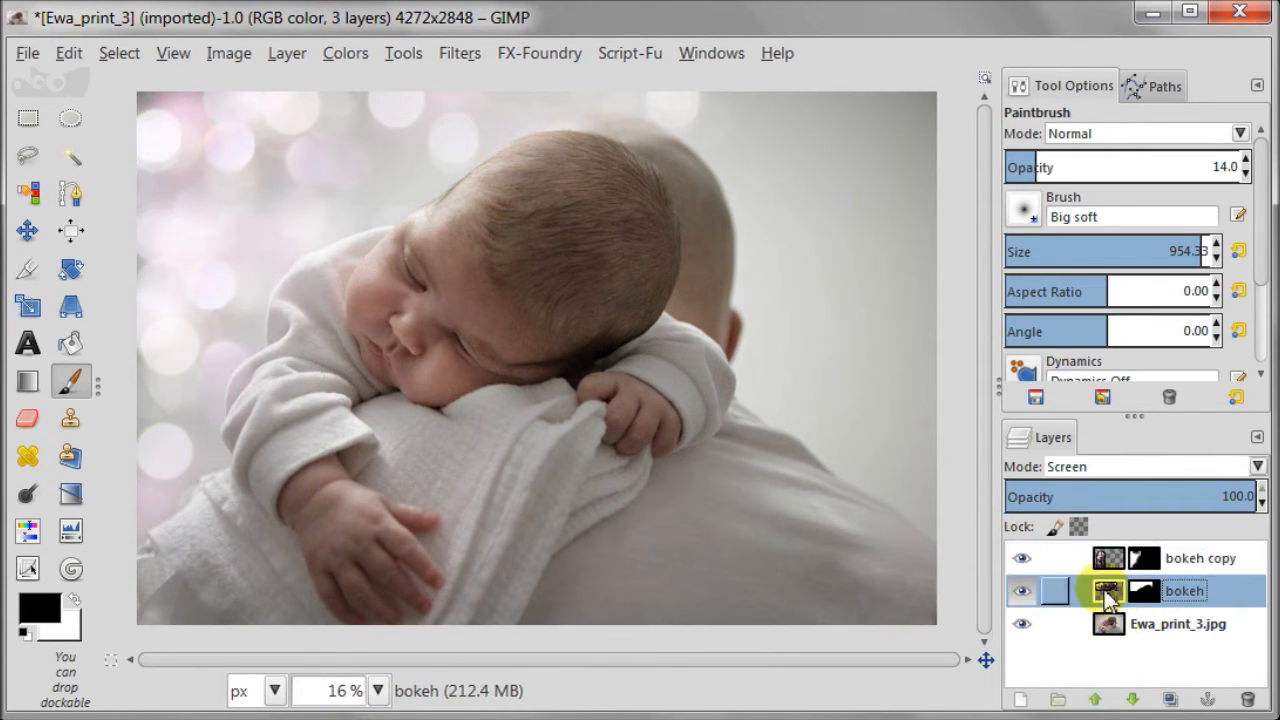
# Step: Duplicate the bokeh layer to the upper-right background and paint its mask clear of the baby's head
pyautogui.click(1170, 700)
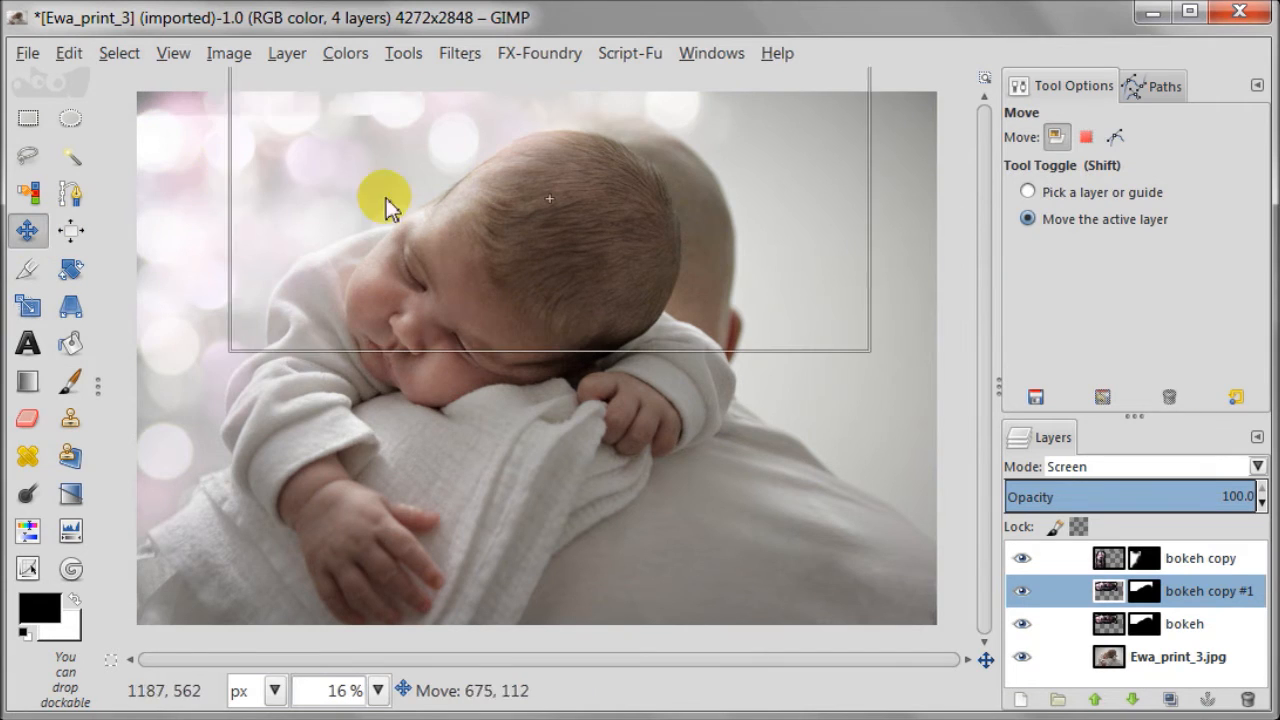
pyautogui.moveTo(390, 204); pyautogui.dragTo(724, 204)
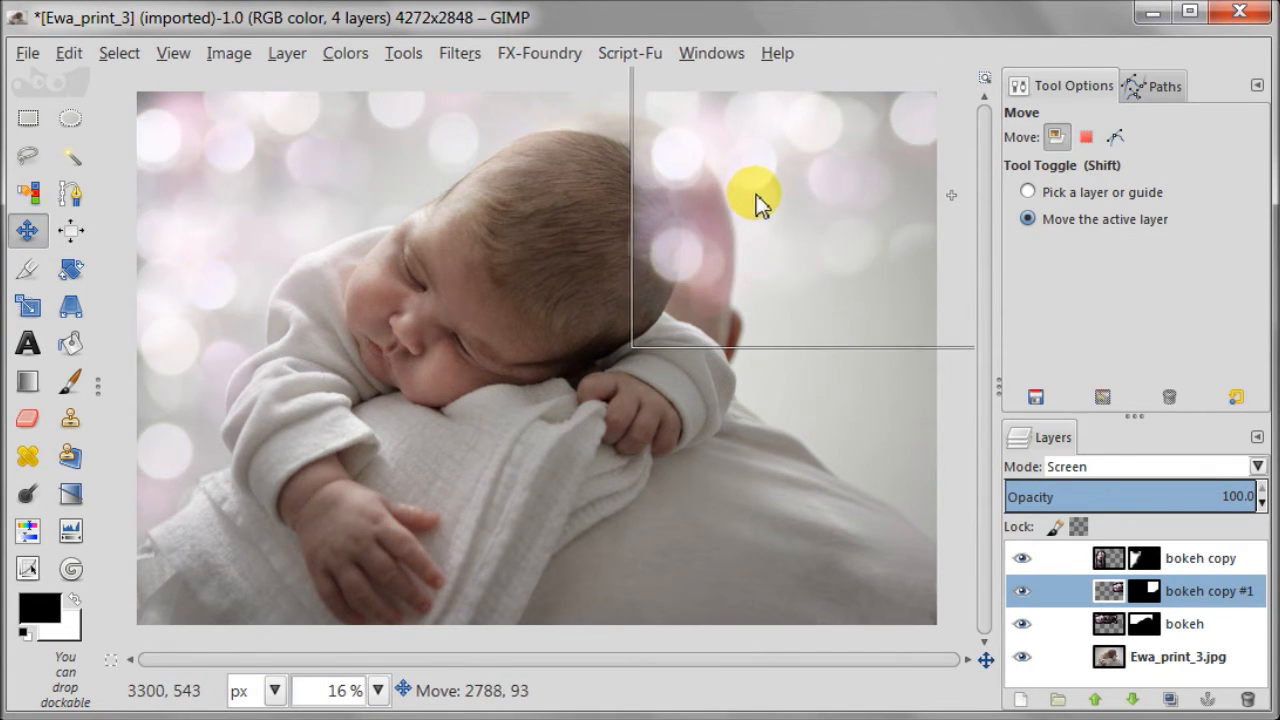
pyautogui.moveTo(756, 196); pyautogui.dragTo(808, 190)
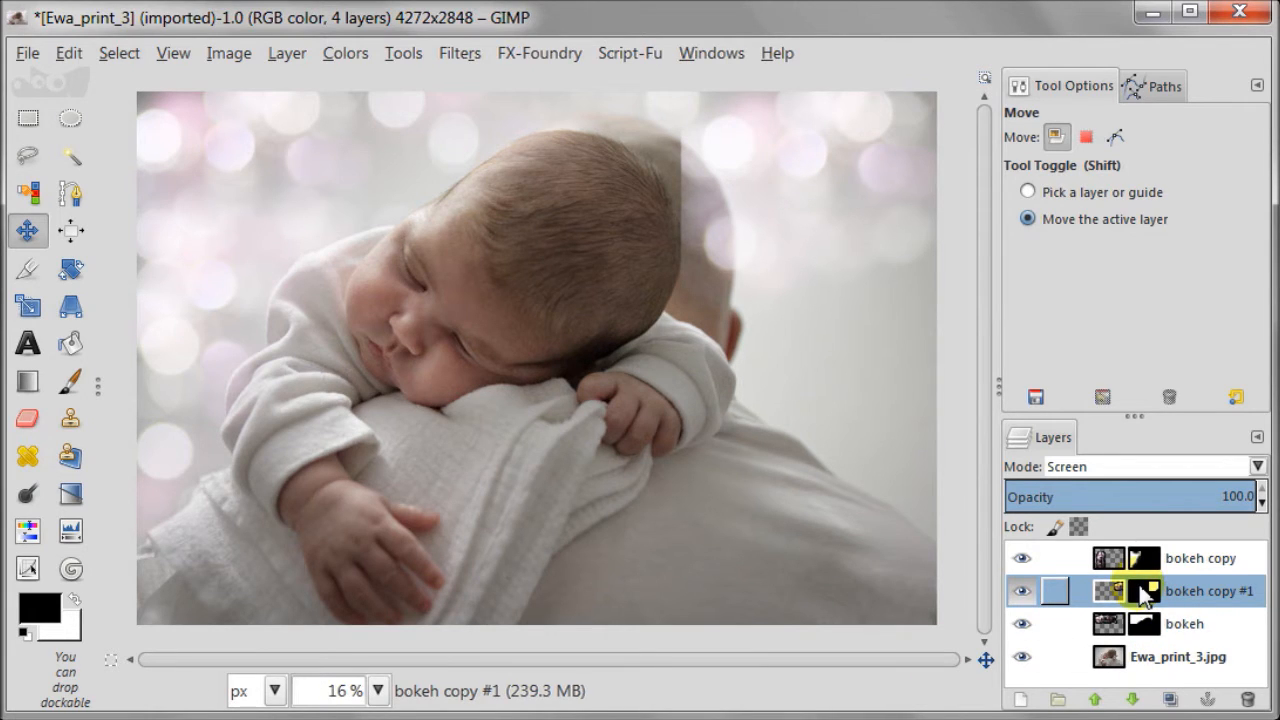
pyautogui.click(1148, 590)
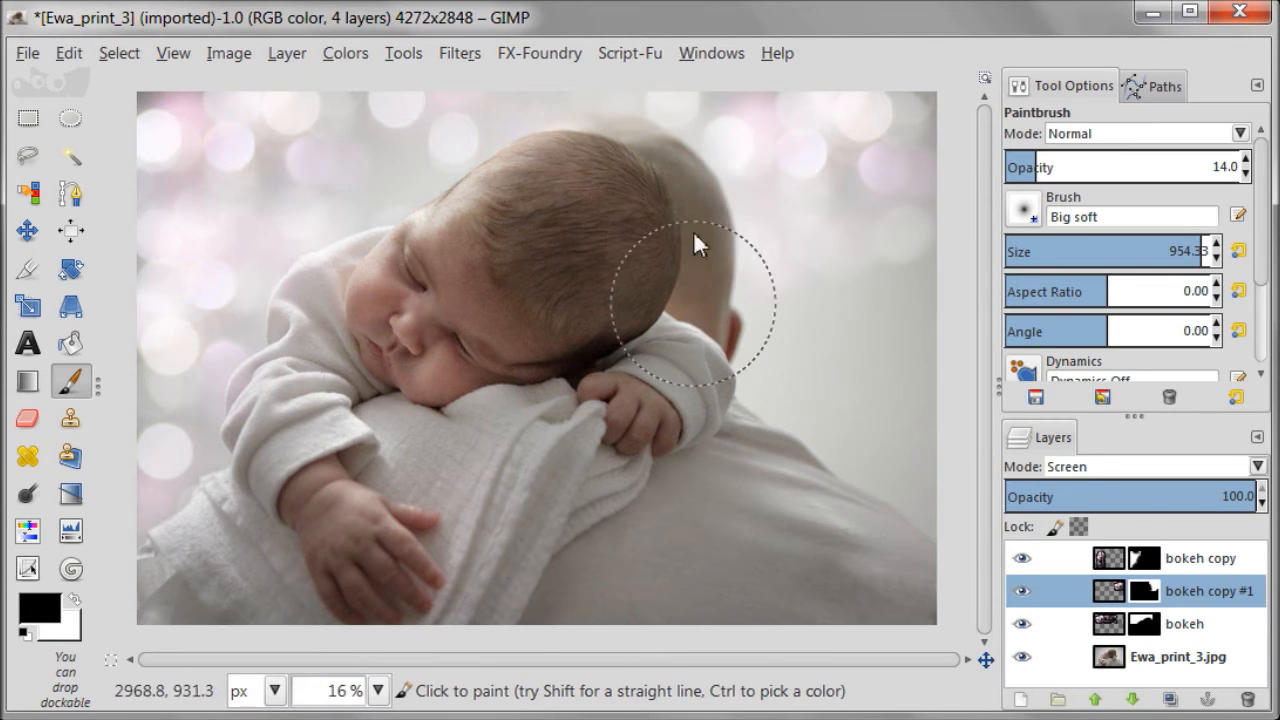
pyautogui.click(1024, 590)
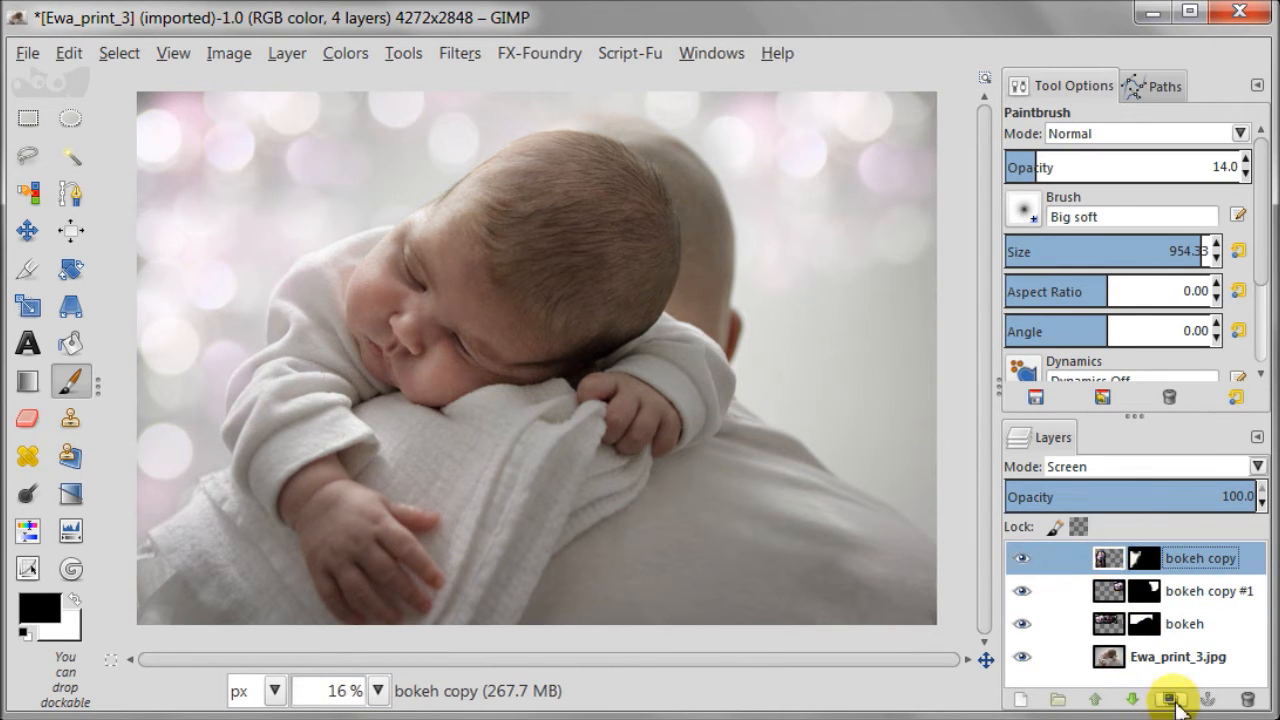
# Step: Duplicate the bokeh copy layer as bokeh copy #2 and move it rightward over the photo
pyautogui.click(1144, 700)
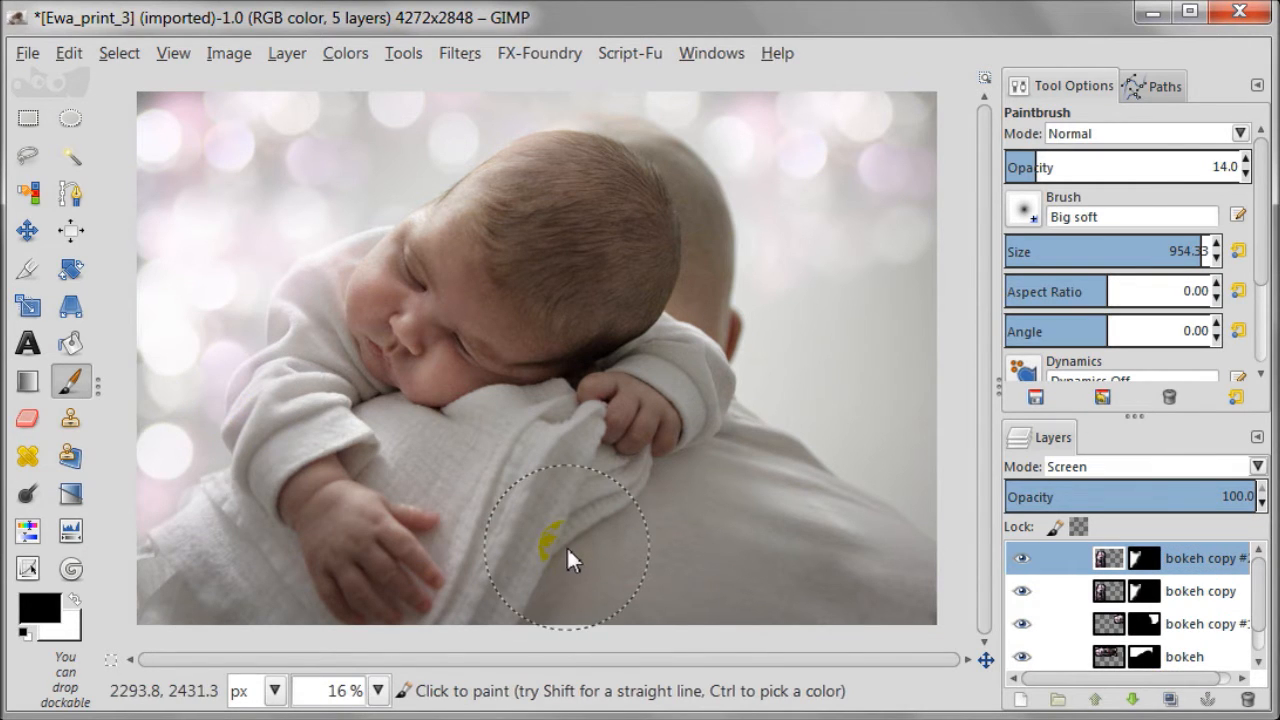
pyautogui.click(28, 232)
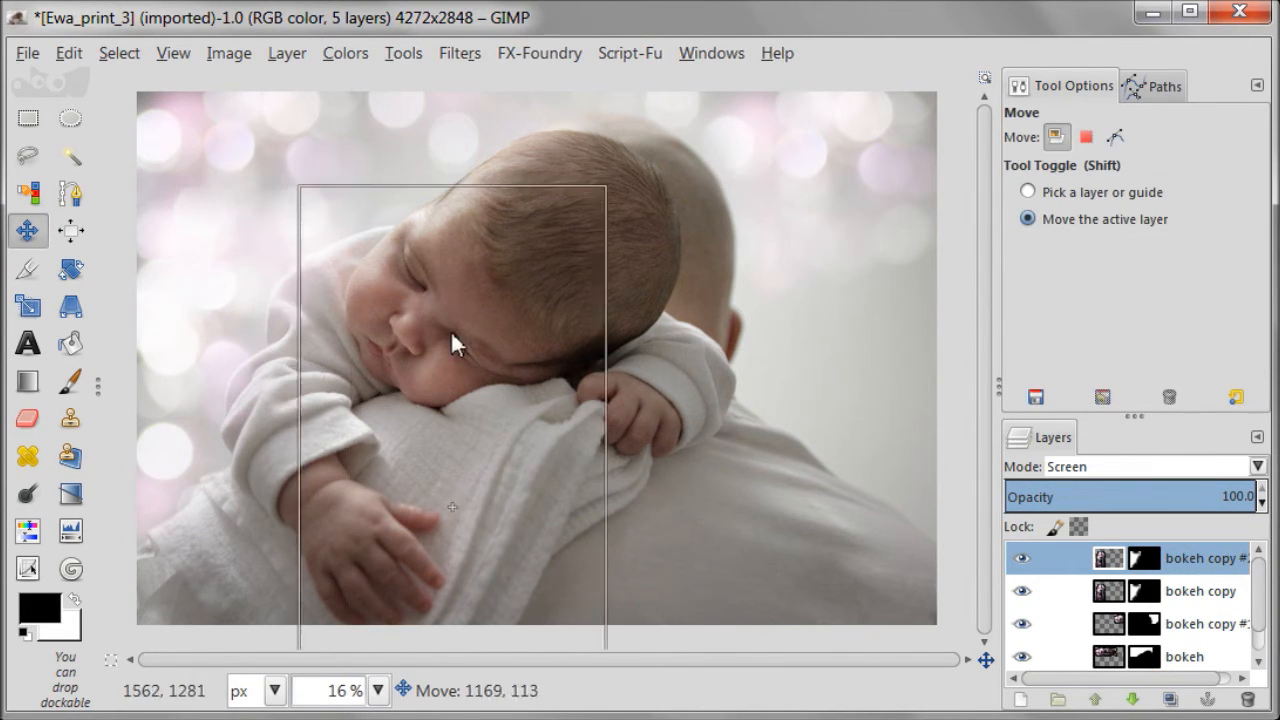
pyautogui.moveTo(452, 348); pyautogui.dragTo(816, 310)
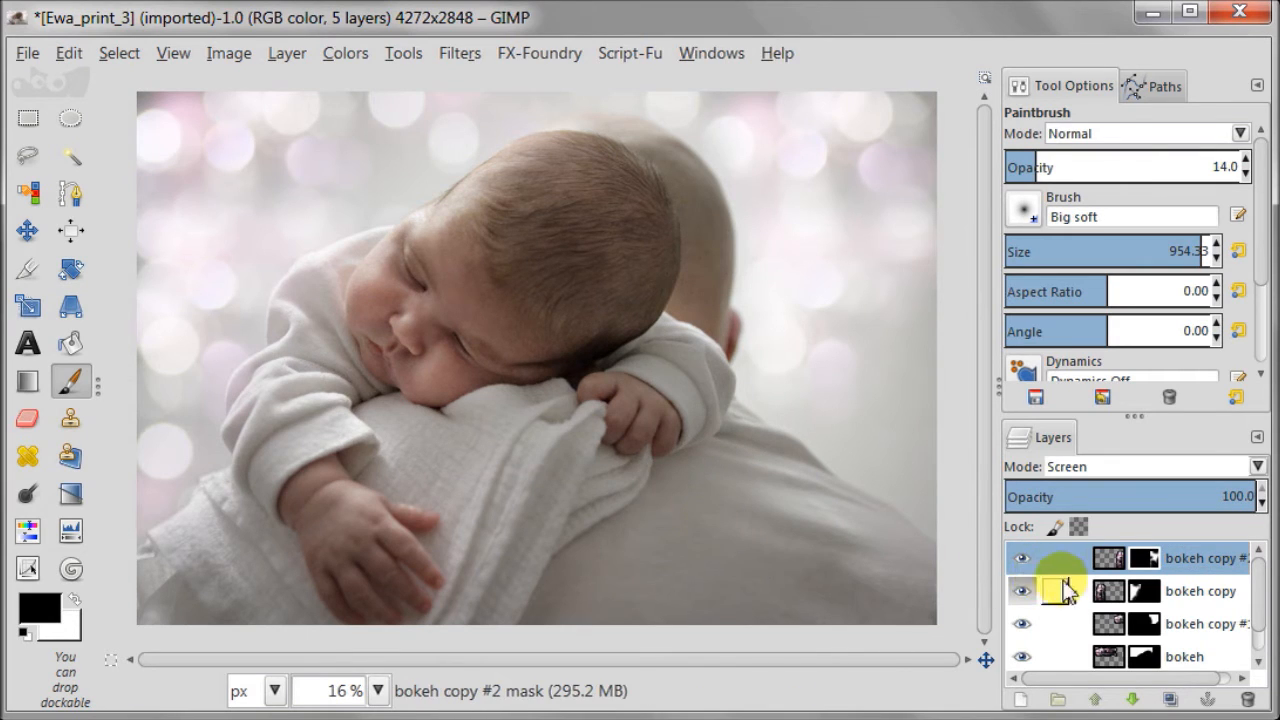
# Step: Duplicate bokeh copy #2 into bokeh copy #3 and move it toward the lower right
pyautogui.click(1108, 556)
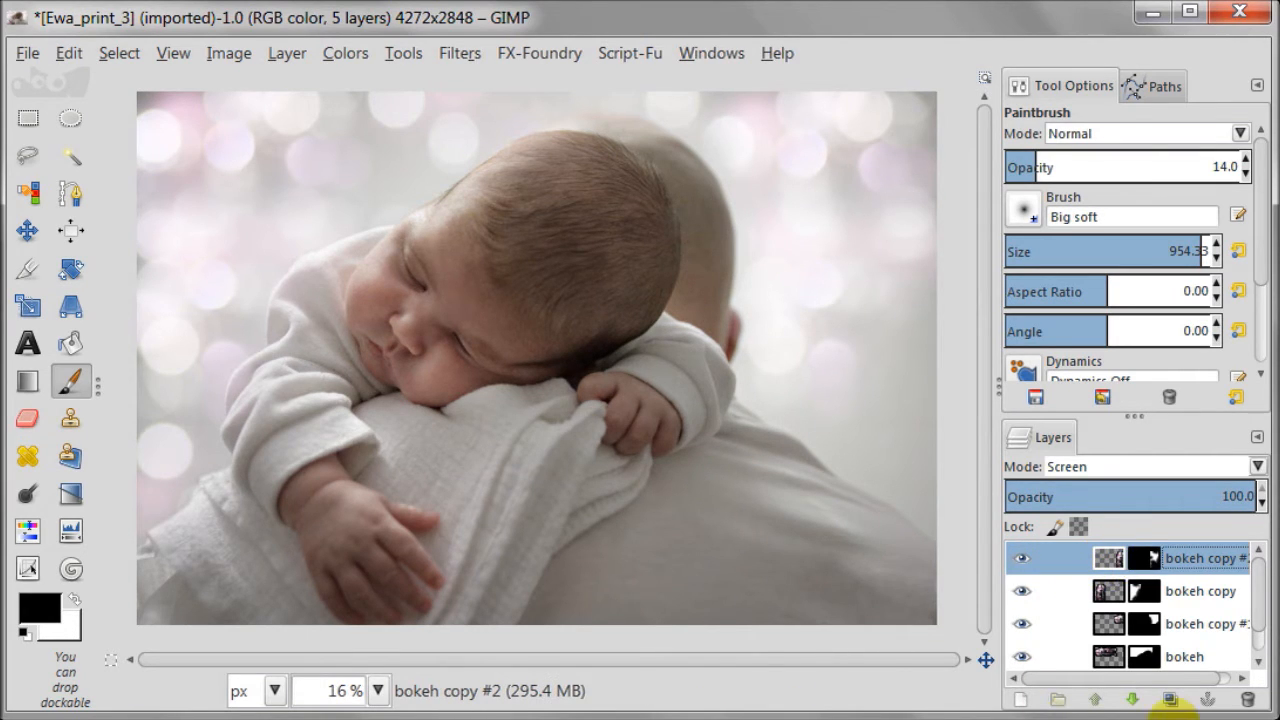
pyautogui.click(1168, 700)
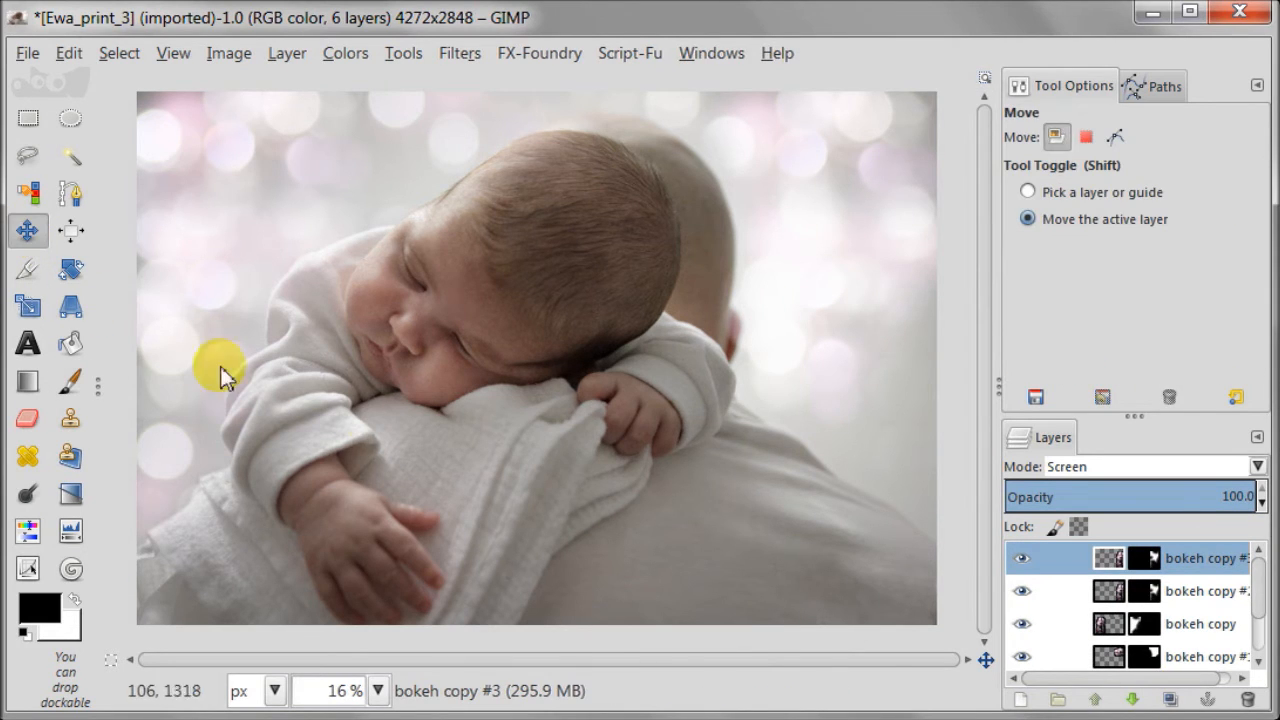
pyautogui.moveTo(220, 364); pyautogui.dragTo(880, 440)
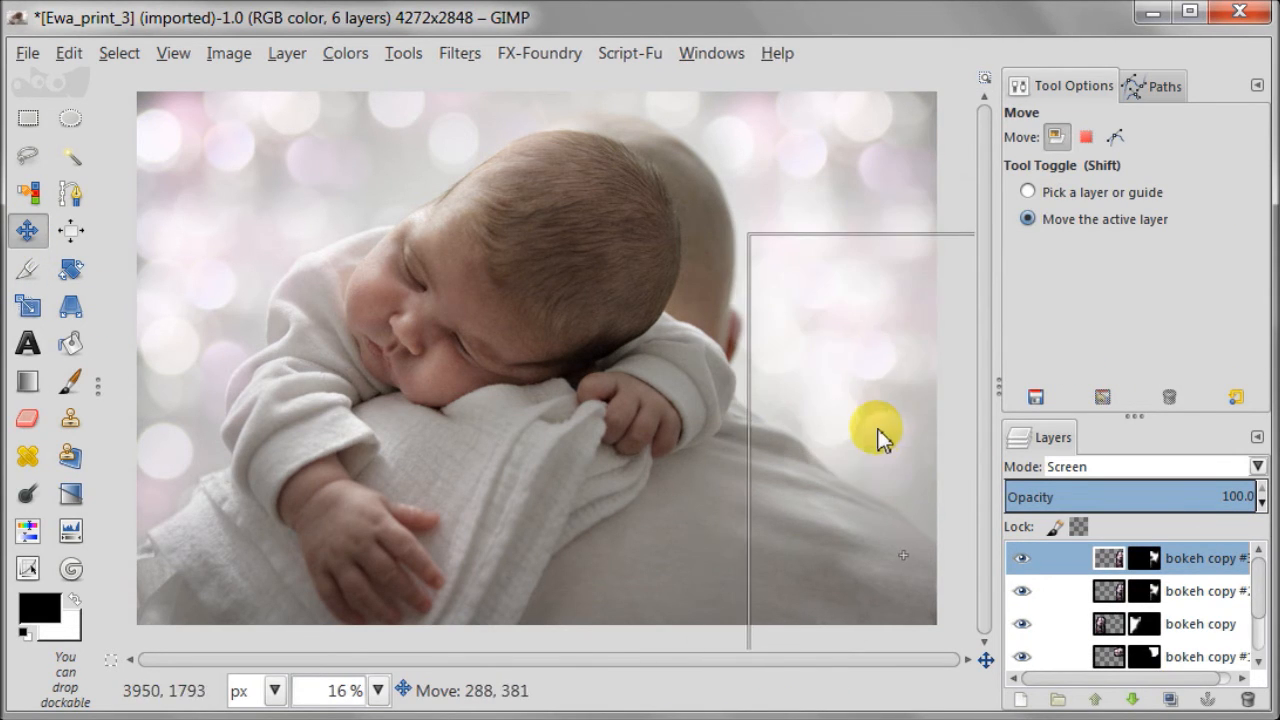
pyautogui.moveTo(878, 430); pyautogui.dragTo(898, 460)
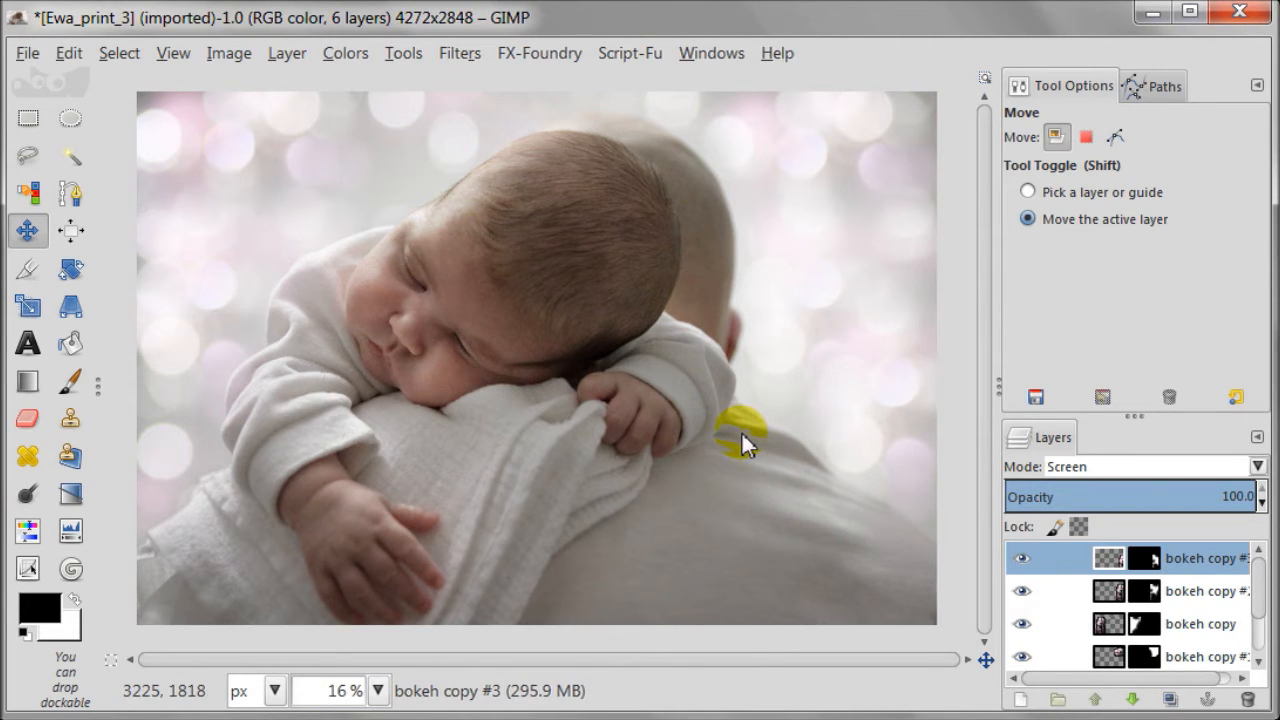
# Step: Reposition bokeh copy #3 so its light spots settle on the right side near the baby's hand
pyautogui.click(286, 52)
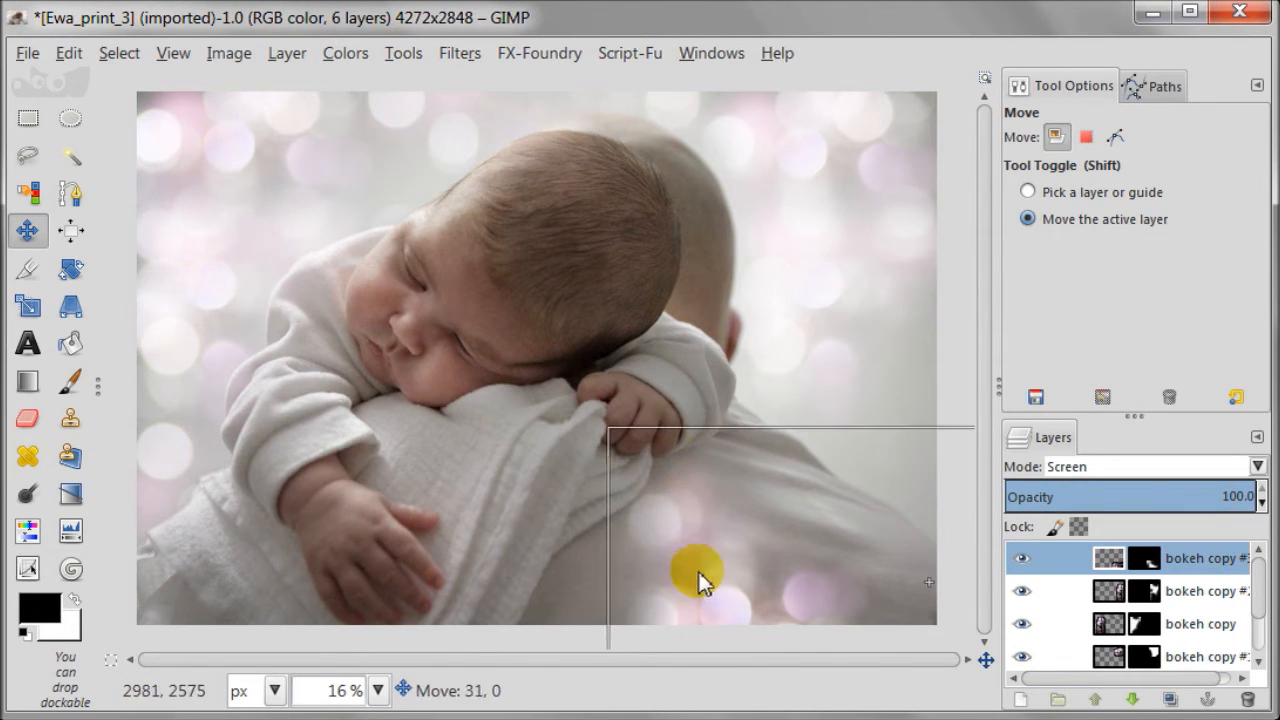
pyautogui.moveTo(700, 580); pyautogui.dragTo(824, 390)
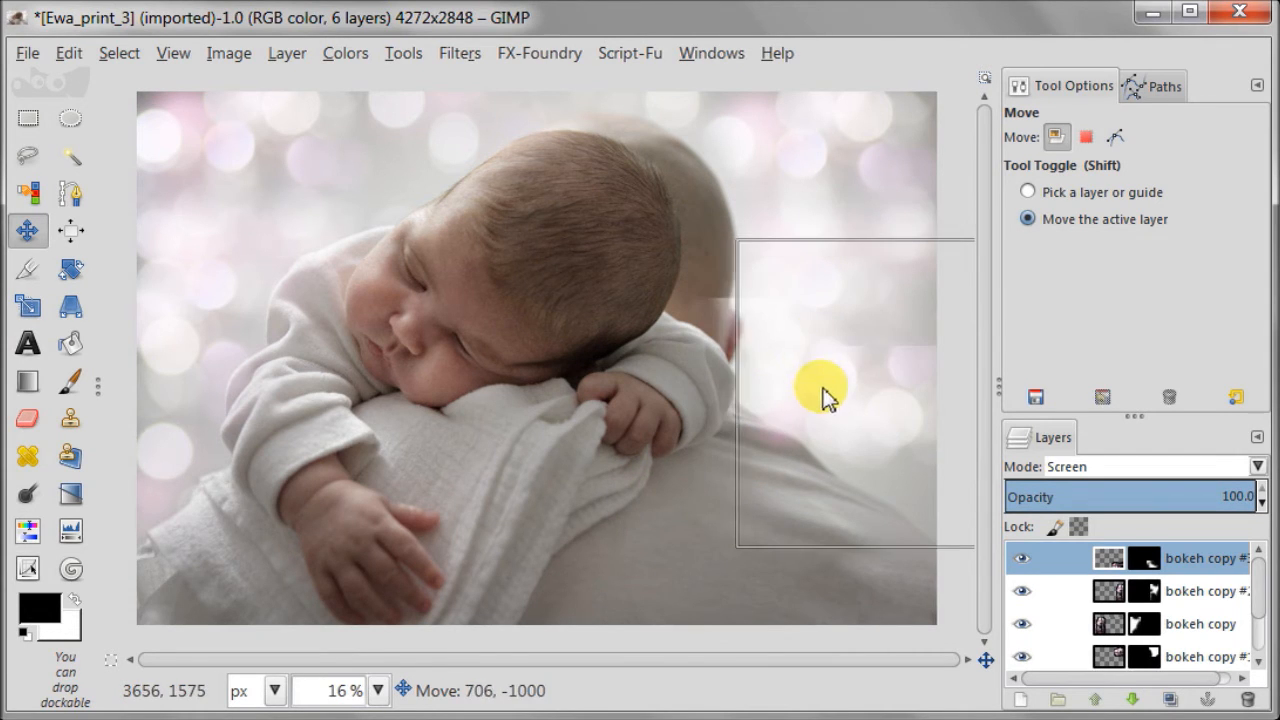
pyautogui.moveTo(824, 390); pyautogui.dragTo(670, 376)
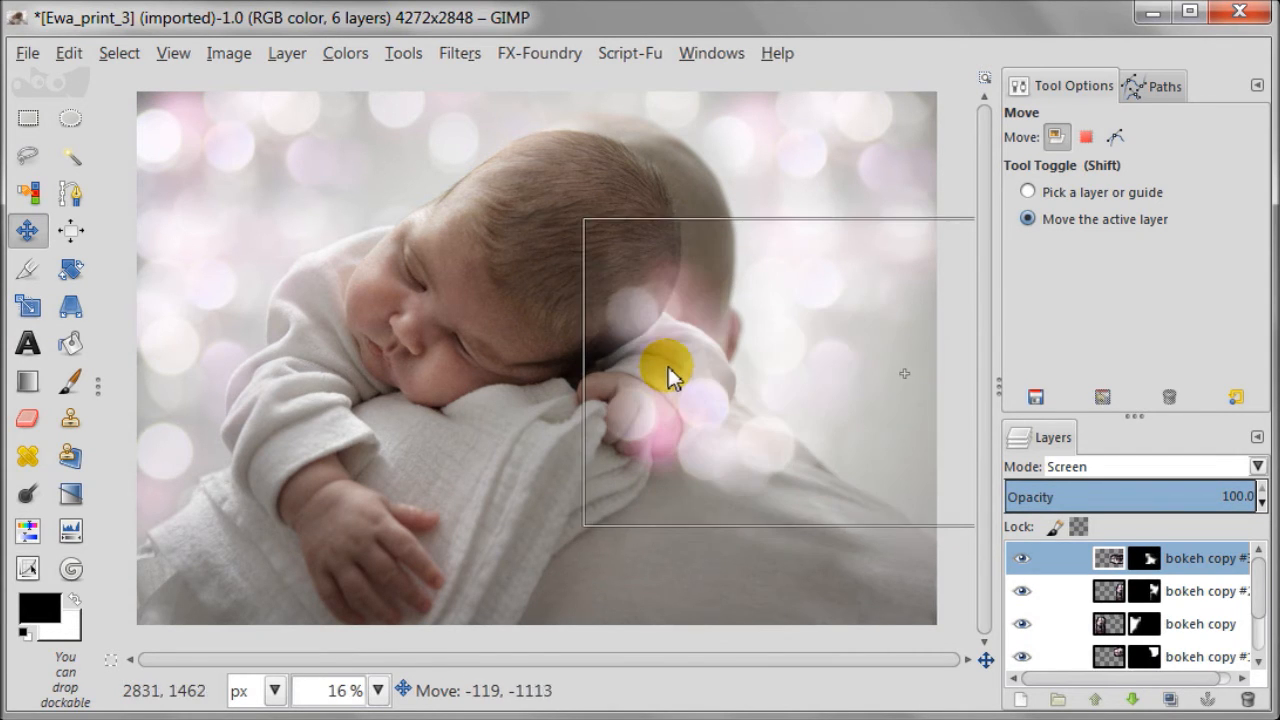
pyautogui.moveTo(670, 378); pyautogui.dragTo(756, 384)
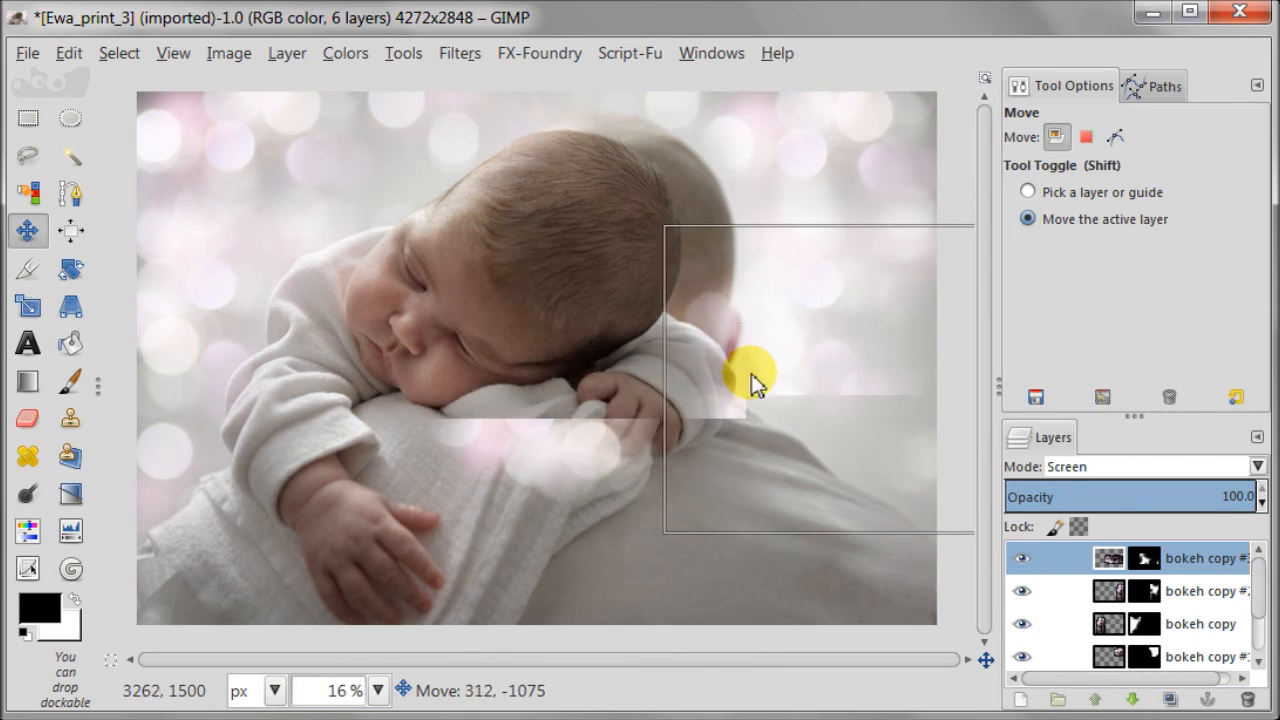
pyautogui.moveTo(756, 384); pyautogui.dragTo(824, 414)
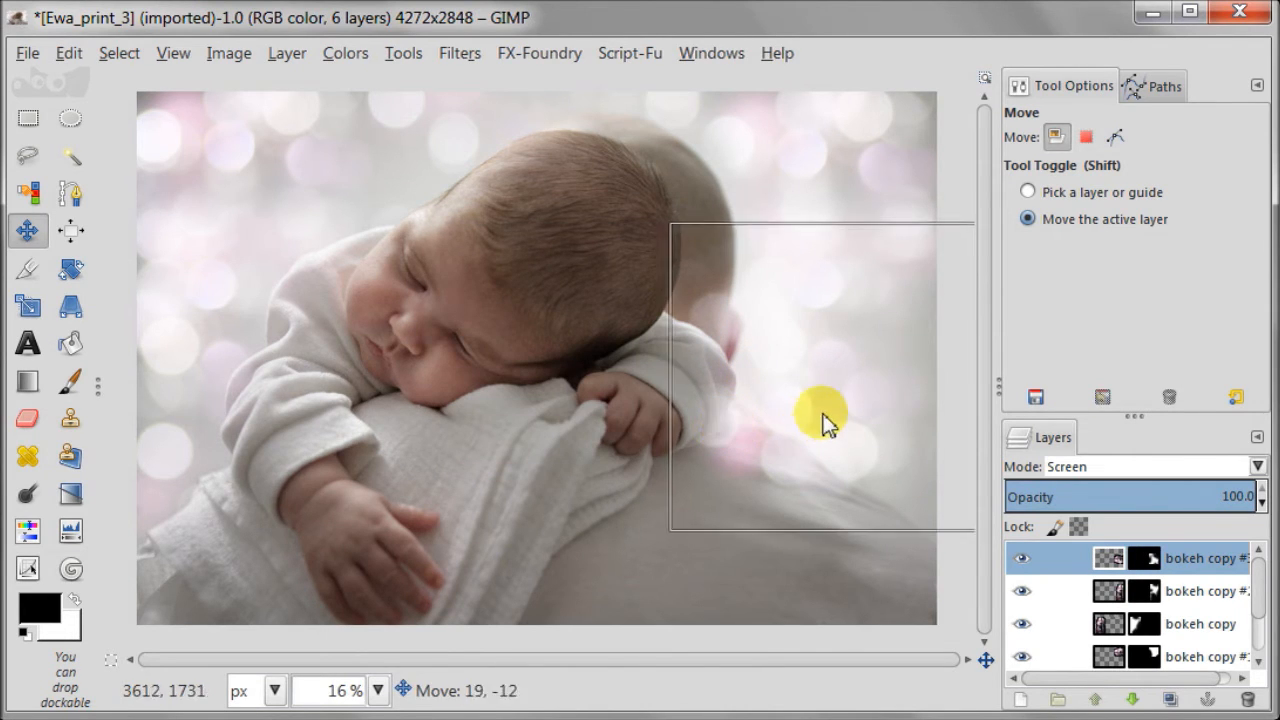
pyautogui.moveTo(824, 414); pyautogui.dragTo(880, 414)
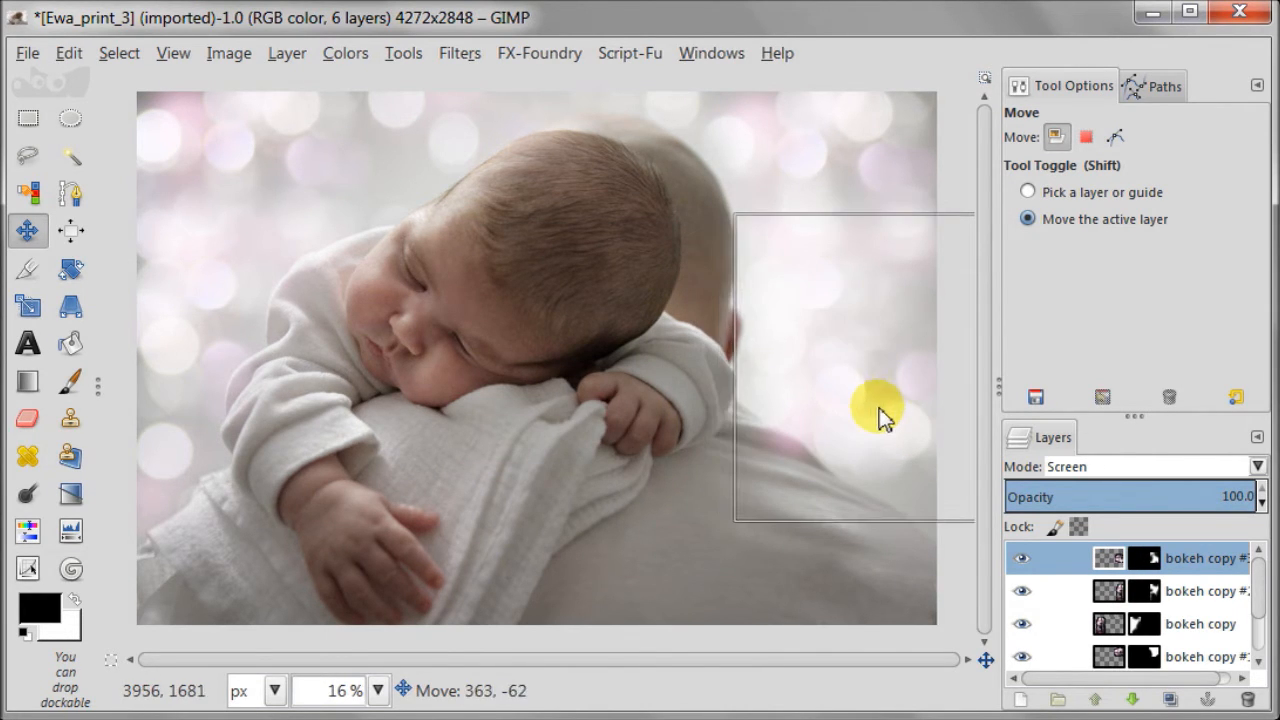
pyautogui.moveTo(880, 414); pyautogui.dragTo(890, 424)
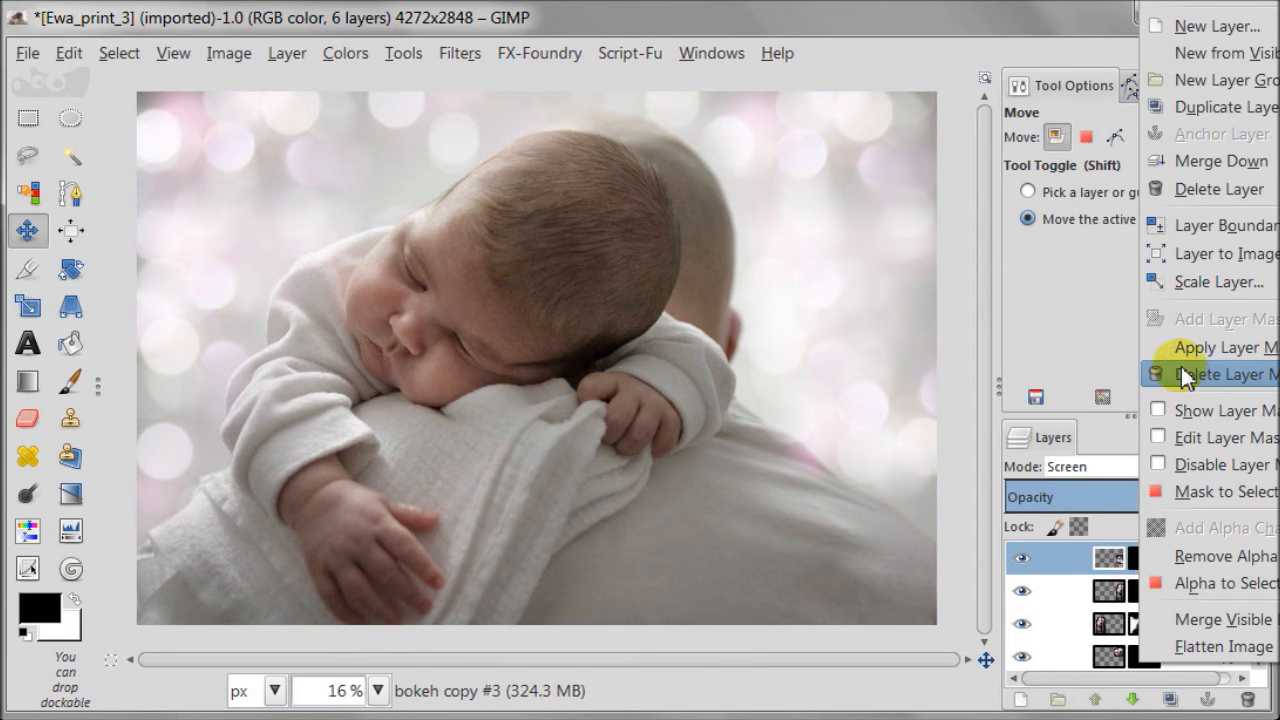
# Step: Delete bokeh copy #3's mask, shift its spots higher on the right, and add a fresh white mask
pyautogui.click(1220, 374)
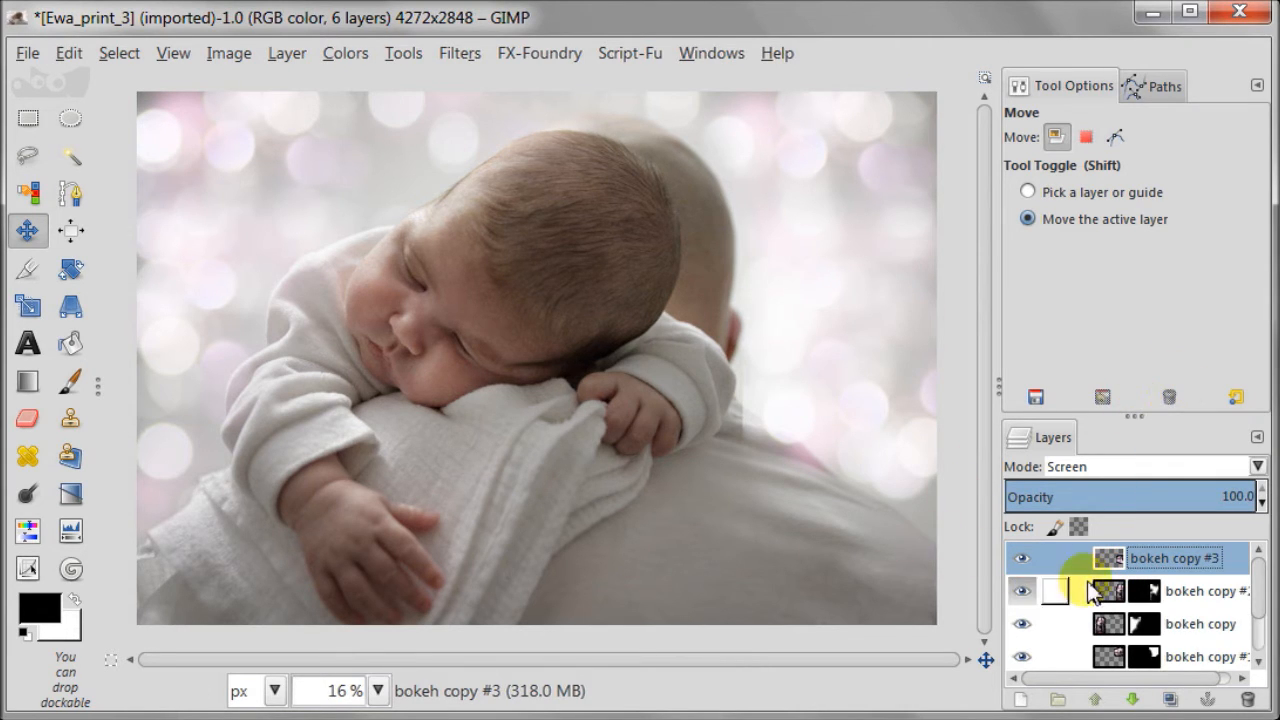
pyautogui.moveTo(1090, 590); pyautogui.dragTo(796, 396)
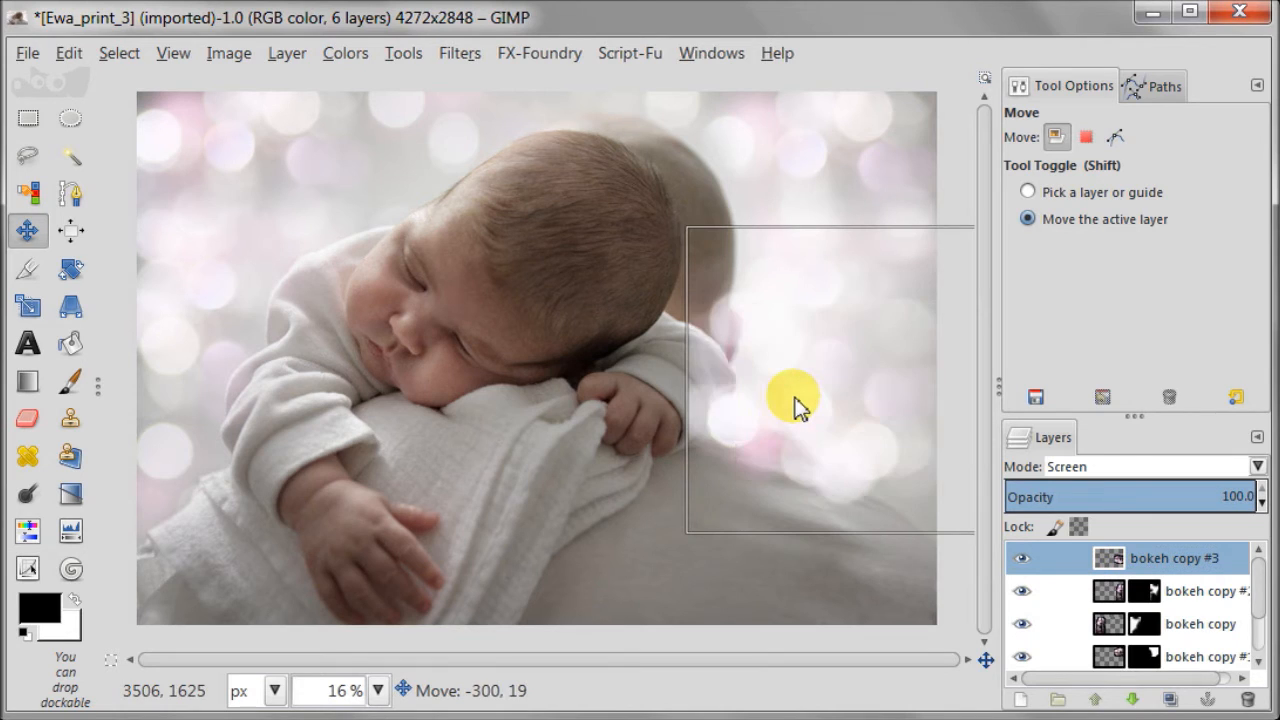
pyautogui.moveTo(796, 404); pyautogui.dragTo(818, 362)
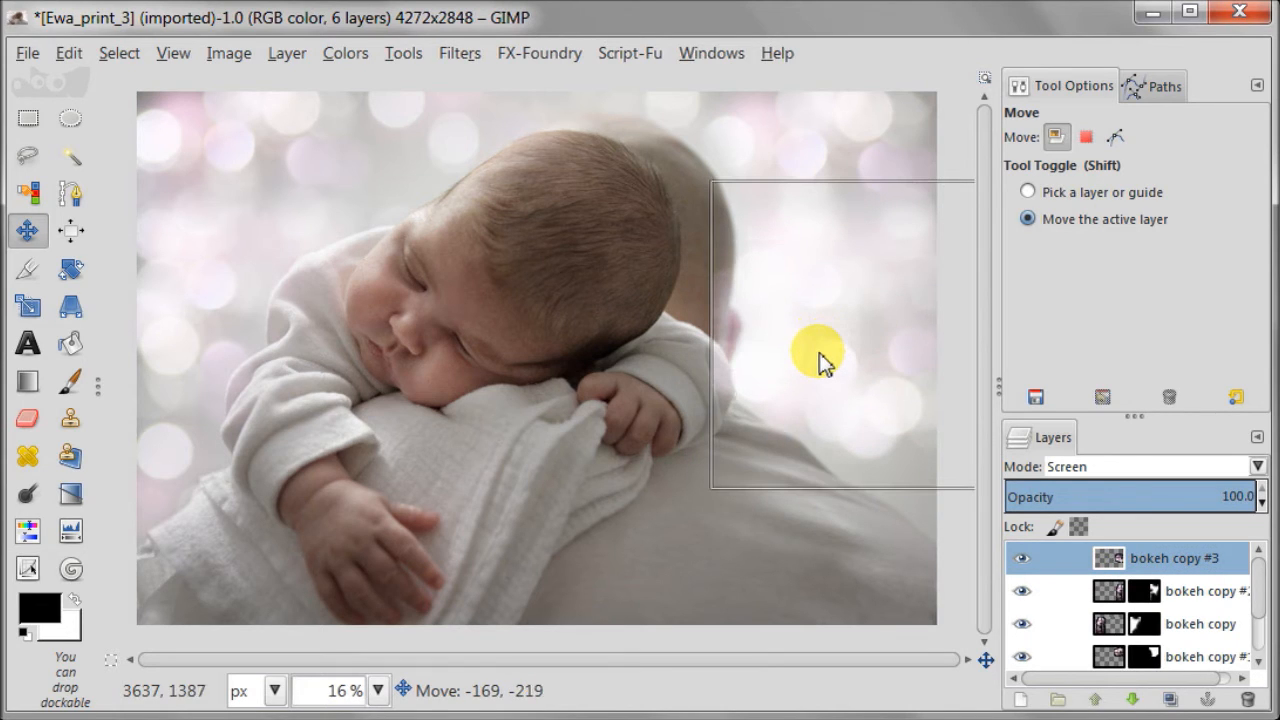
pyautogui.moveTo(818, 356); pyautogui.dragTo(828, 380)
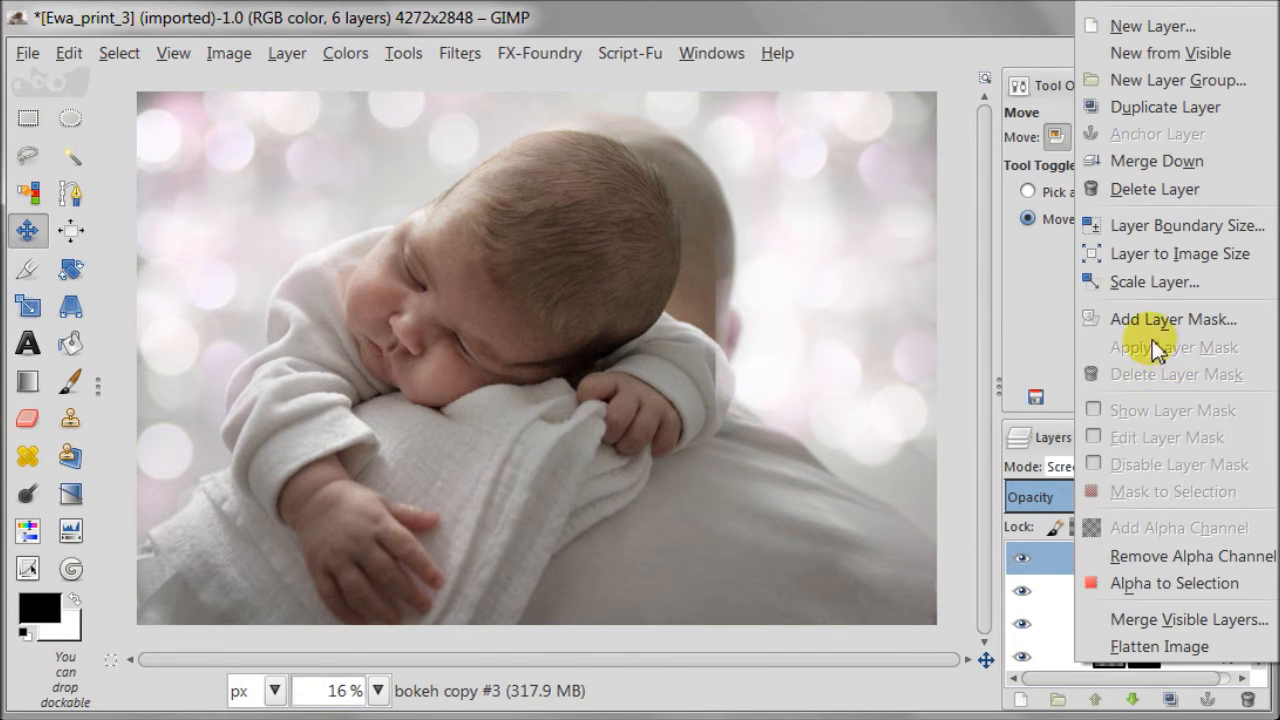
pyautogui.click(1172, 318)
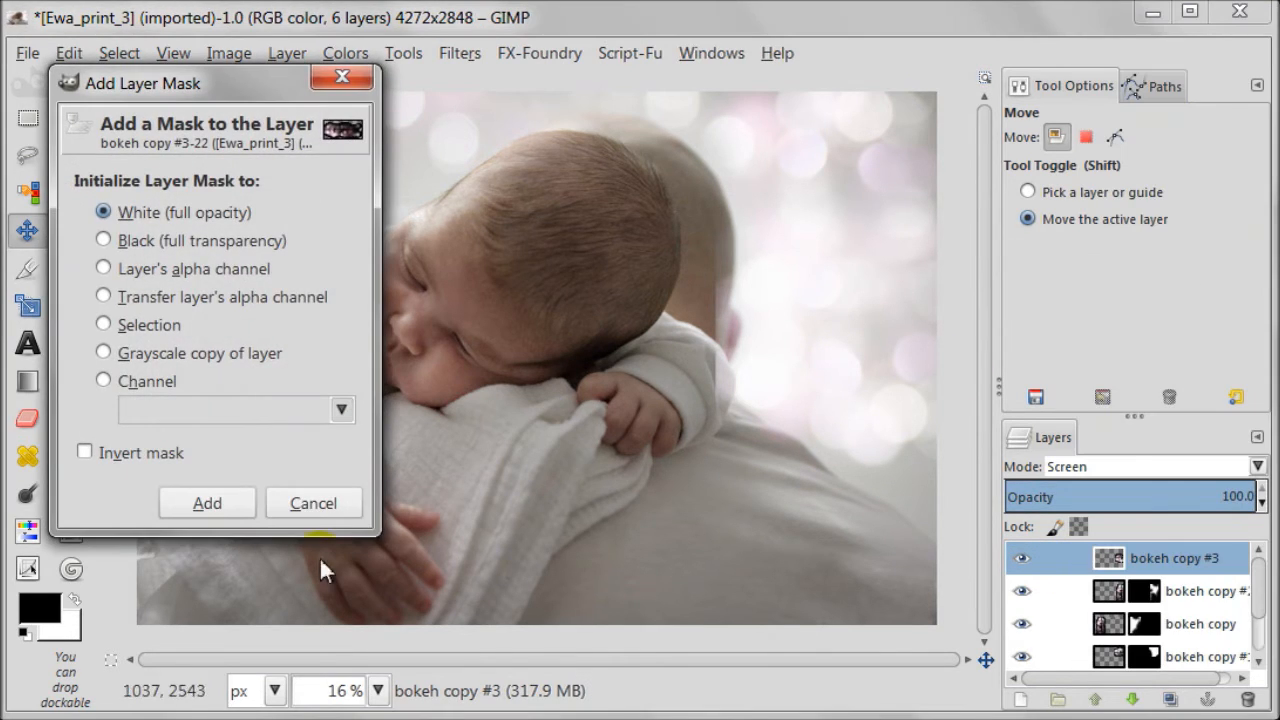
pyautogui.click(208, 502)
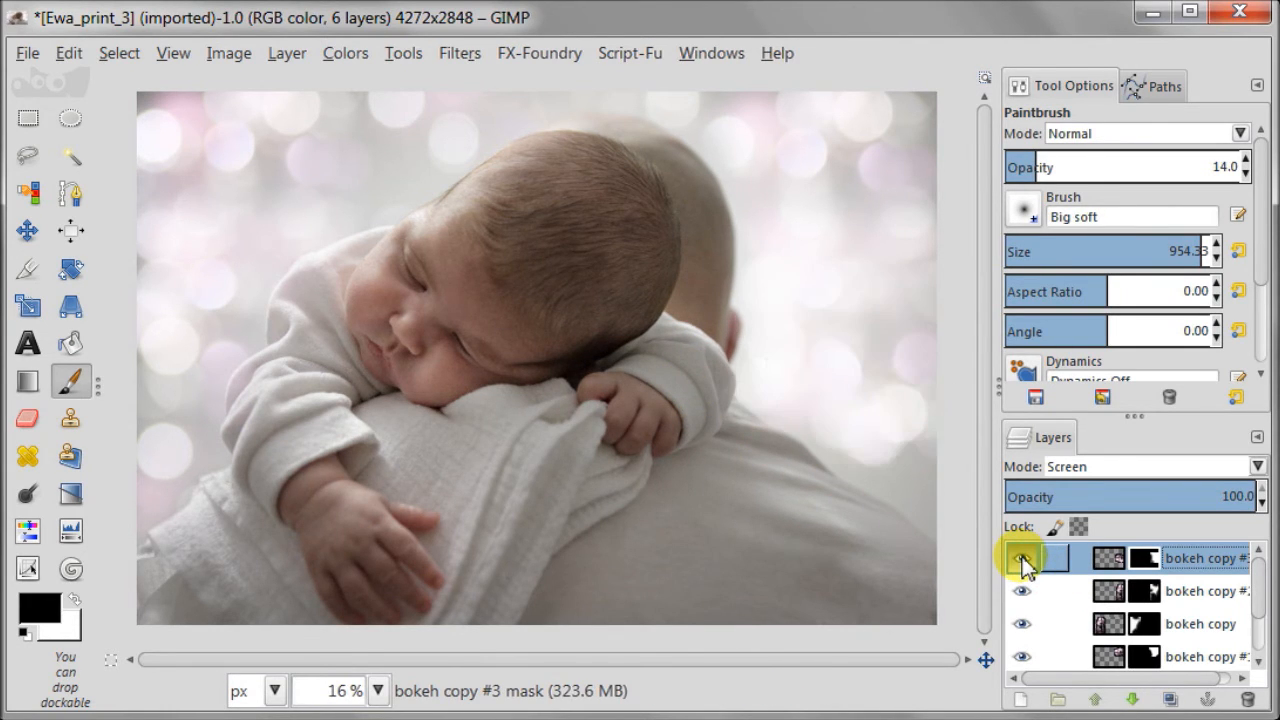
# Step: Select bokeh copy #4 and slide its light spots left and down toward the baby
pyautogui.click(1022, 558)
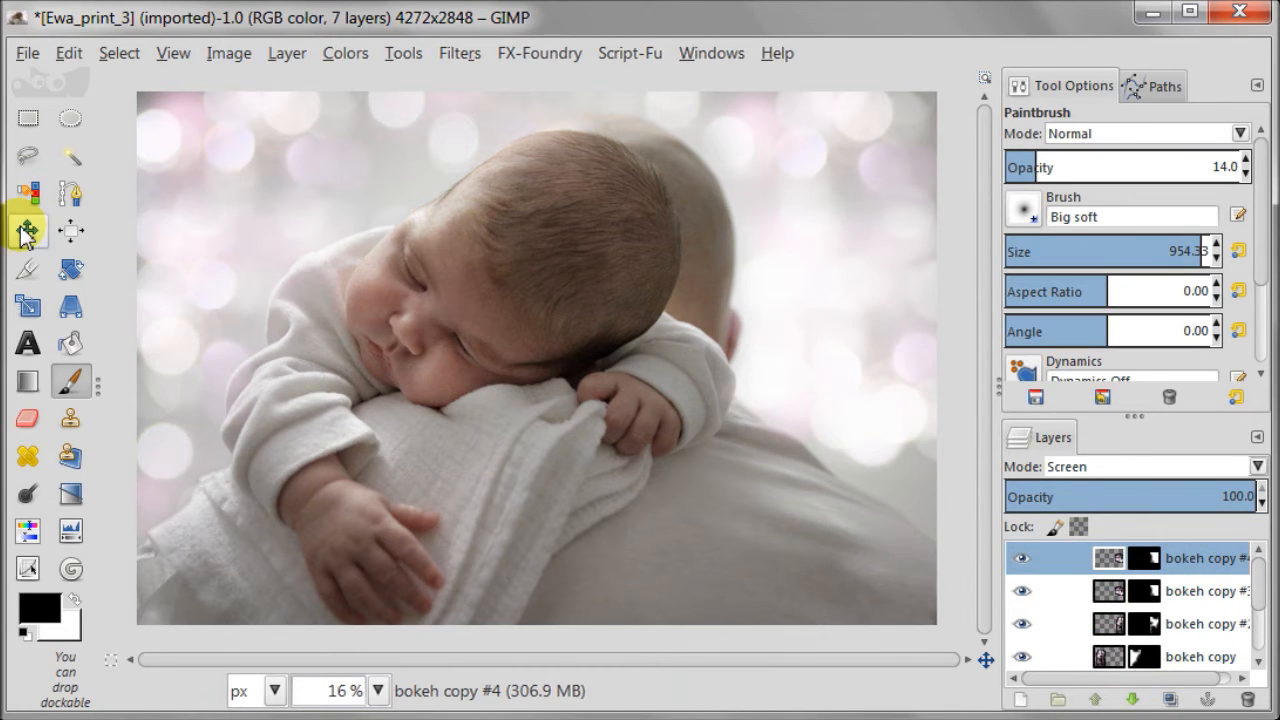
pyautogui.click(28, 232)
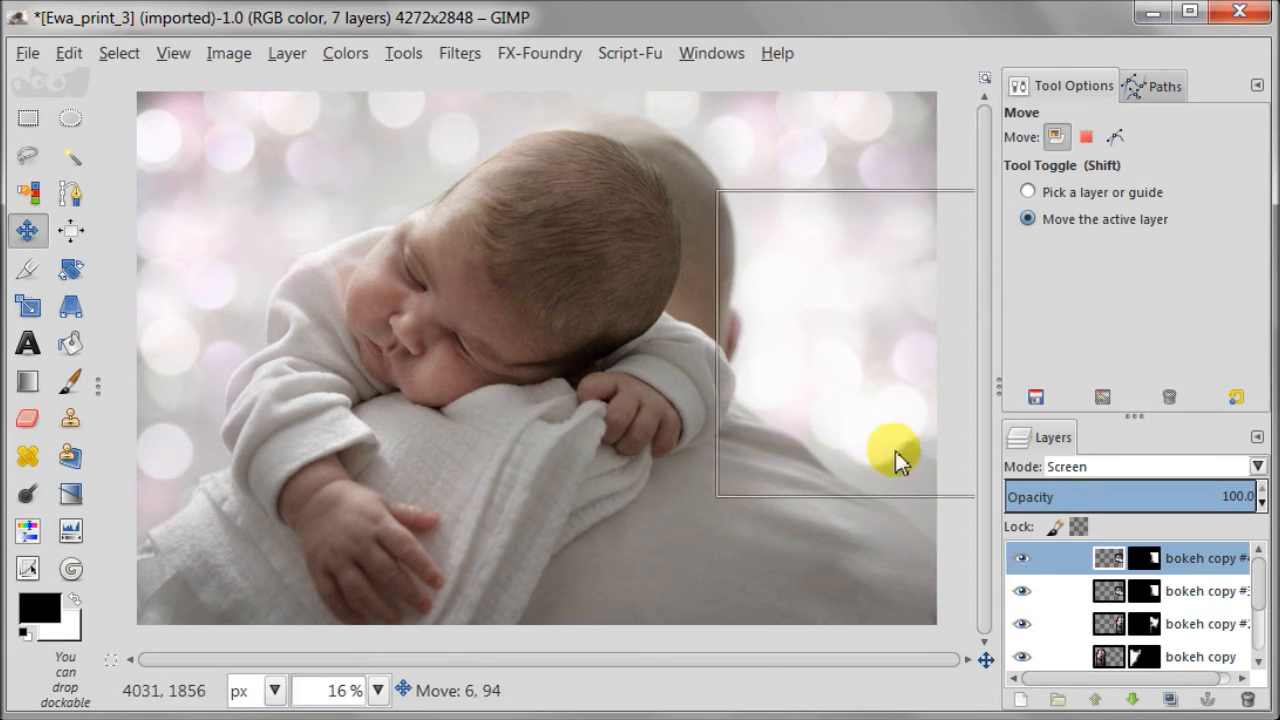
pyautogui.moveTo(896, 460); pyautogui.dragTo(956, 524)
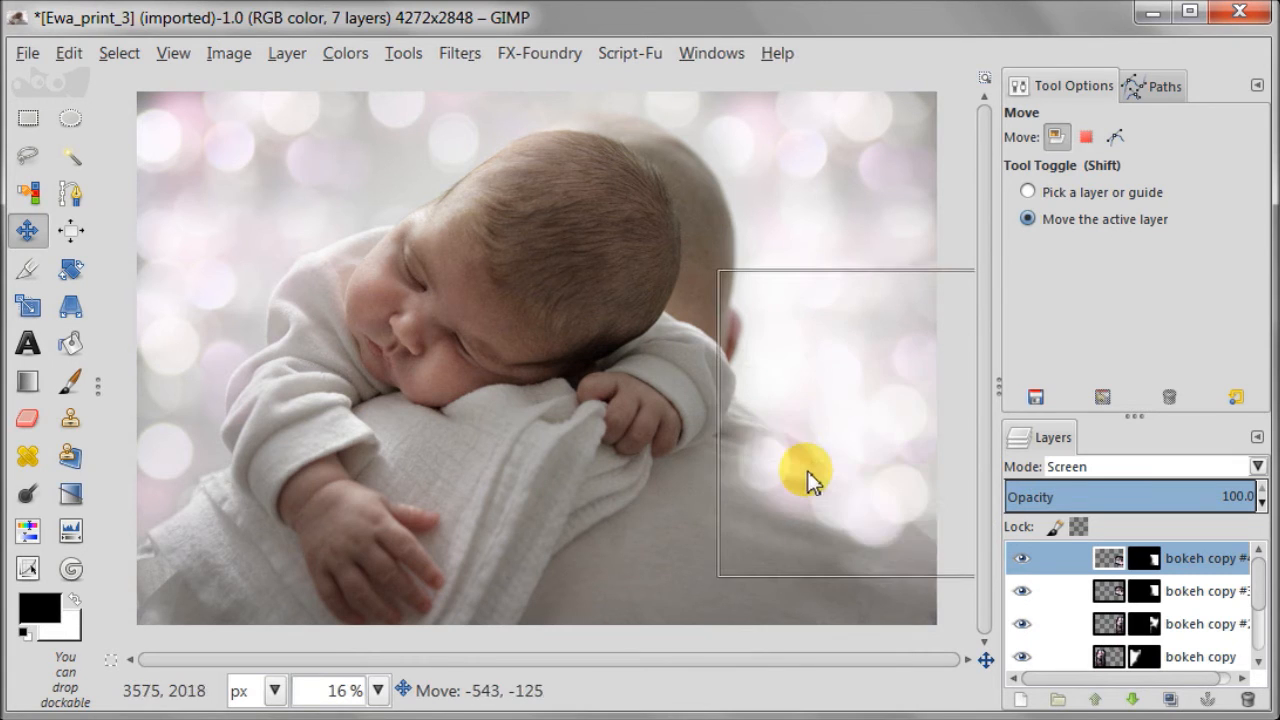
pyautogui.moveTo(810, 480); pyautogui.dragTo(696, 456)
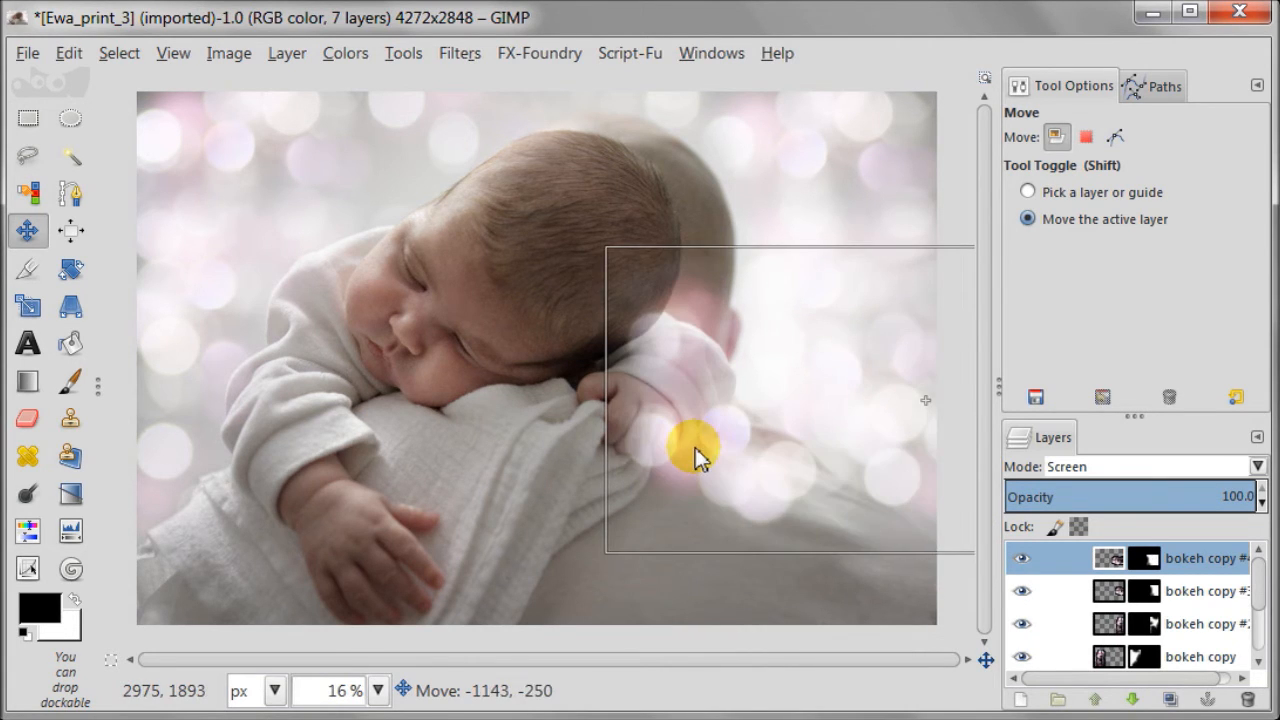
pyautogui.moveTo(700, 456); pyautogui.dragTo(650, 468)
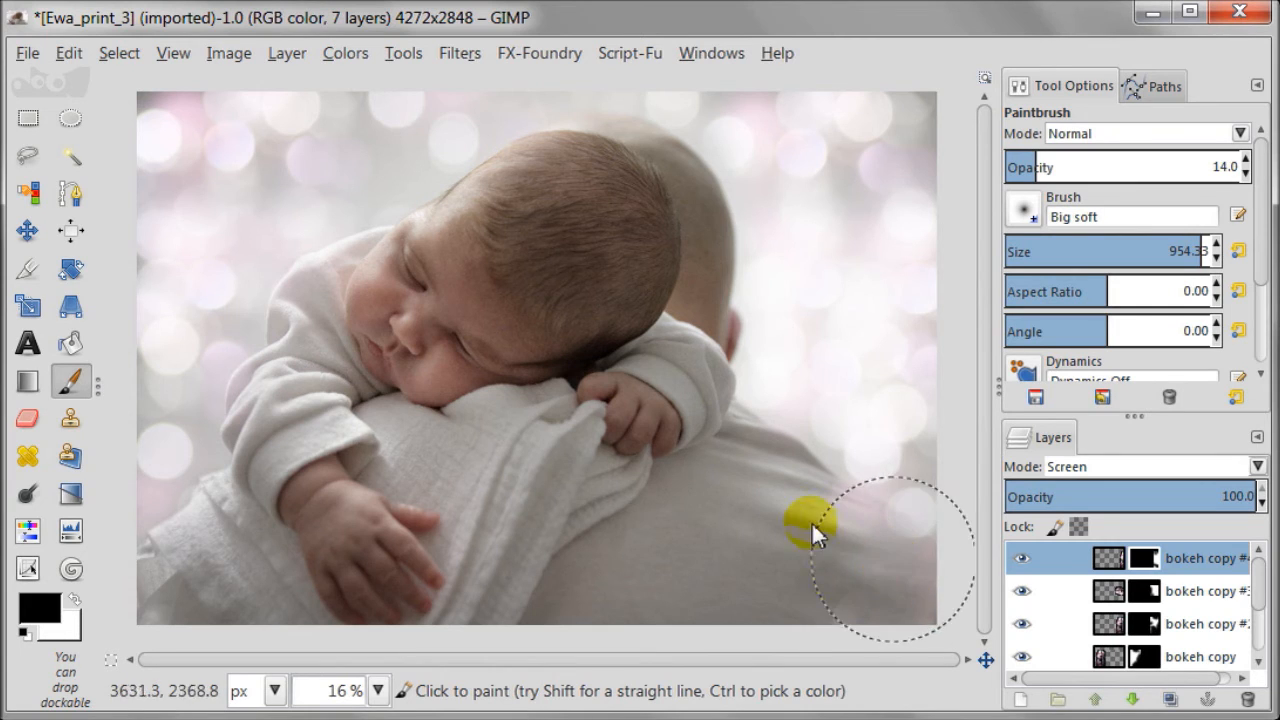
# Step: Brush the copy's mask to clear the bokeh lights over the lower-right shoulder
pyautogui.moveTo(816, 536); pyautogui.dragTo(830, 544)
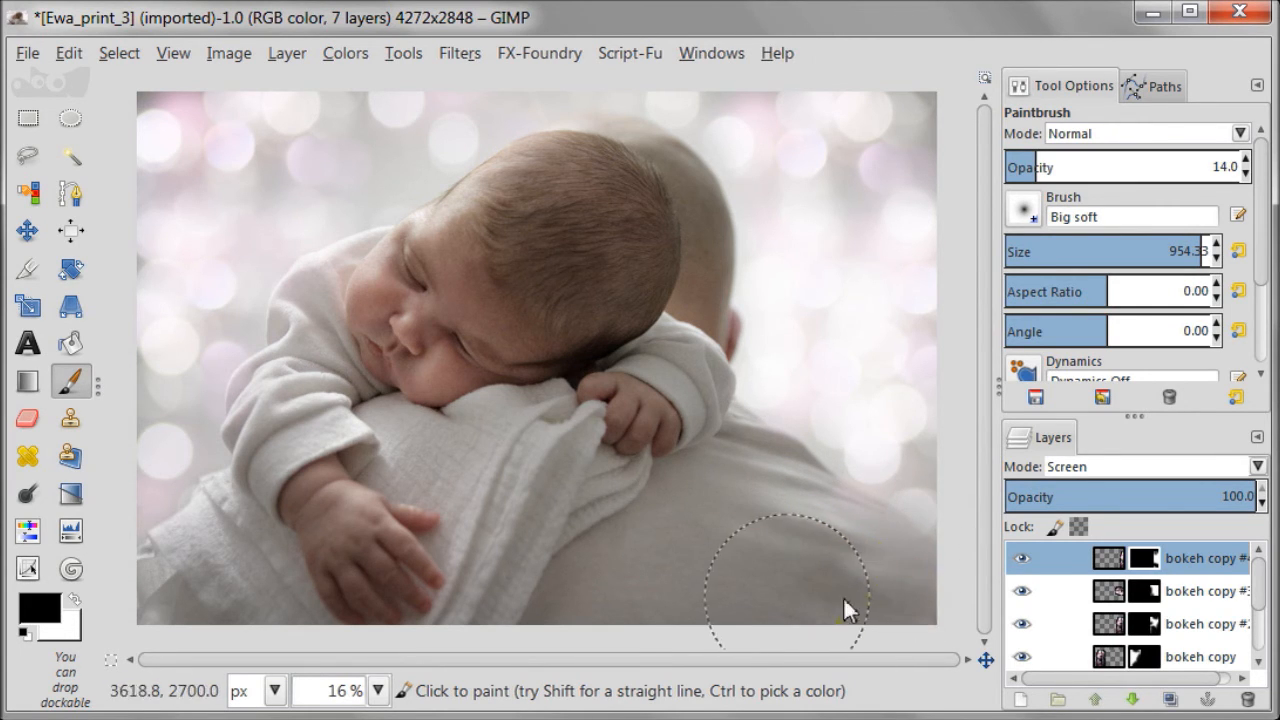
pyautogui.click(890, 580)
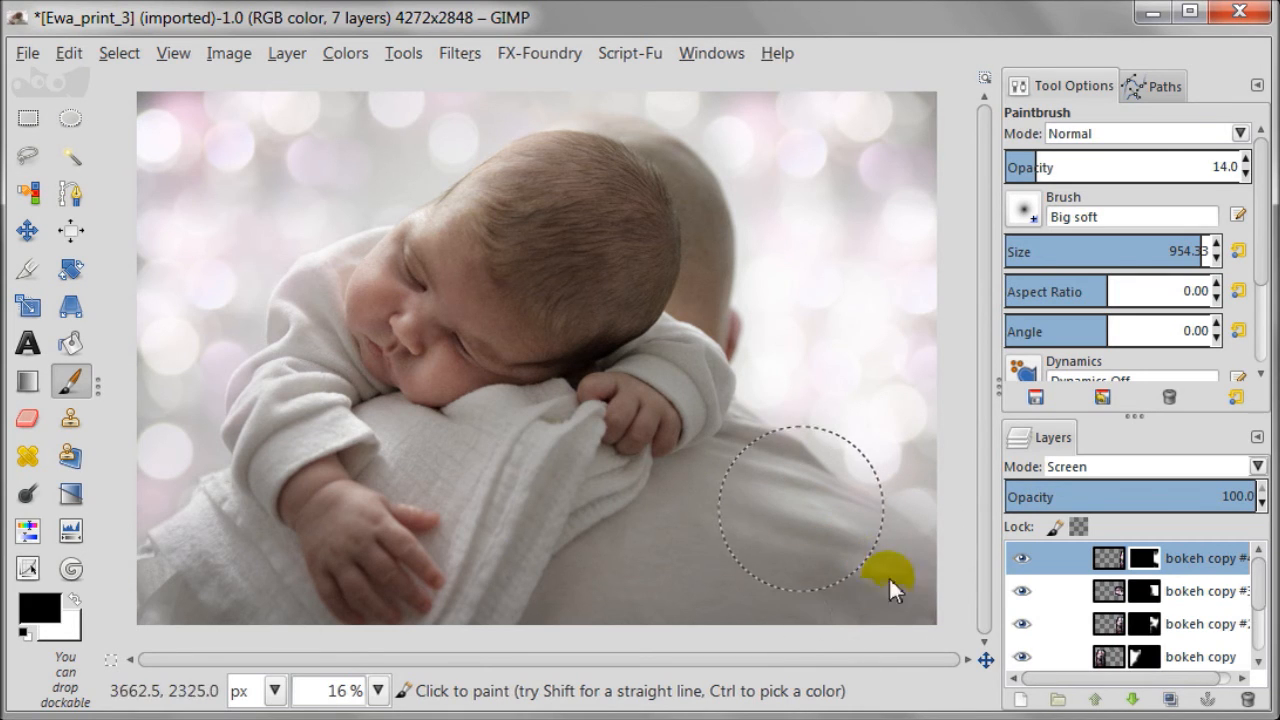
pyautogui.click(1020, 558)
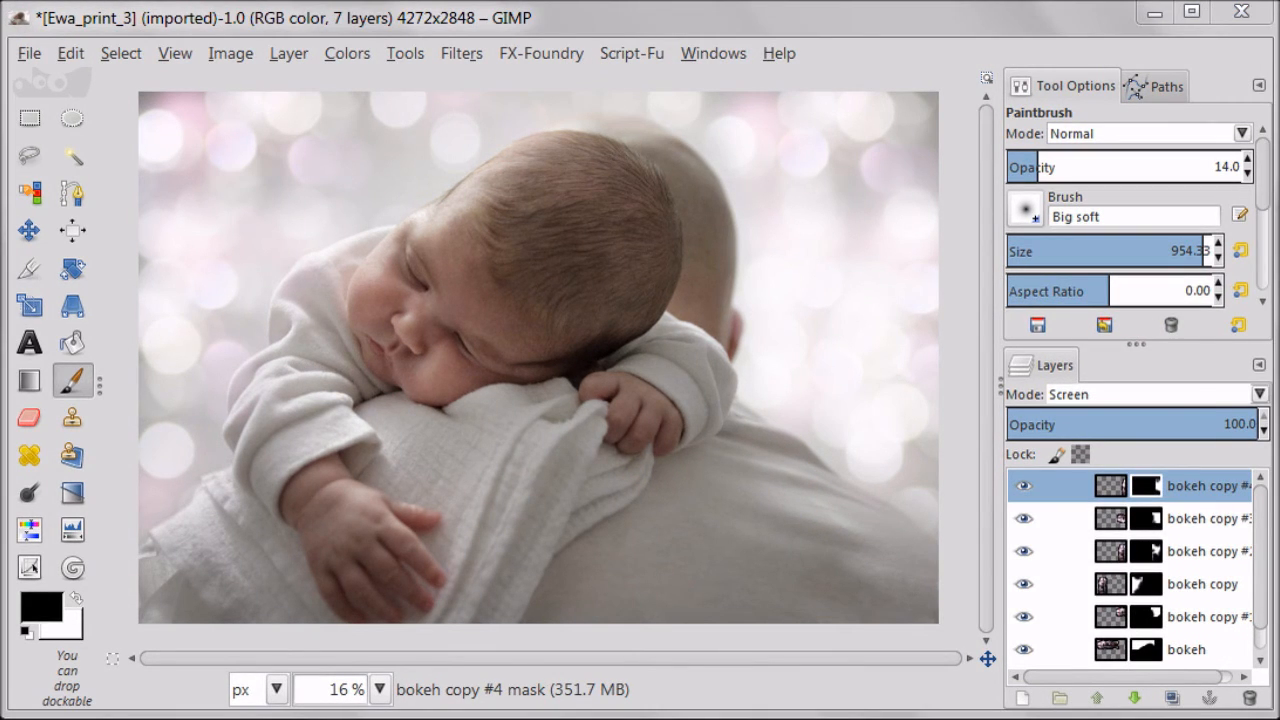
# Step: Add a new transparent layer and set the foreground colour to light purple 9183ff
pyautogui.click(1020, 696)
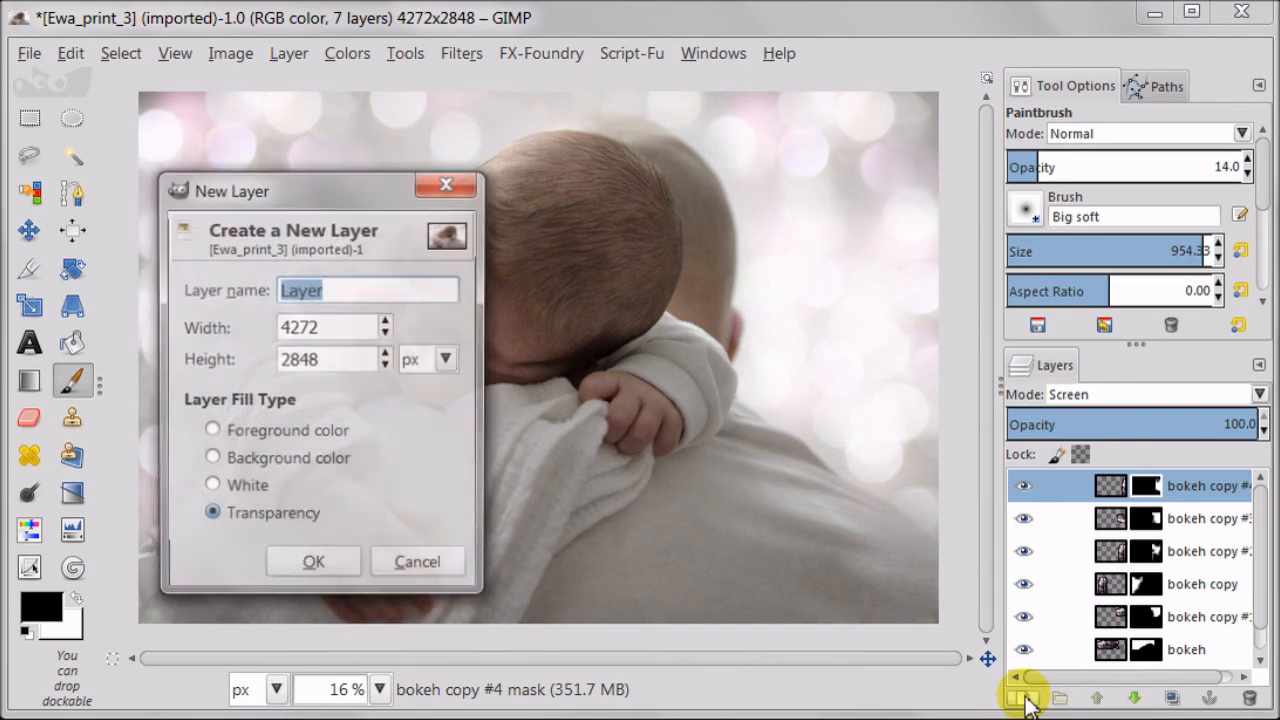
pyautogui.click(312, 560)
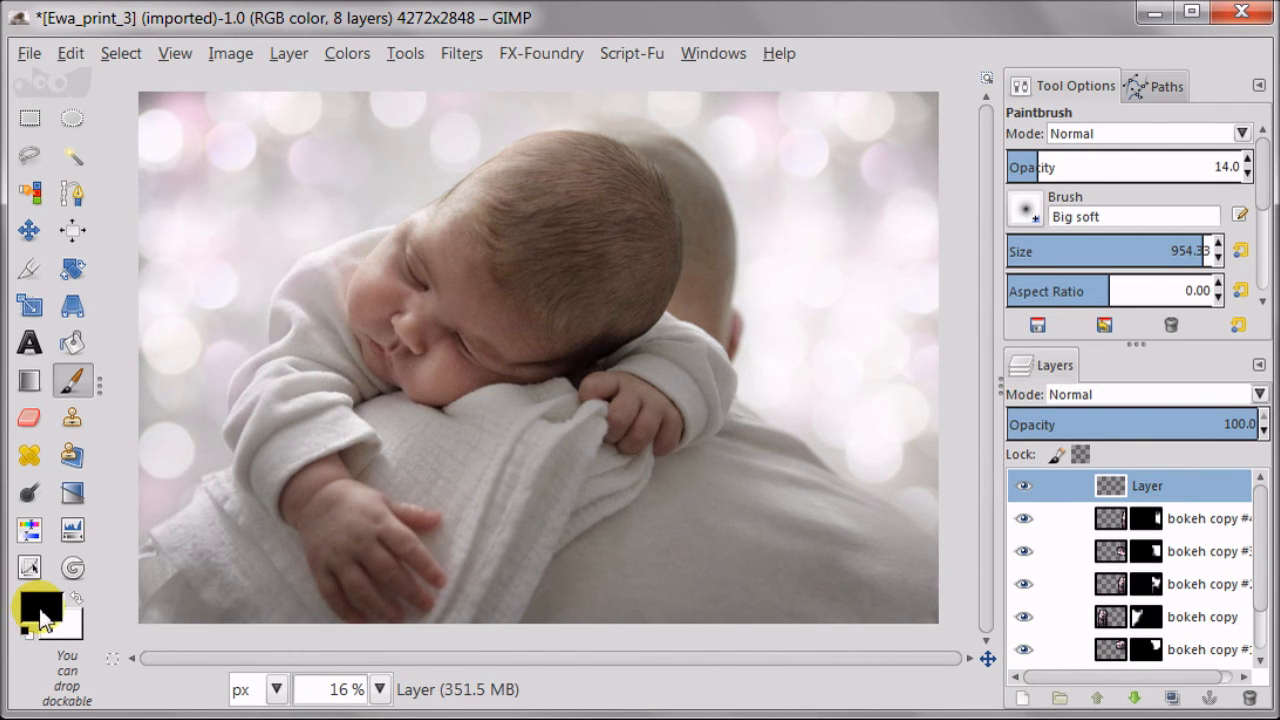
pyautogui.click(38, 600)
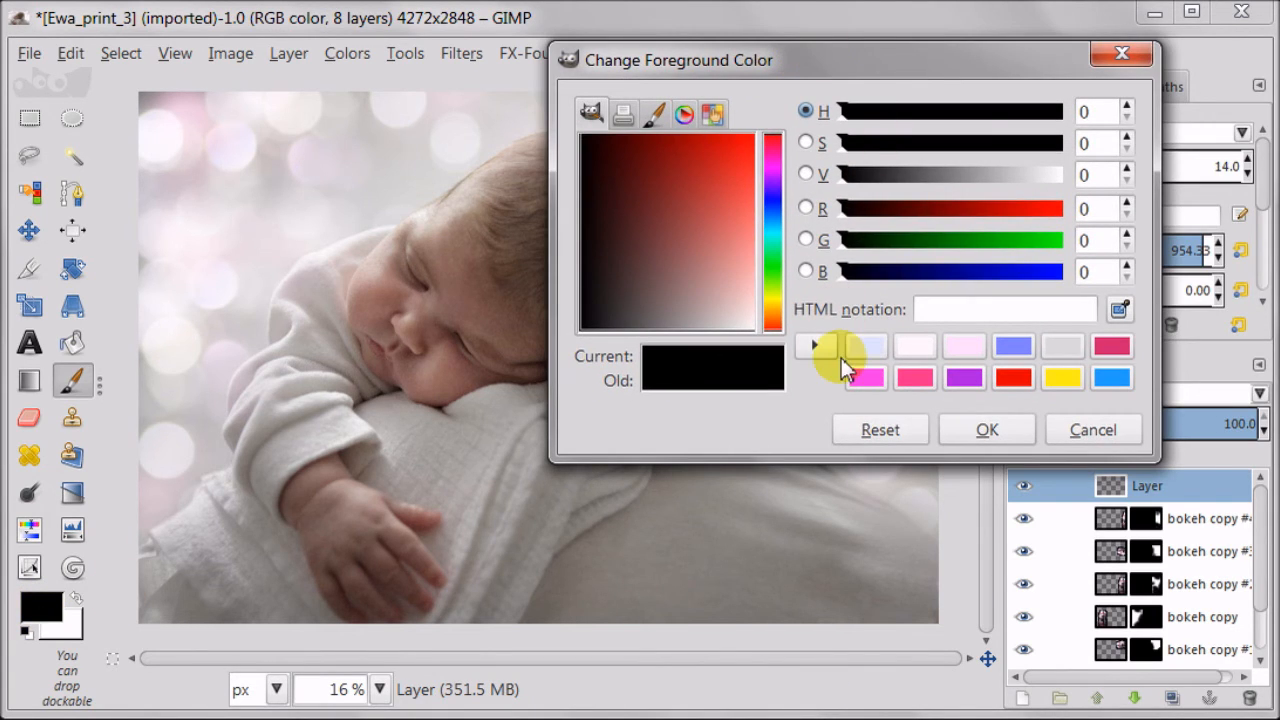
pyautogui.moveTo(1030, 356)
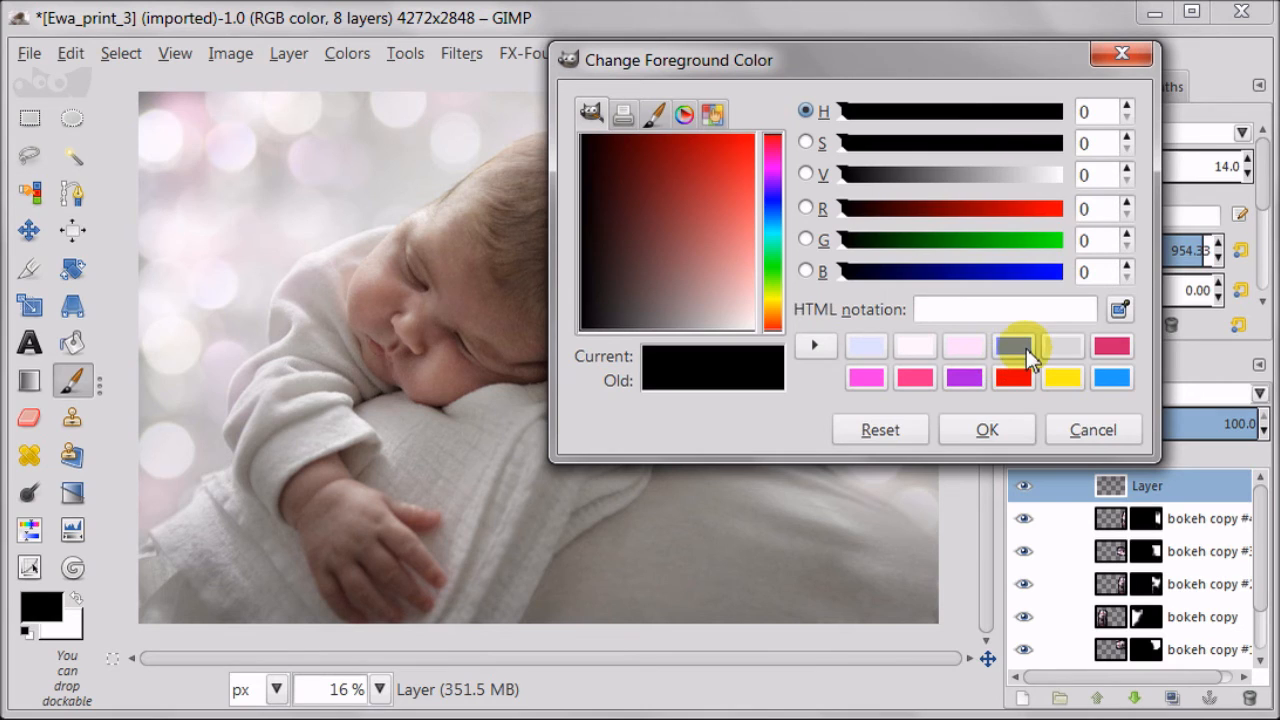
pyautogui.click(1012, 344)
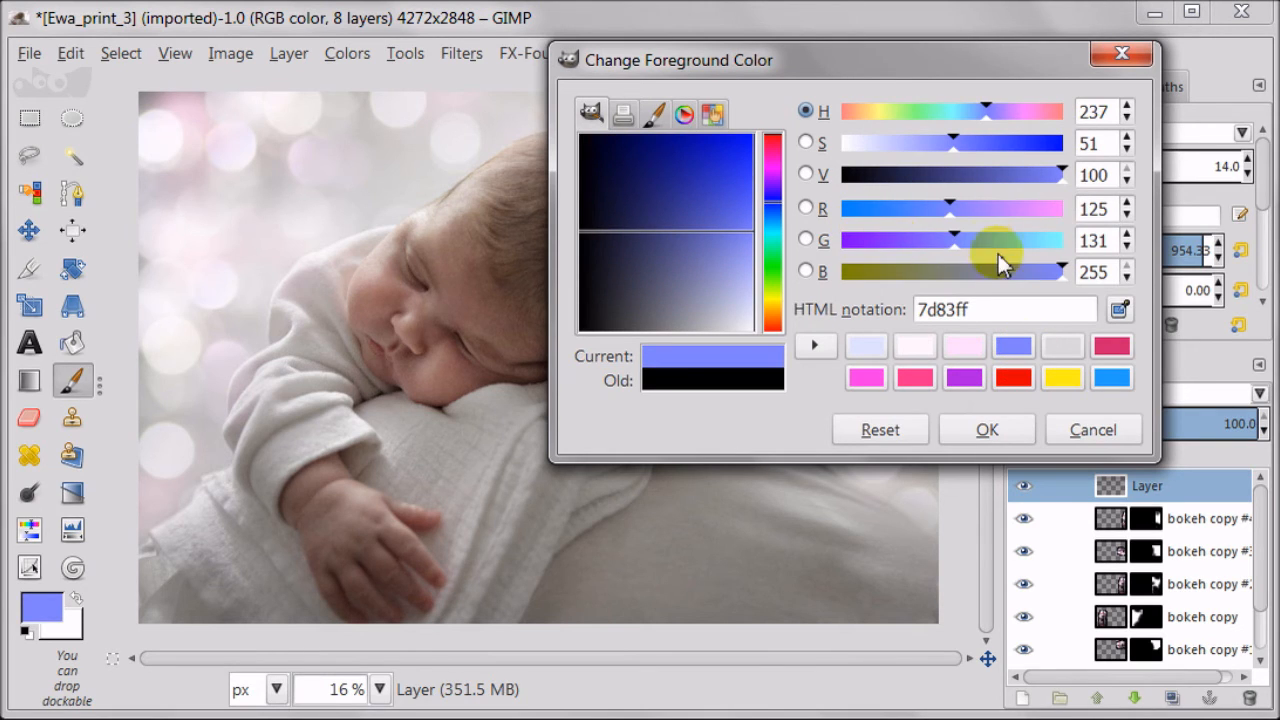
pyautogui.moveTo(996, 208); pyautogui.dragTo(964, 208)
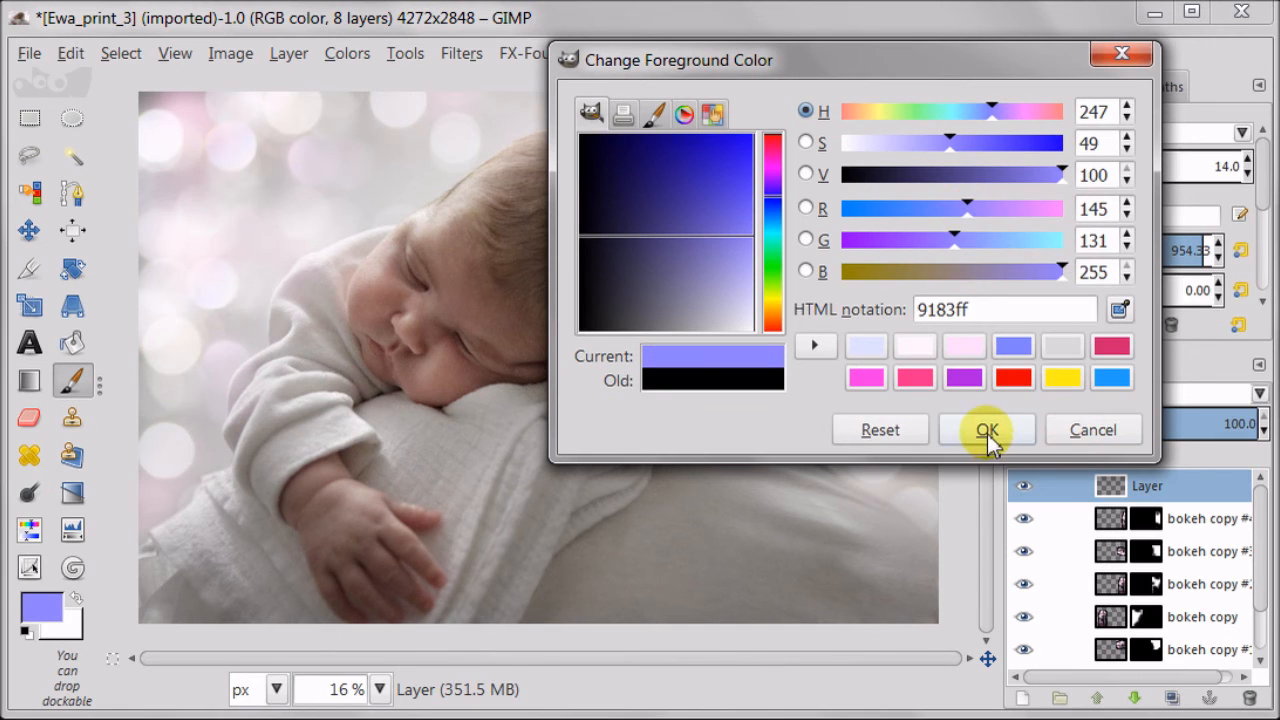
pyautogui.click(986, 428)
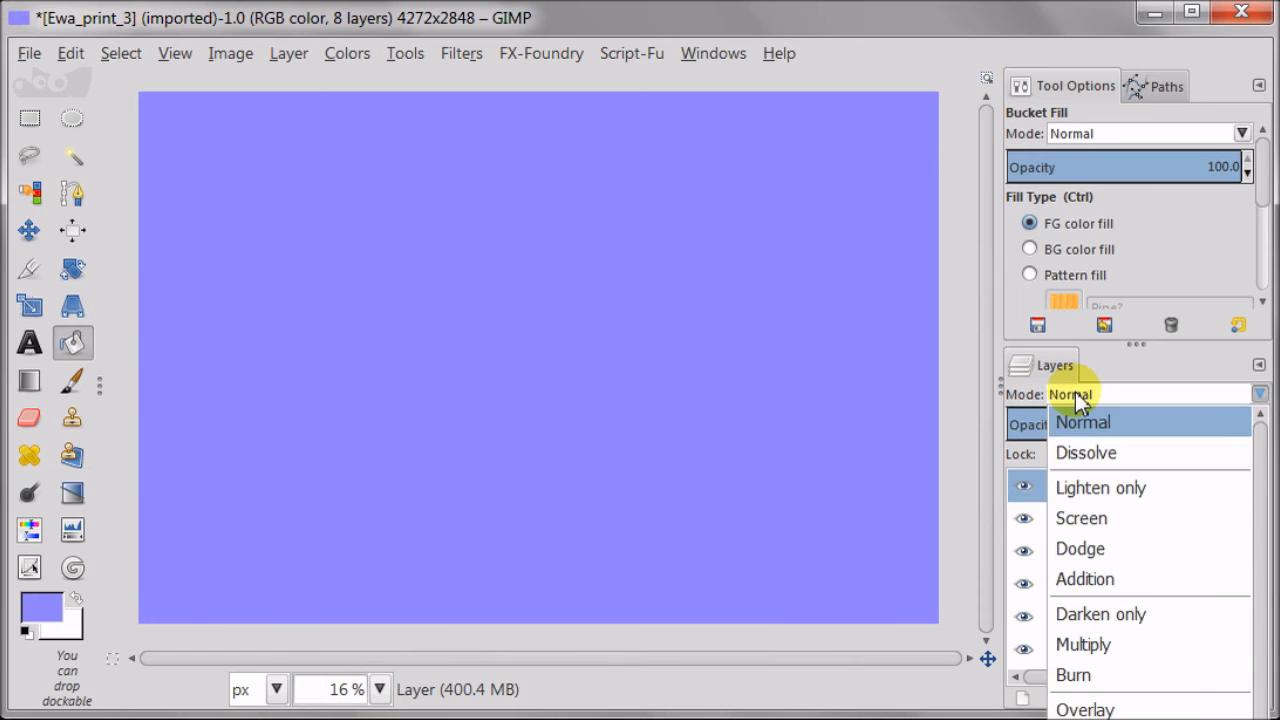
pyautogui.moveTo(1180, 518)
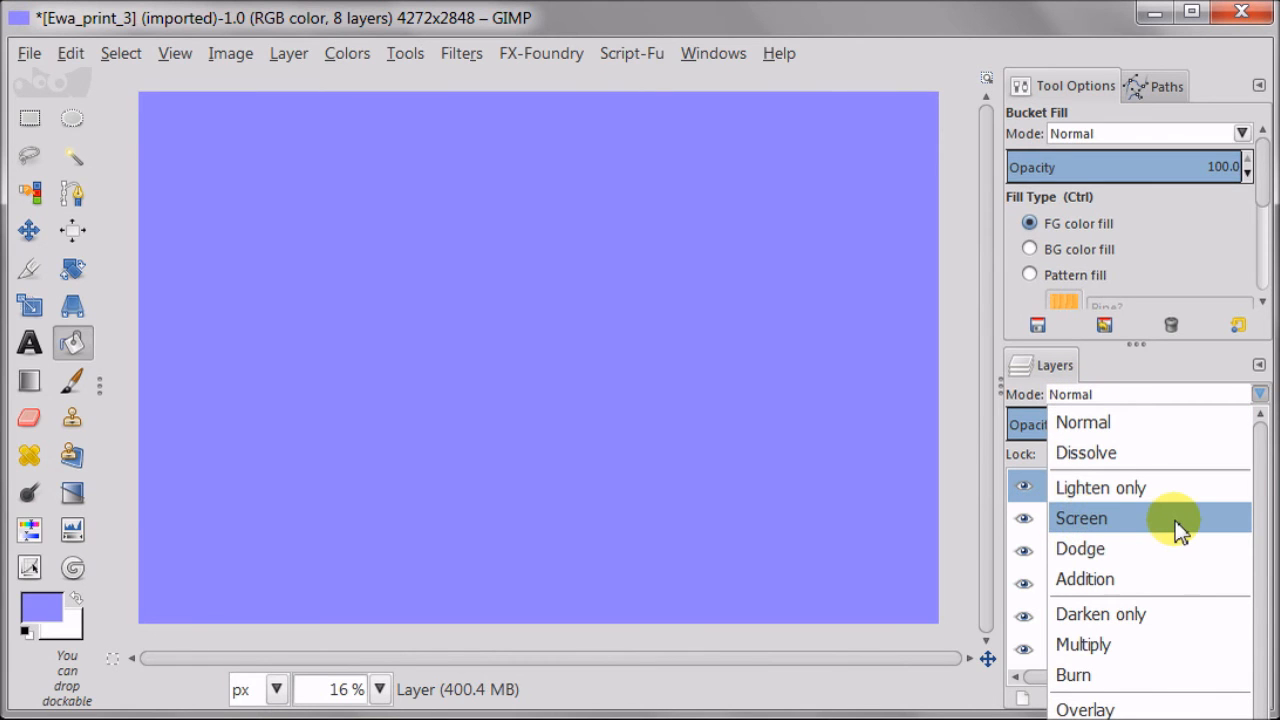
# Step: Blend the purple fill layer in Screen mode at about 24% opacity
pyautogui.click(1080, 518)
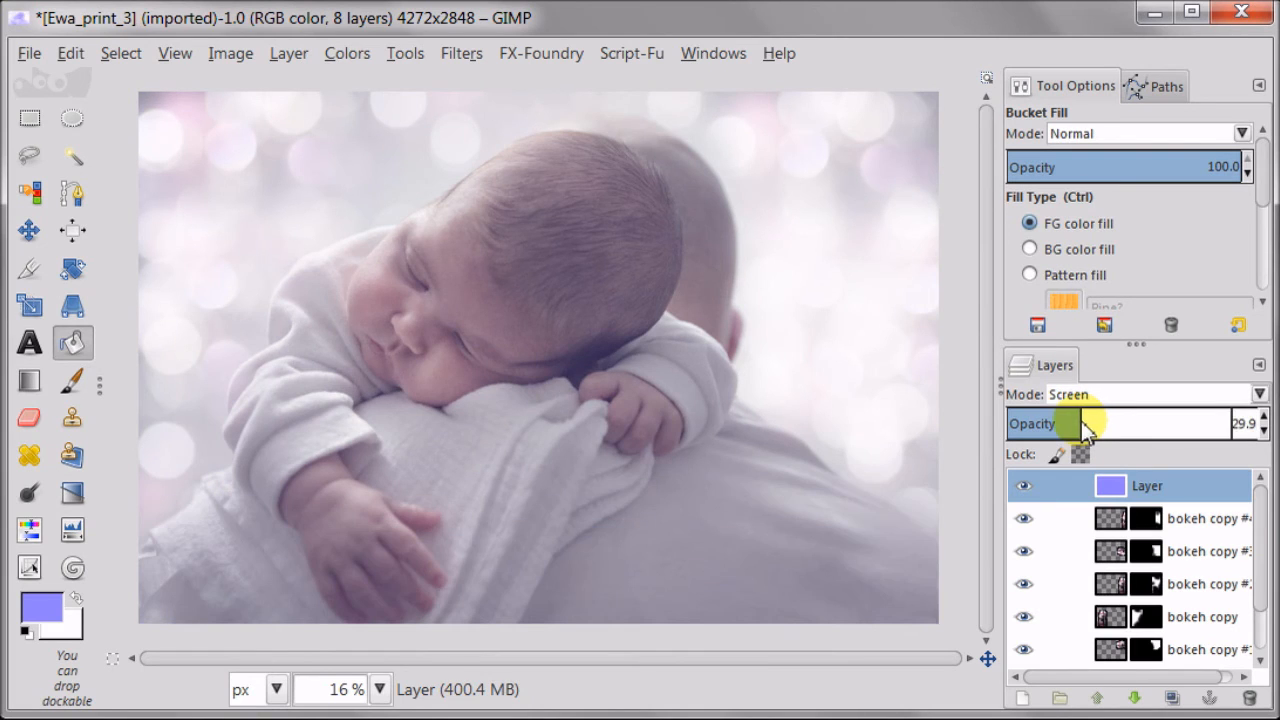
pyautogui.moveTo(1084, 424); pyautogui.dragTo(1070, 424)
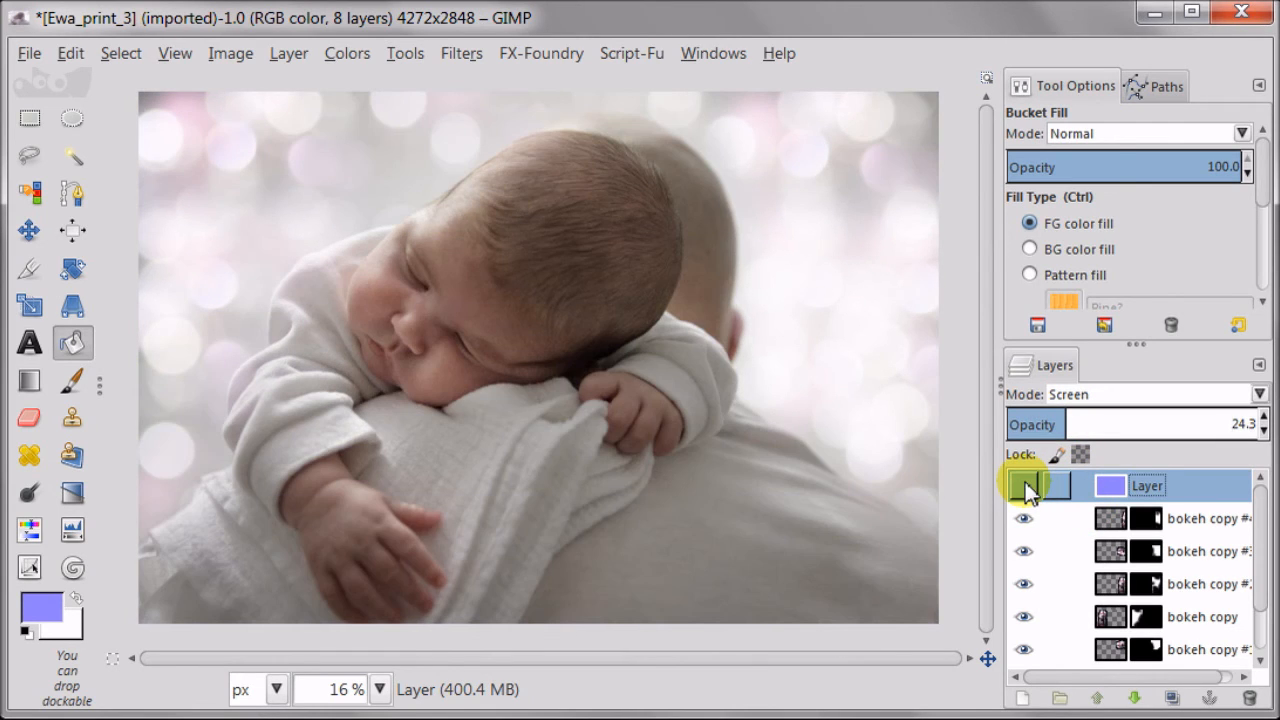
pyautogui.click(1024, 486)
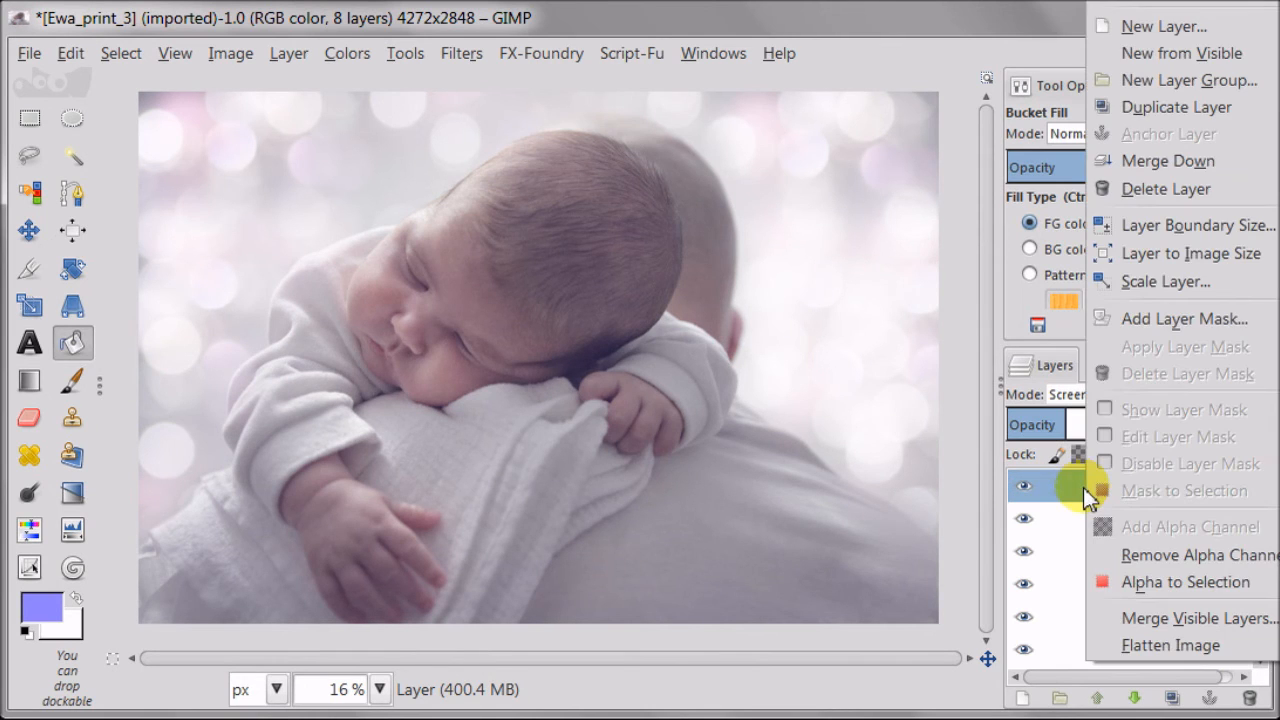
# Step: Add a white layer mask to the tint layer and reset colours to black and white
pyautogui.click(1184, 318)
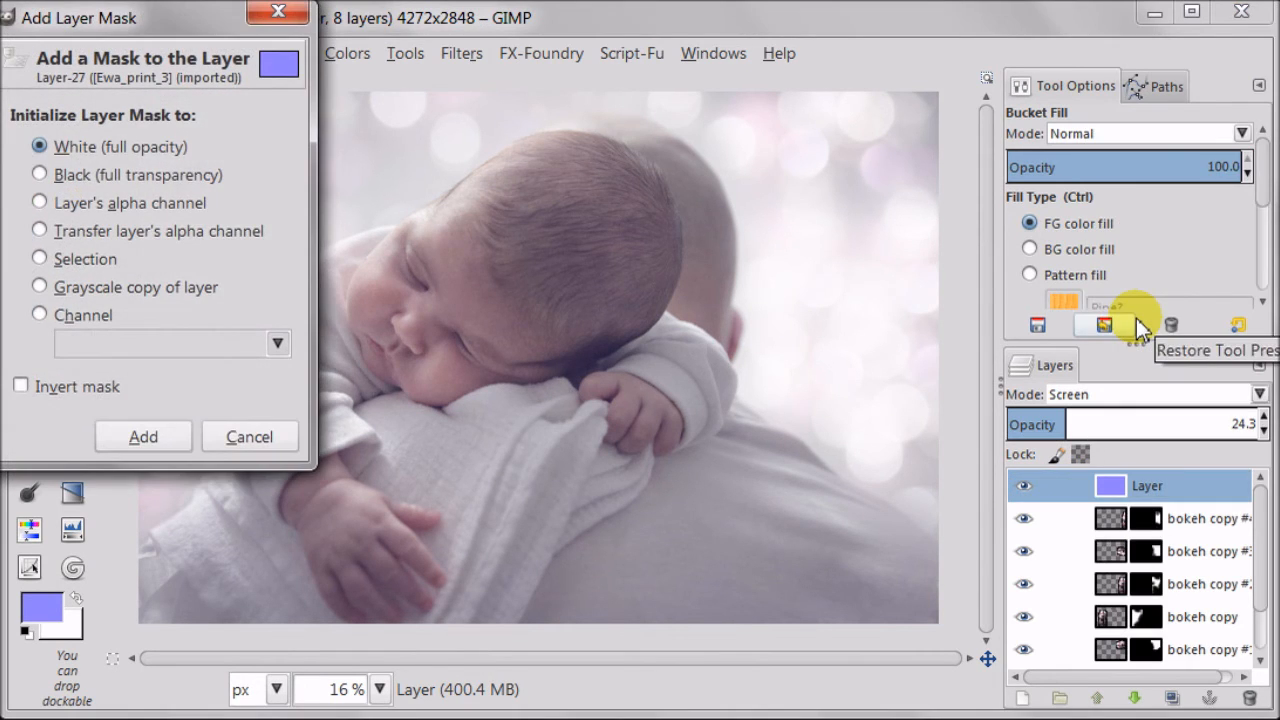
pyautogui.click(144, 436)
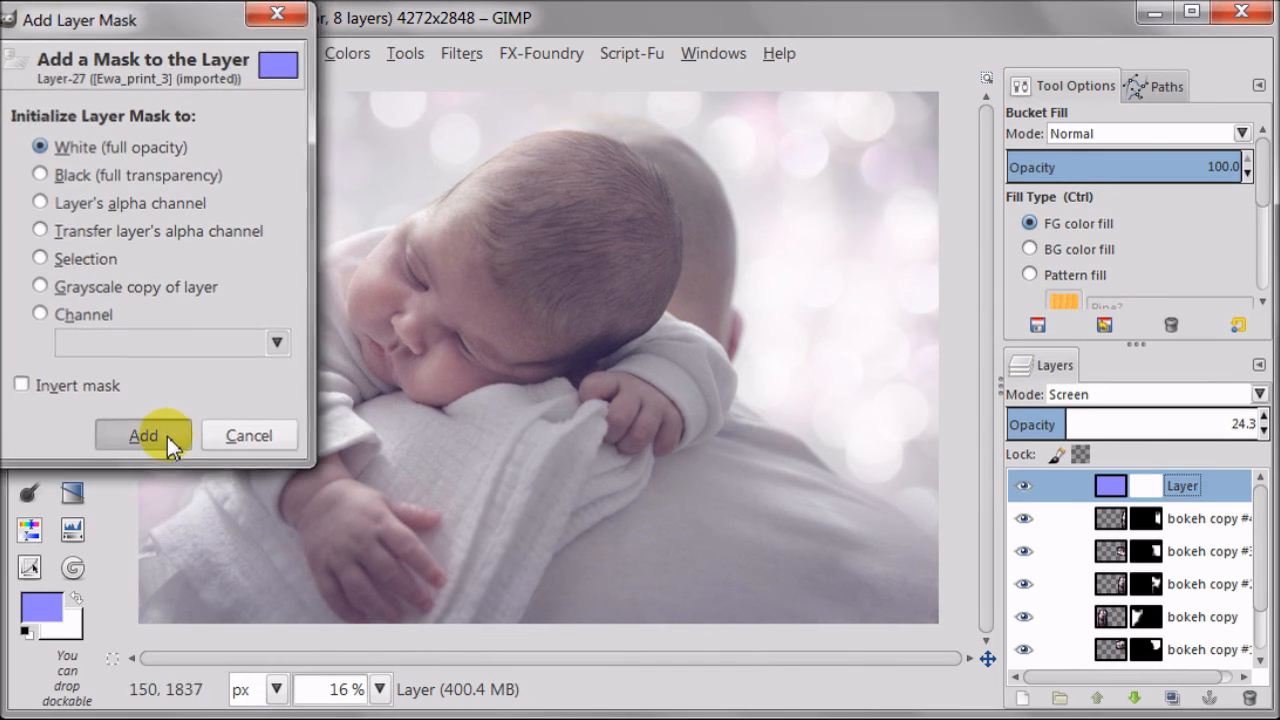
pyautogui.click(144, 436)
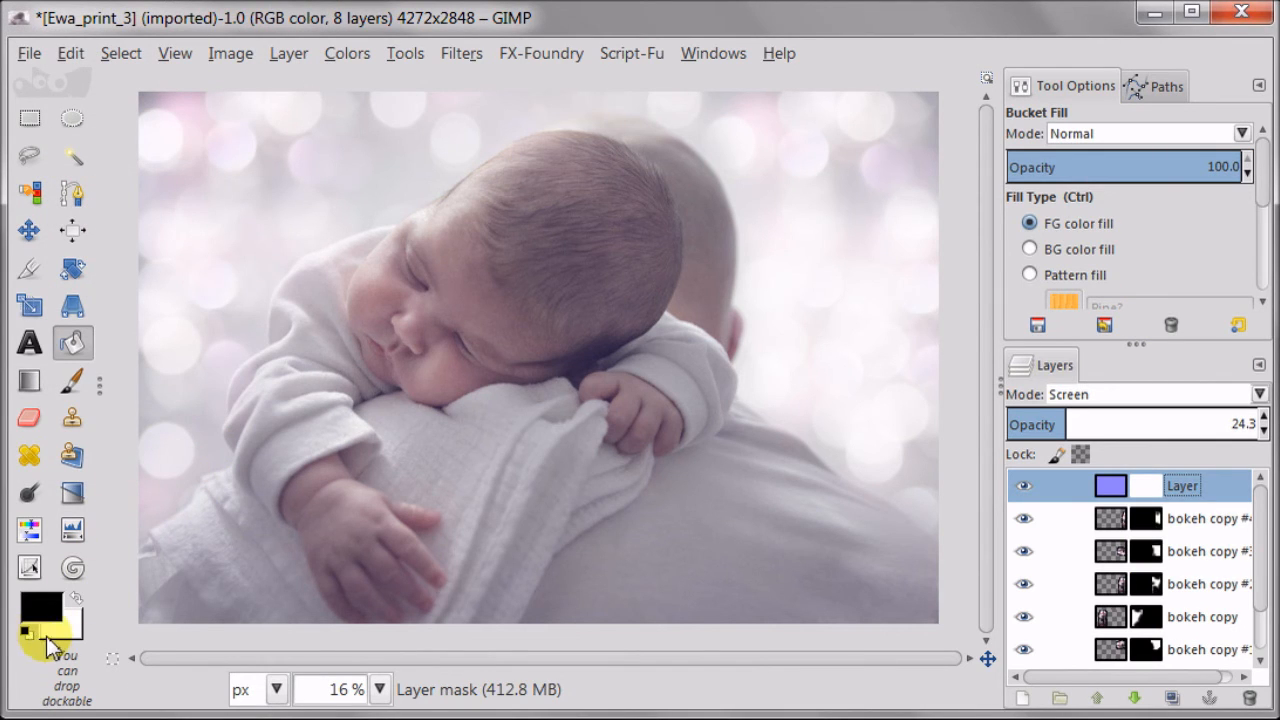
pyautogui.click(72, 382)
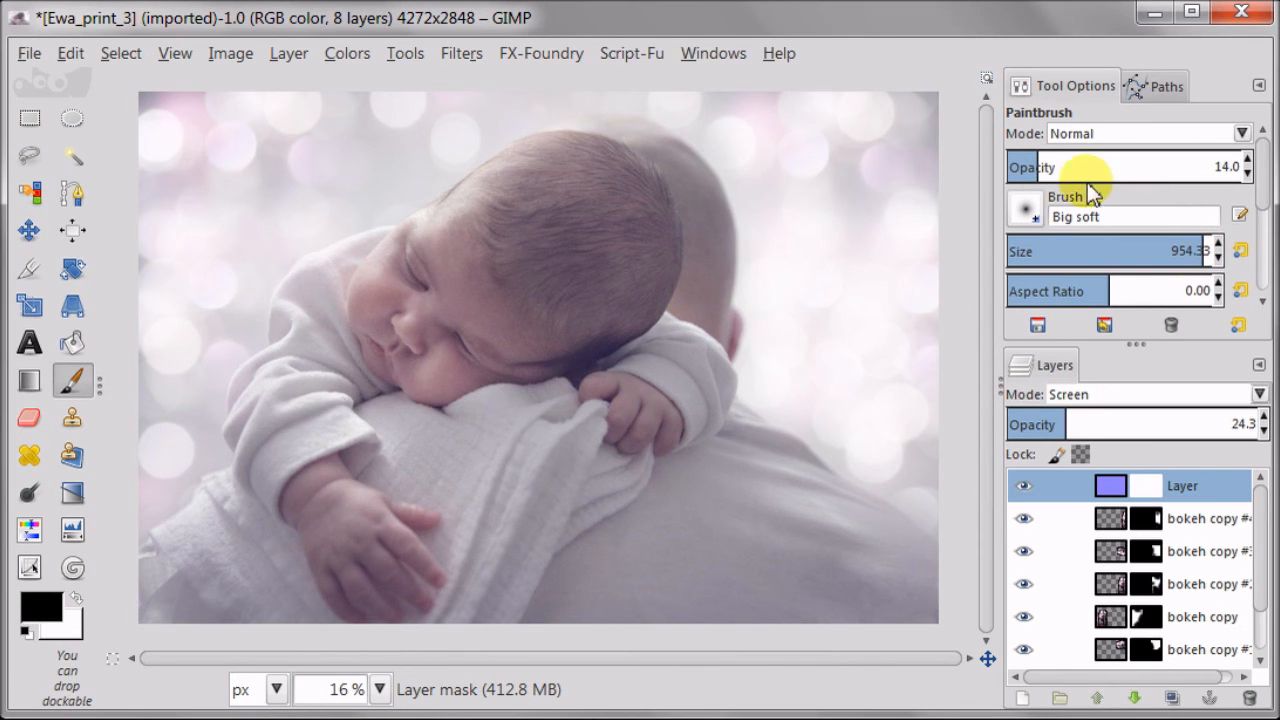
# Step: Paint black at 100% opacity on the mask to hide the tint over the baby
pyautogui.moveTo(1090, 168); pyautogui.dragTo(1184, 168)
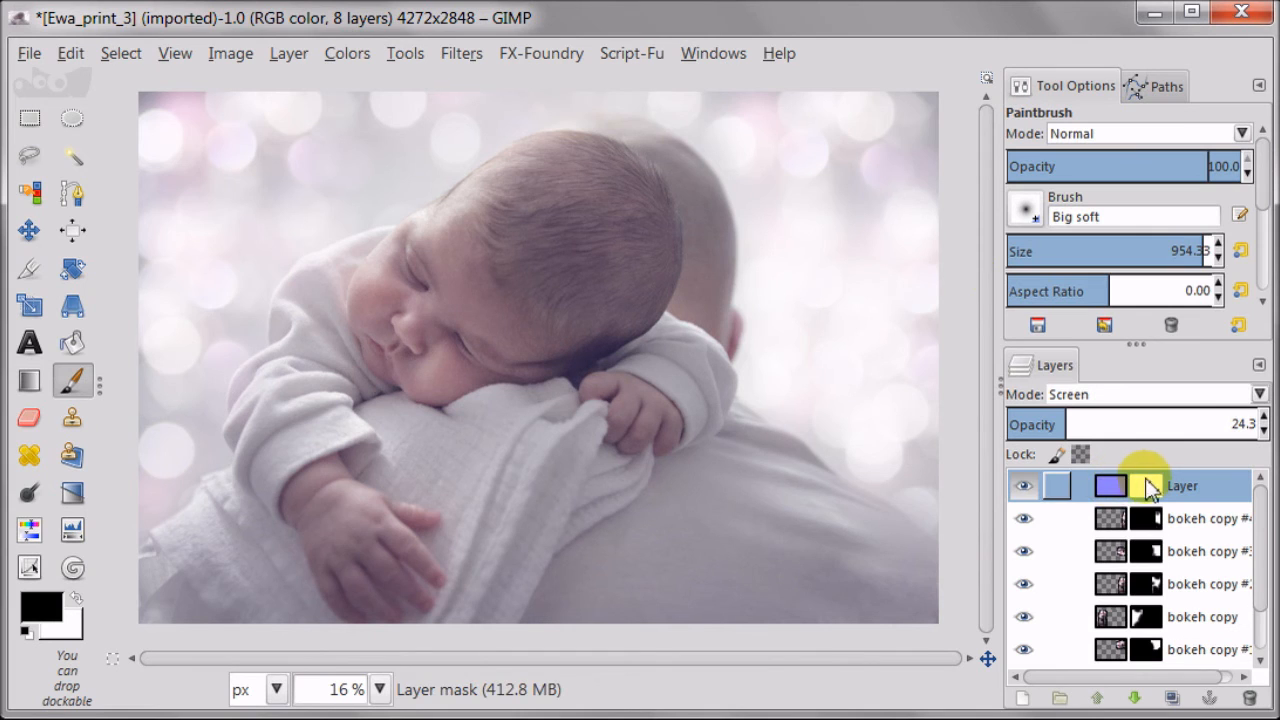
pyautogui.click(550, 224)
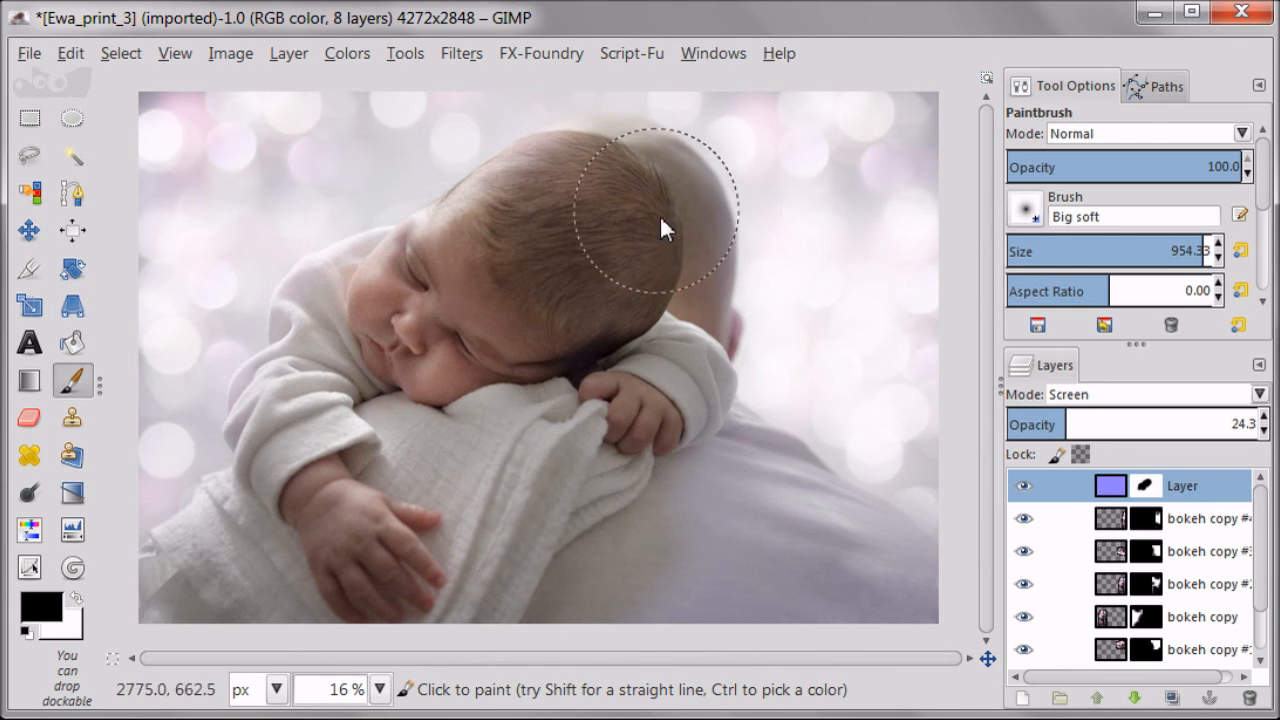
pyautogui.click(664, 404)
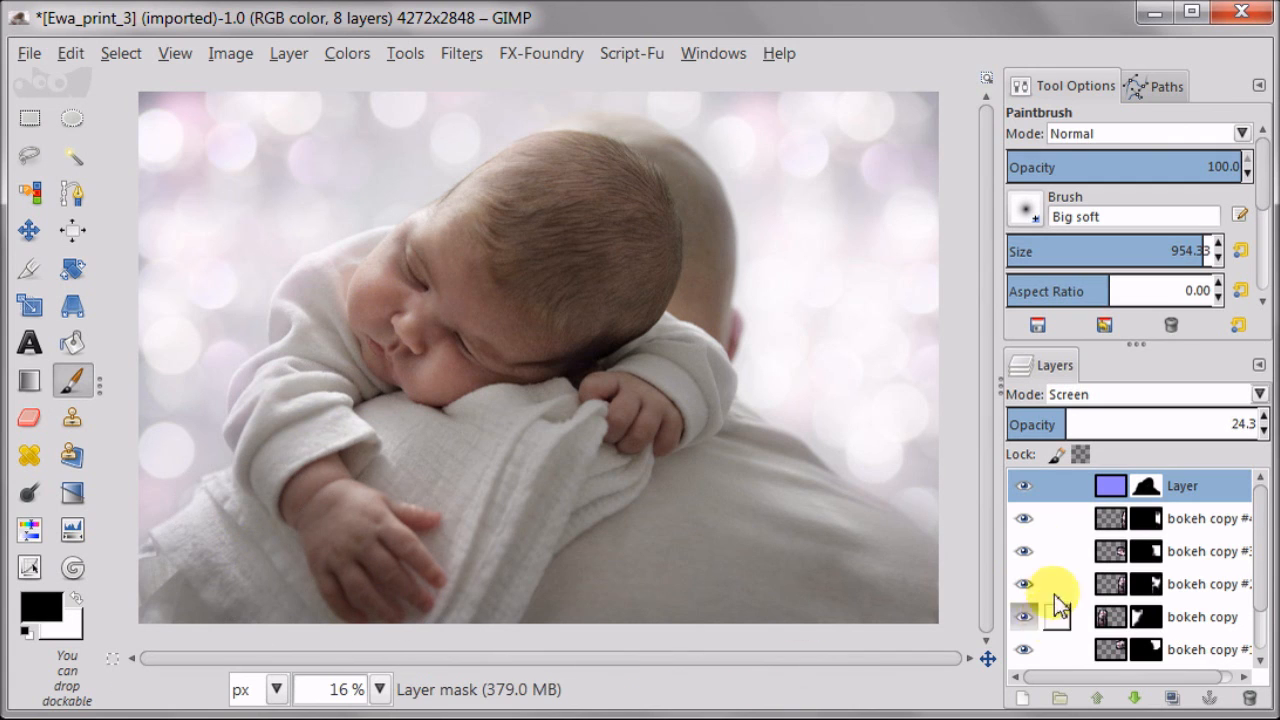
pyautogui.click(1024, 486)
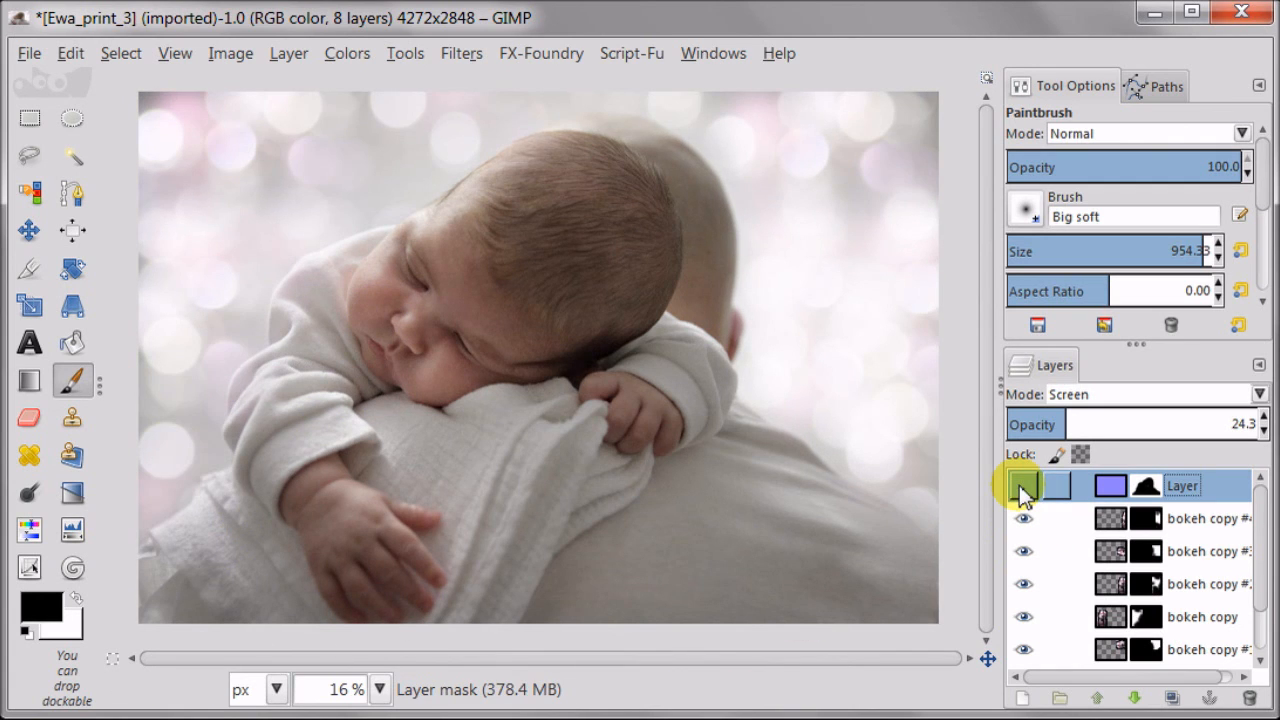
# Step: Show the tint layer again and duplicate the original Ewa_print_3.jpg photo layer
pyautogui.click(1024, 492)
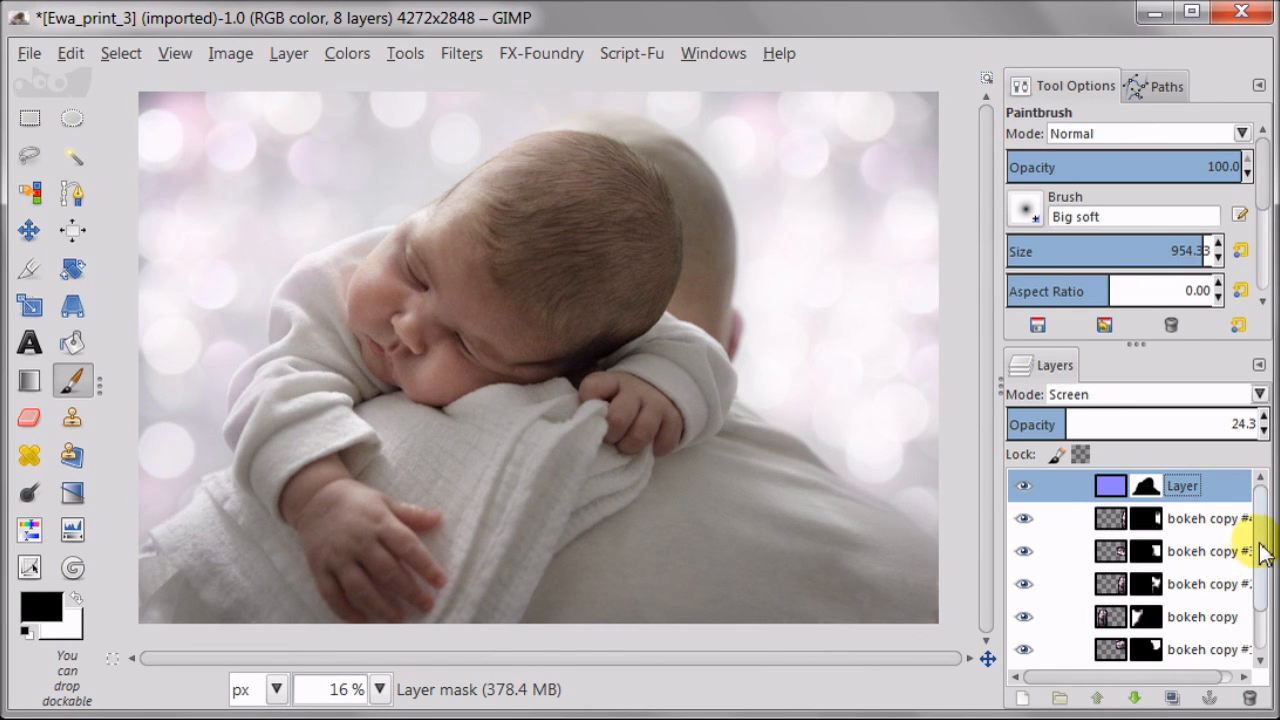
pyautogui.scroll(-3)
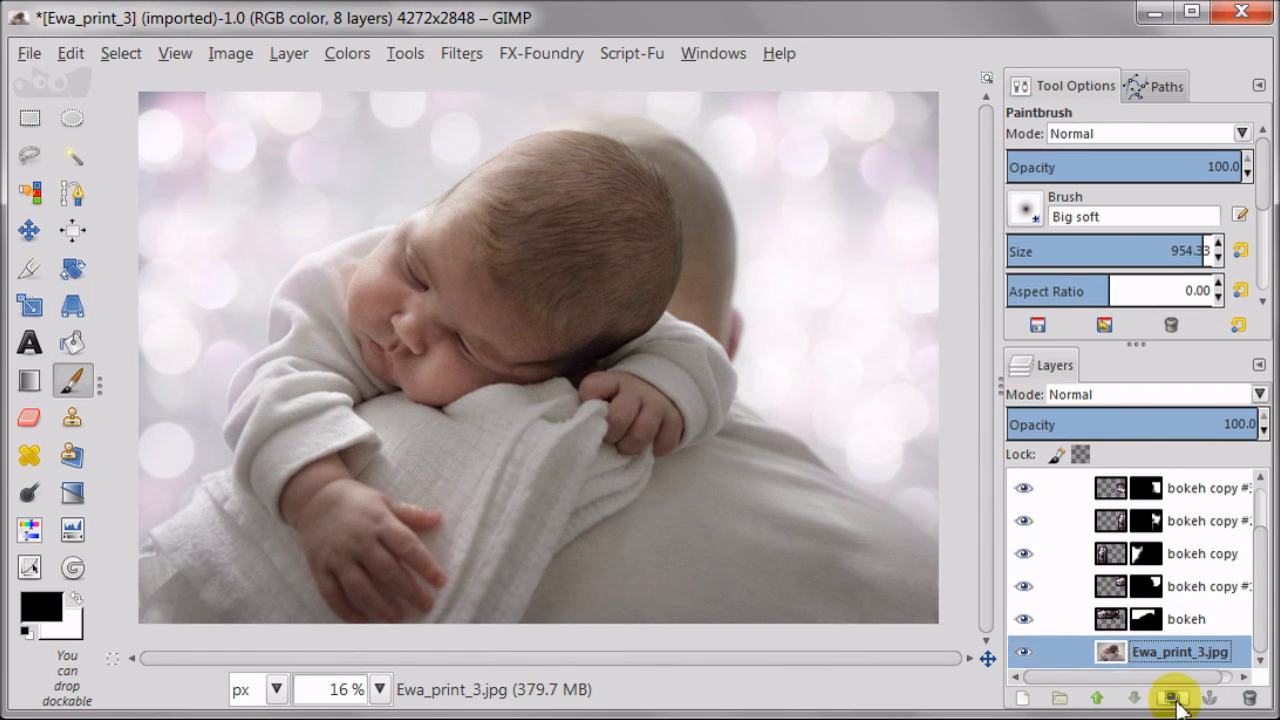
pyautogui.click(1176, 698)
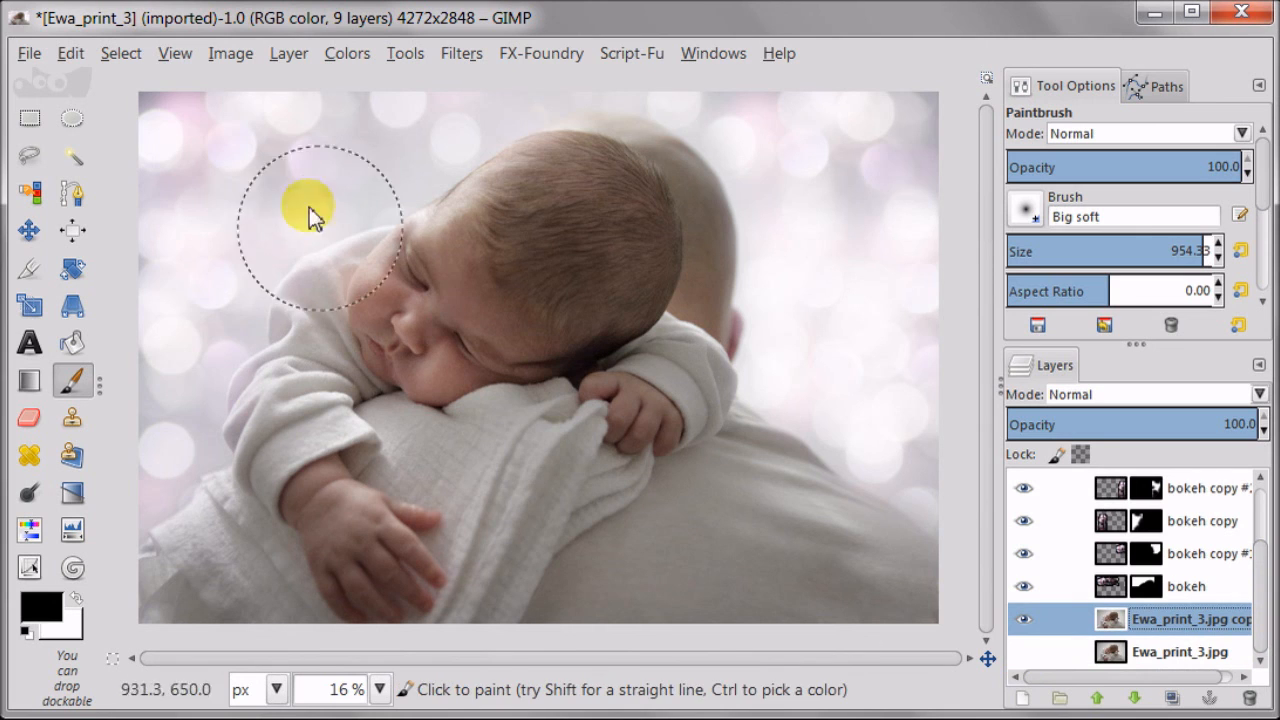
# Step: Merge all visible layers into one via Image > Merge Visible Layers
pyautogui.click(230, 52)
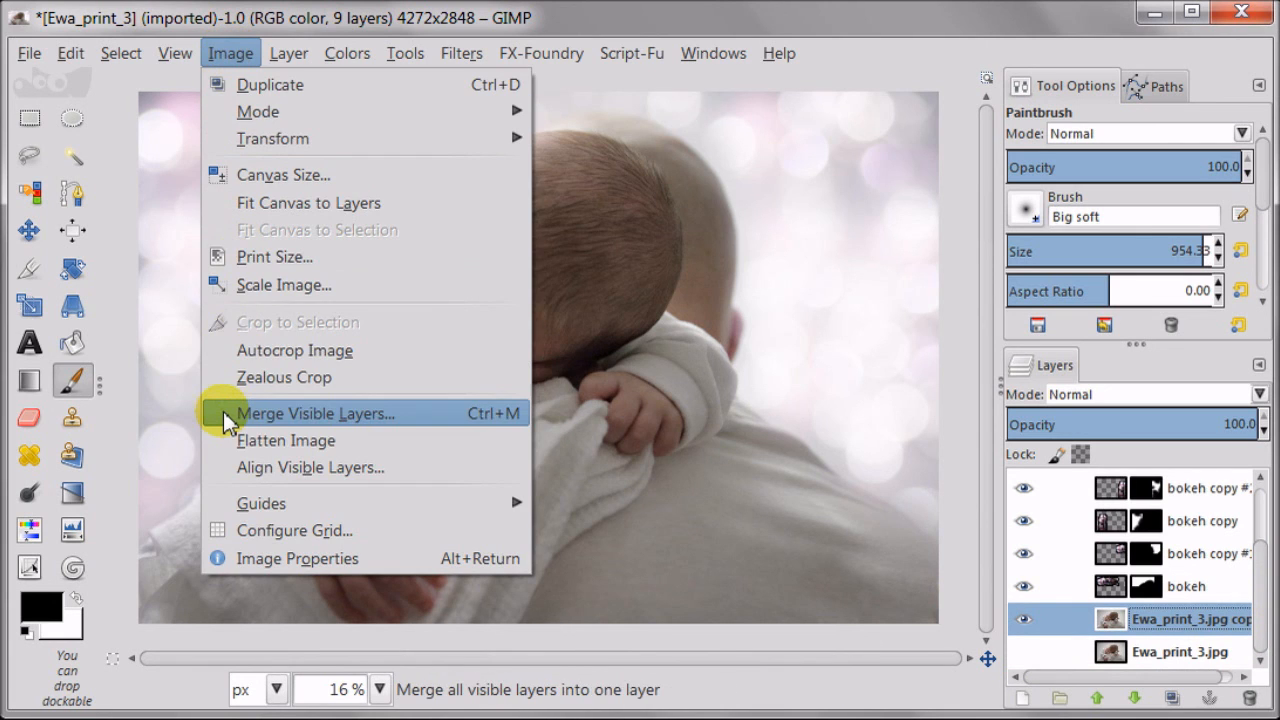
pyautogui.click(316, 412)
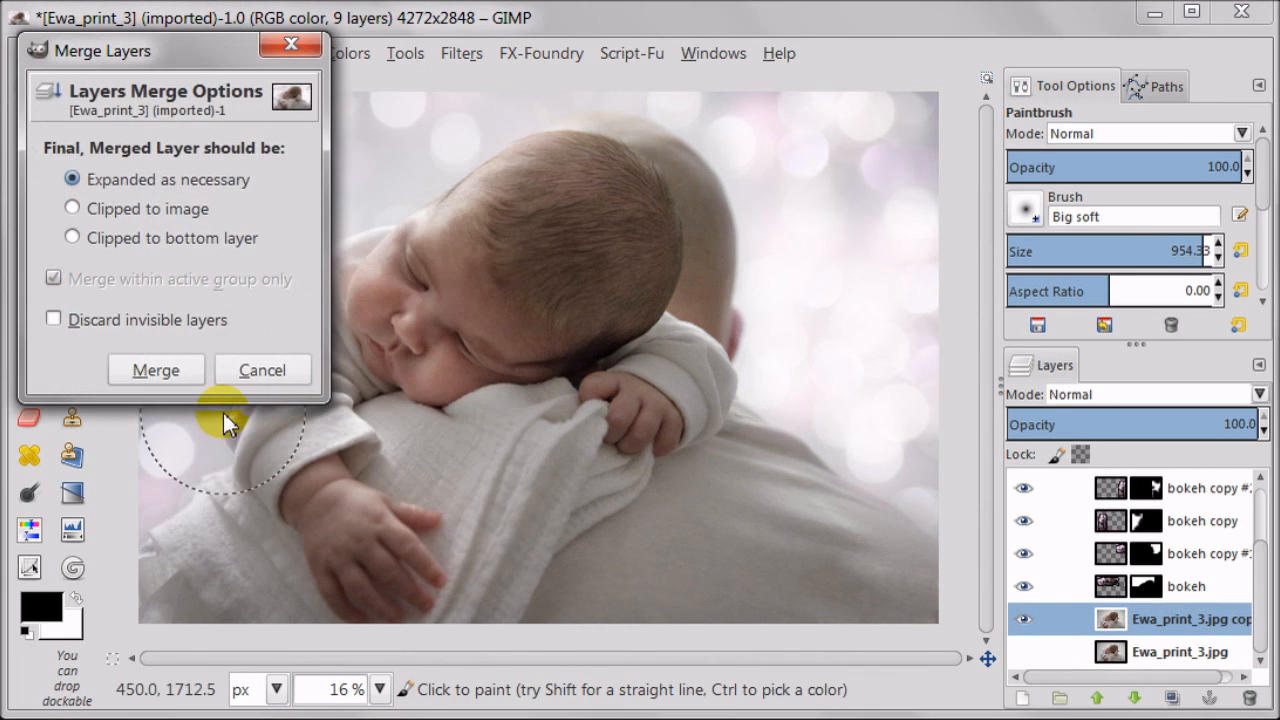
pyautogui.click(156, 368)
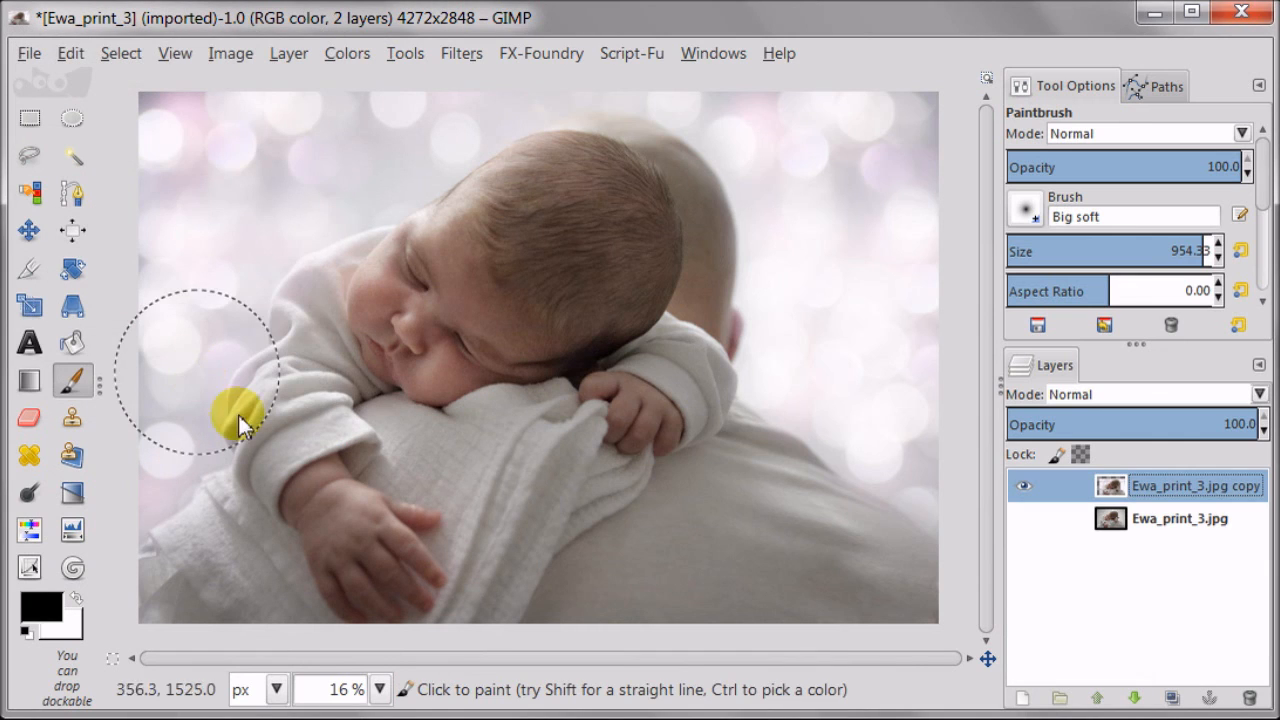
# Step: Toggle the merged result layer off and on to compare with the original photo
pyautogui.click(1022, 486)
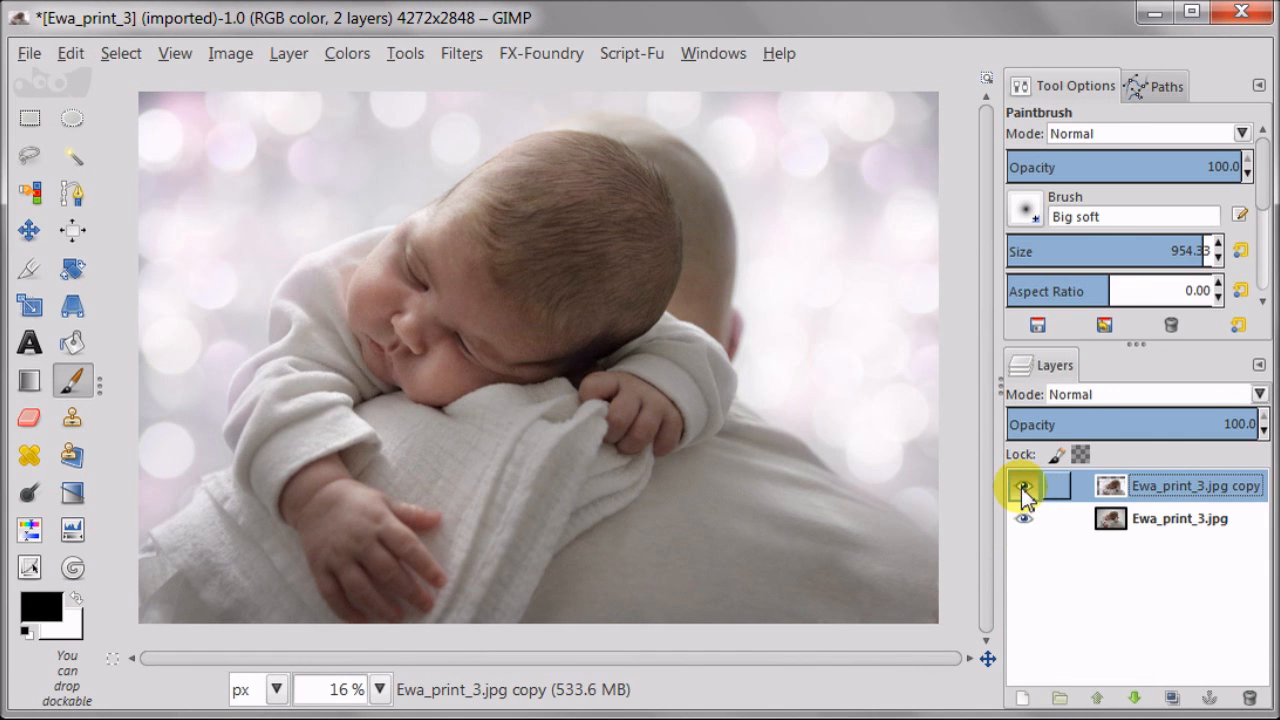
pyautogui.click(1022, 490)
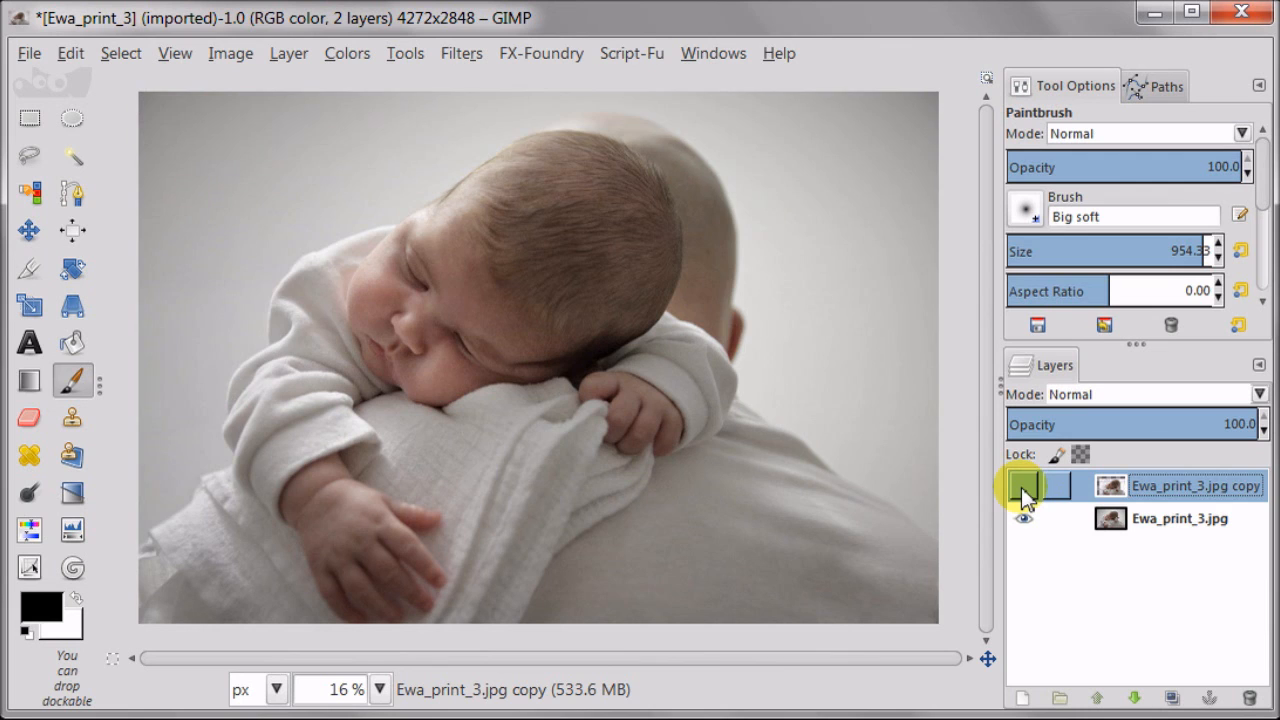
pyautogui.click(1024, 486)
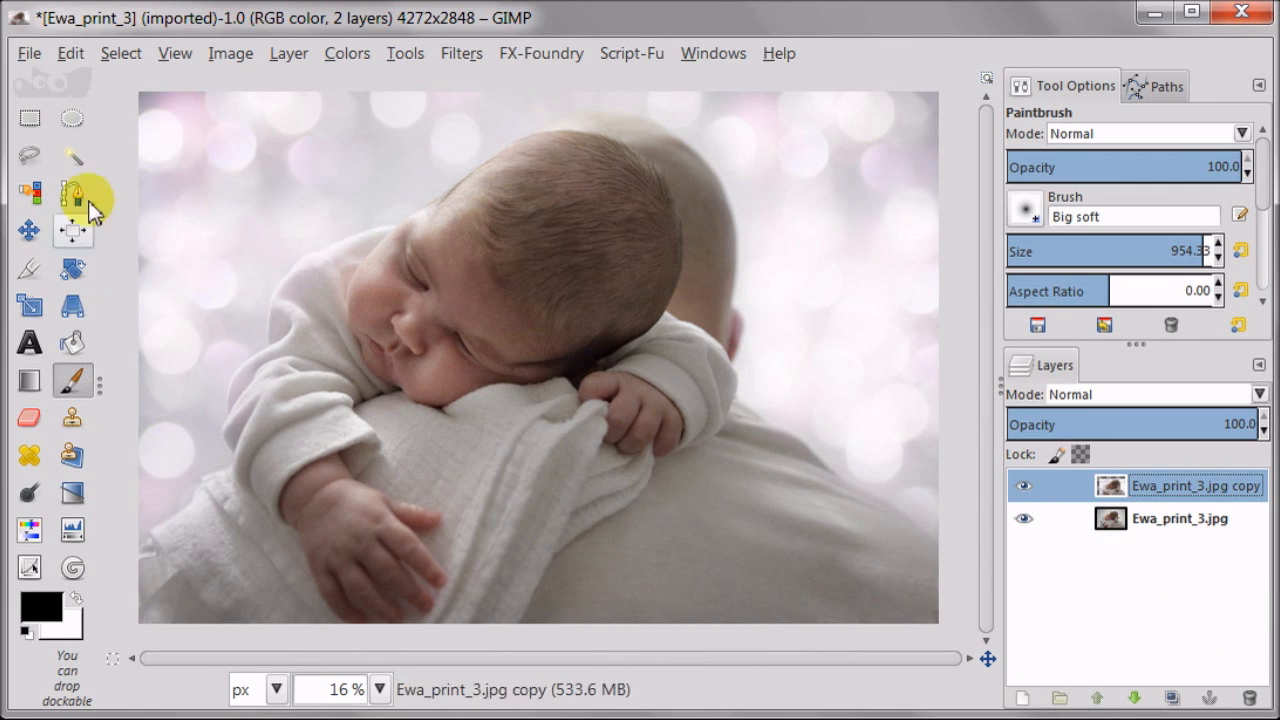
# Step: Flatten the image into a single layer
pyautogui.click(230, 52)
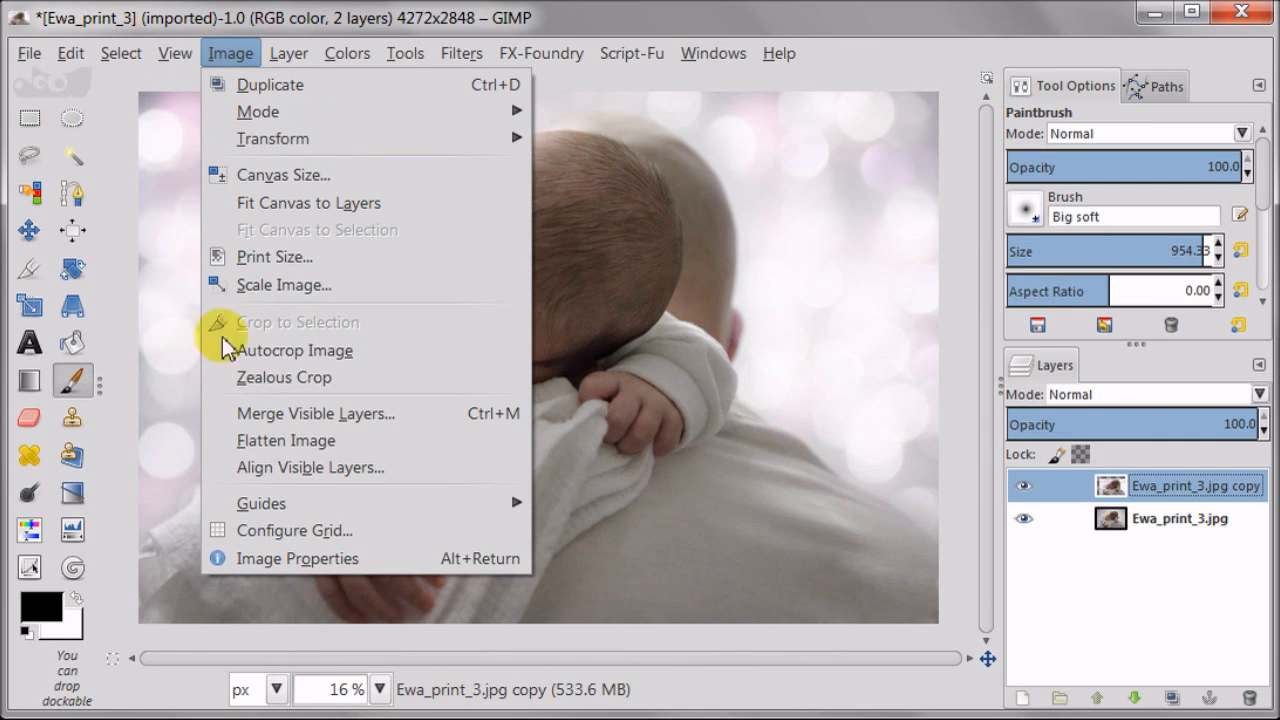
pyautogui.click(284, 440)
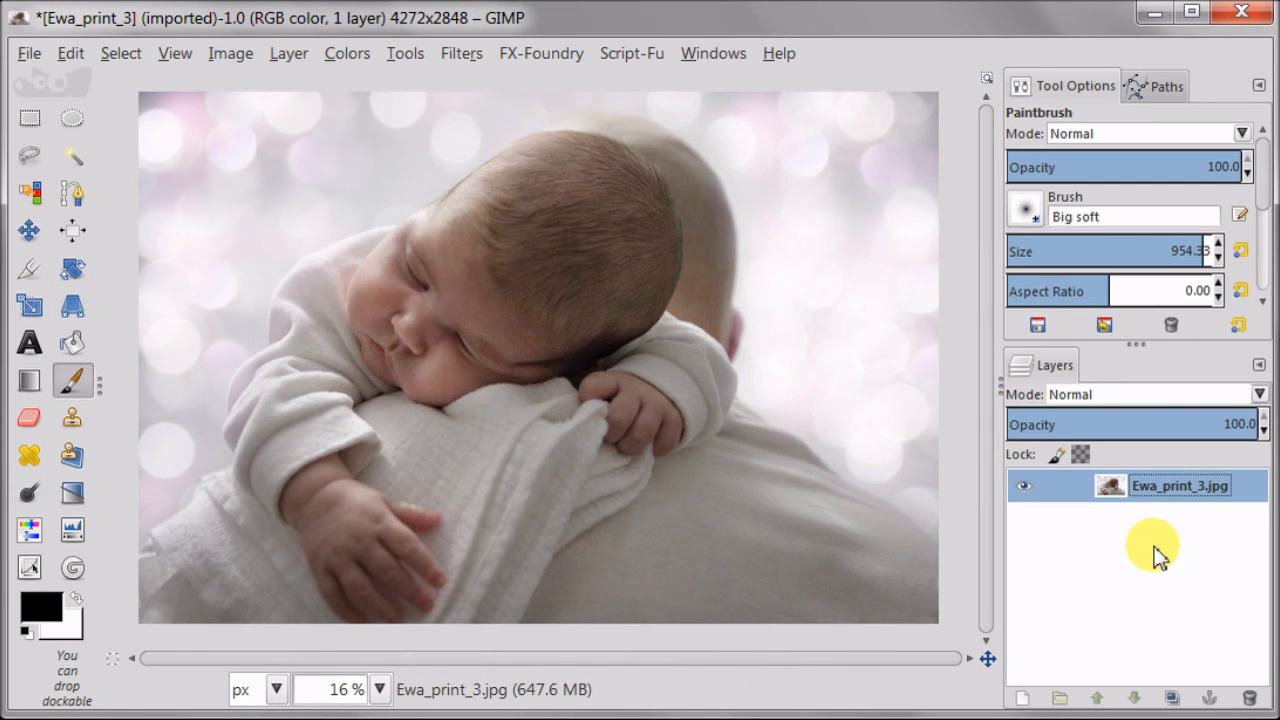